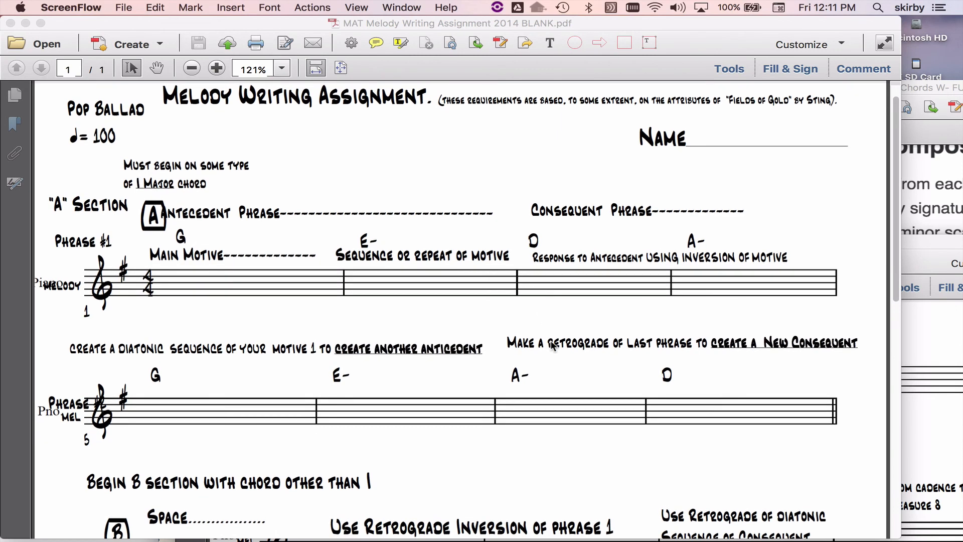
Scroll through EXAMPLE.musx to review the motive, sequence and inverted response in measures 1–8.
{"action": "scroll", "scroll_direction": "up", "scroll_amount": 3}
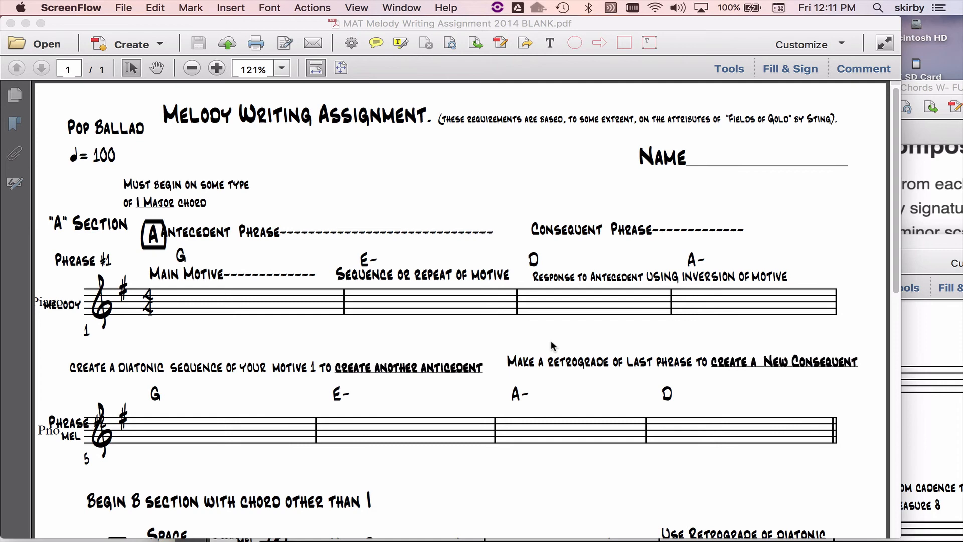
{"action": "mouse_move", "coordinate": [515, 328]}
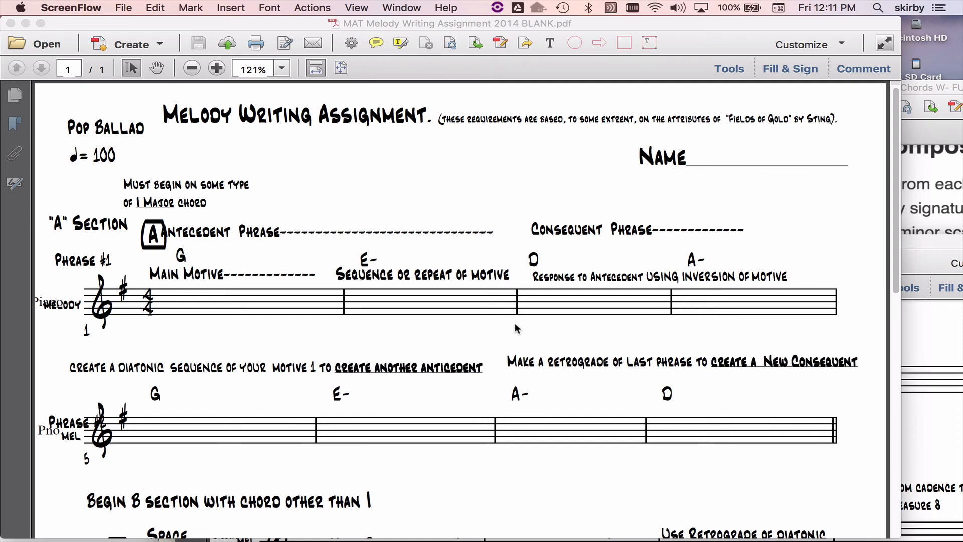
{"action": "mouse_move", "coordinate": [500, 230]}
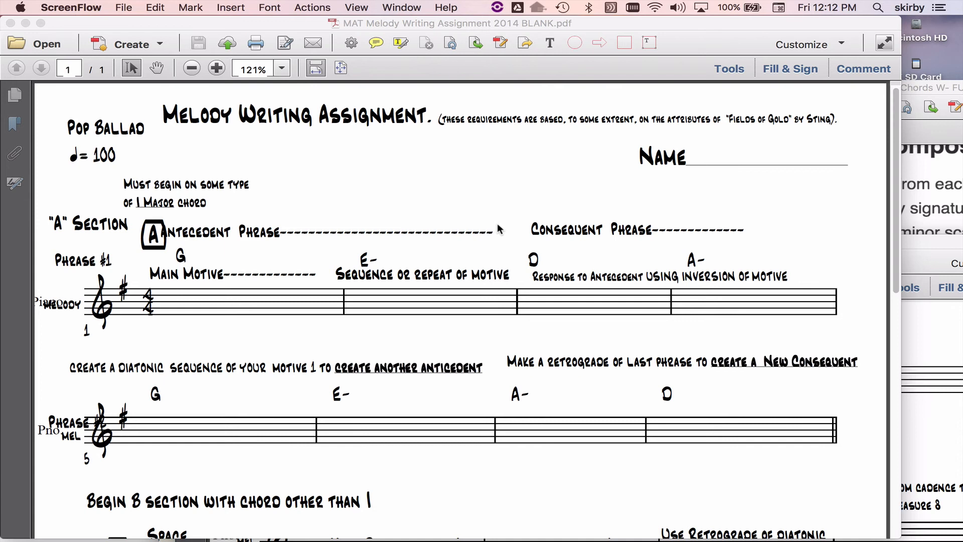
{"action": "mouse_move", "coordinate": [484, 213]}
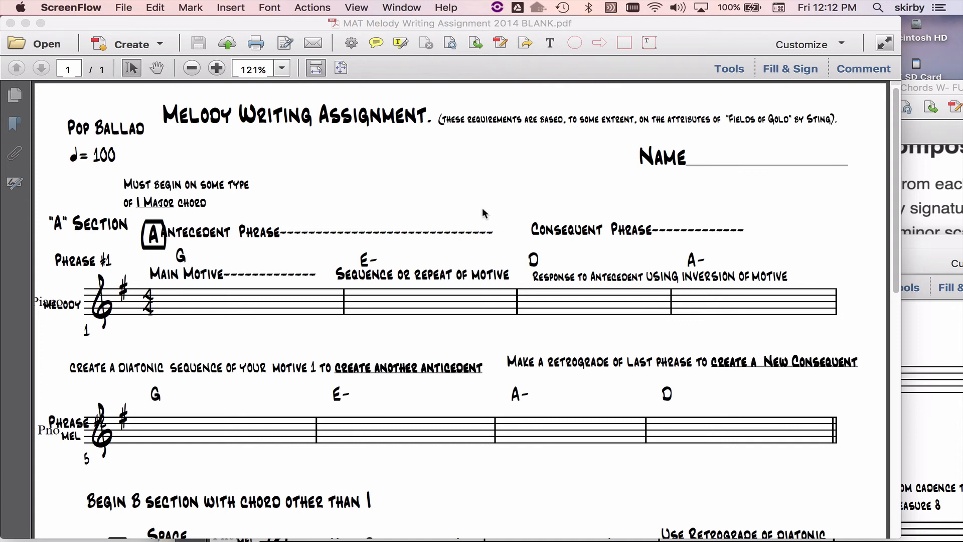
{"action": "mouse_move", "coordinate": [579, 332]}
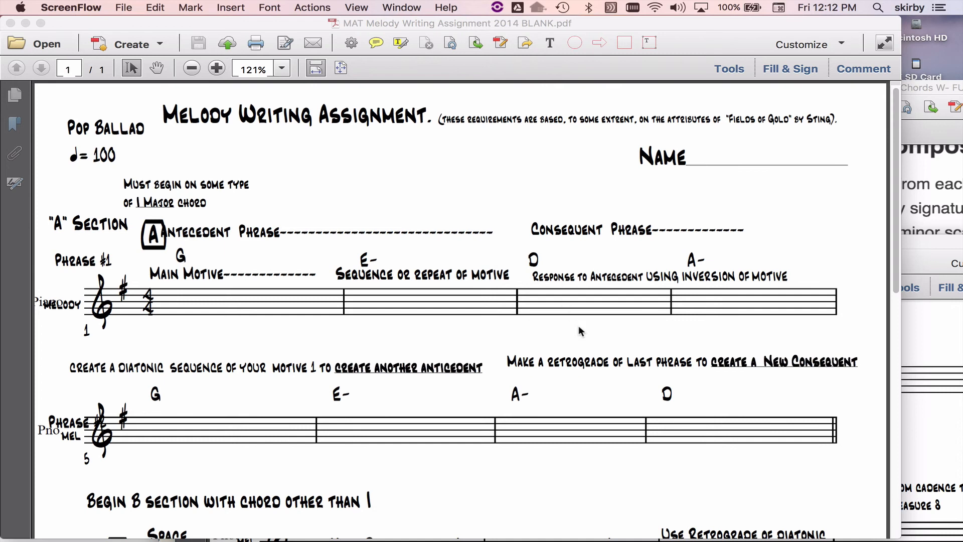
{"action": "mouse_move", "coordinate": [513, 279]}
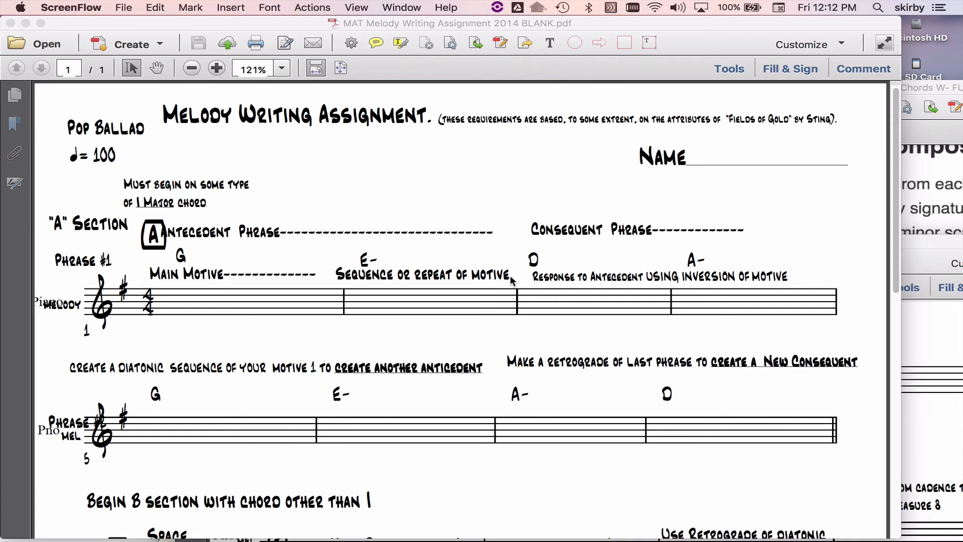
{"action": "mouse_move", "coordinate": [389, 216]}
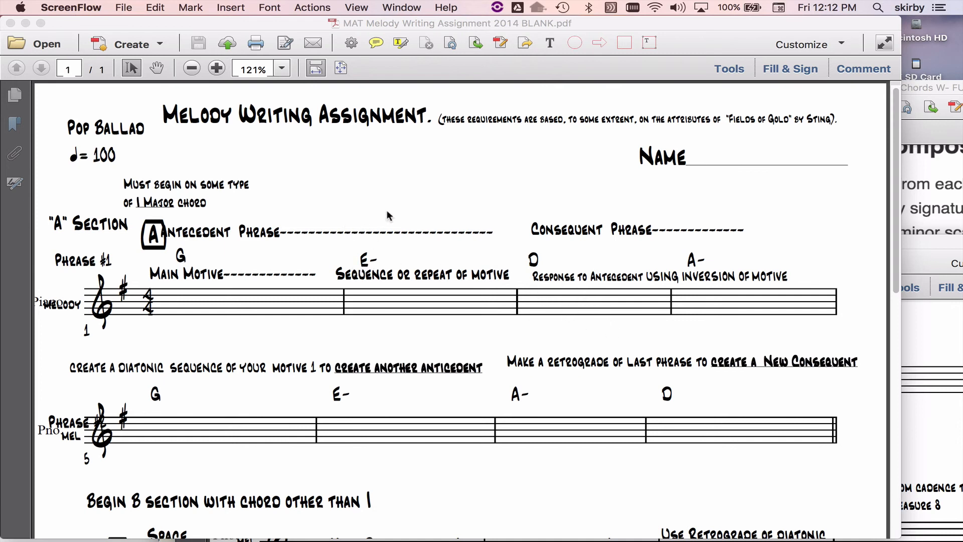
{"action": "mouse_move", "coordinate": [367, 328]}
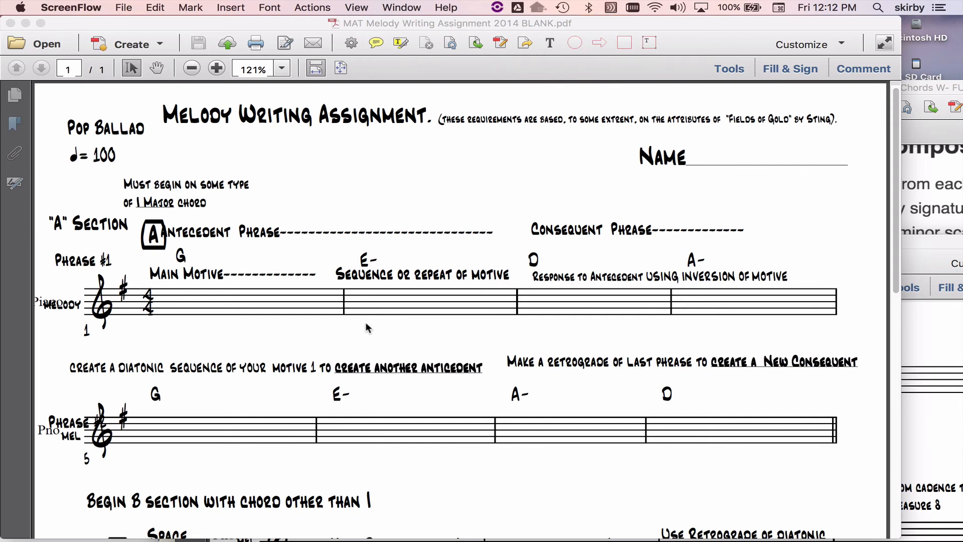
{"action": "mouse_move", "coordinate": [454, 269]}
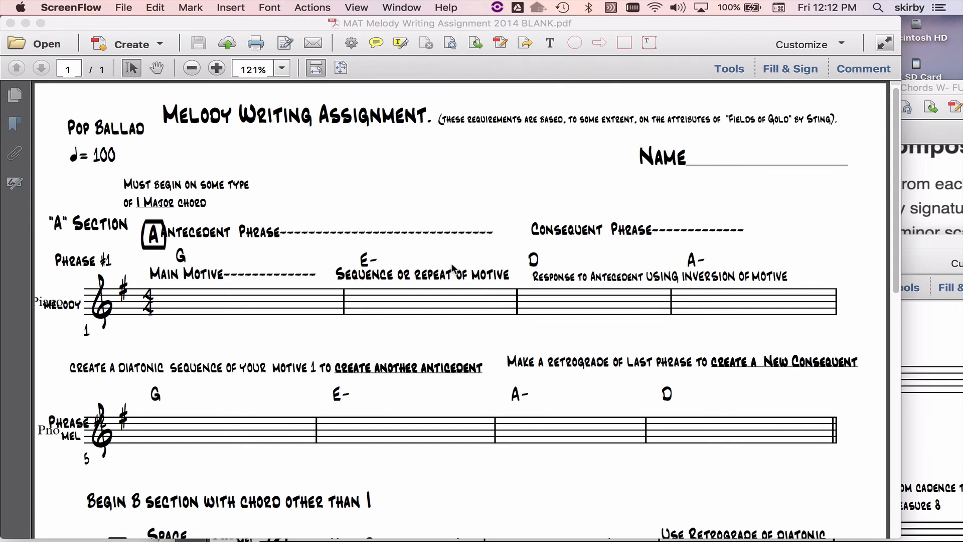
{"action": "mouse_move", "coordinate": [447, 229]}
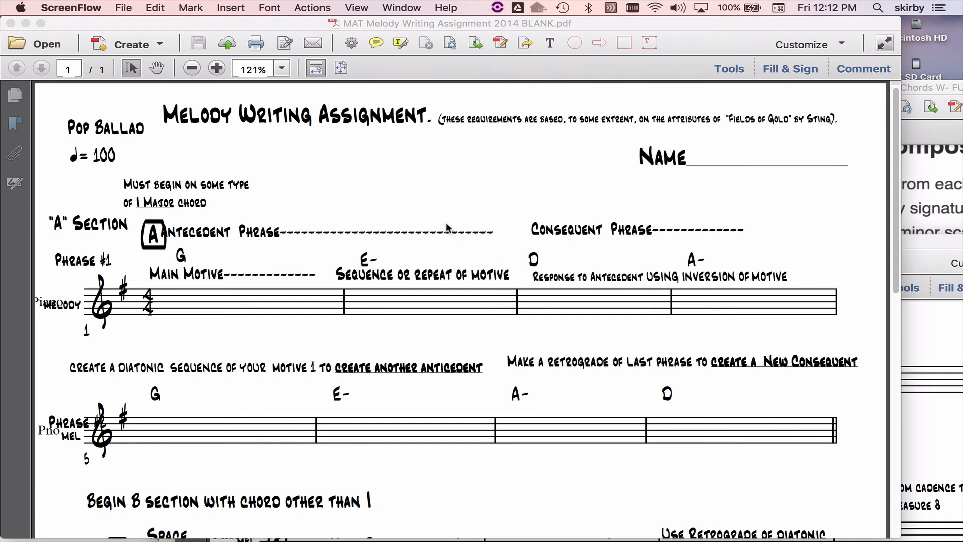
{"action": "mouse_move", "coordinate": [468, 214]}
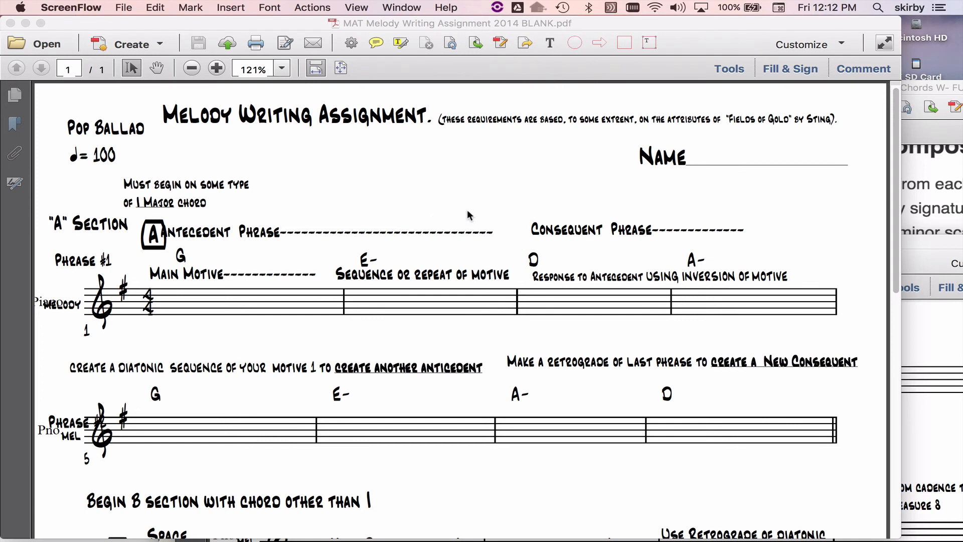
{"action": "mouse_move", "coordinate": [430, 195]}
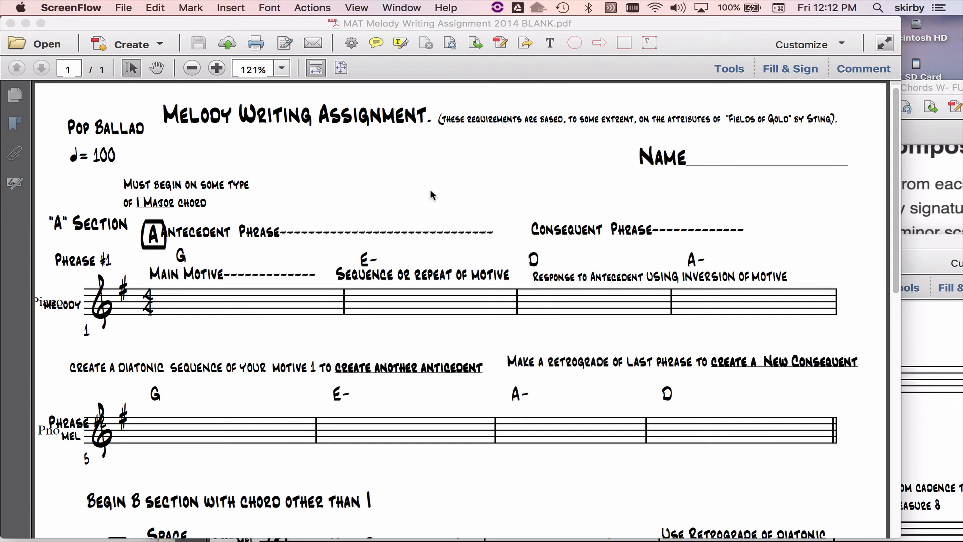
{"action": "mouse_move", "coordinate": [409, 167]}
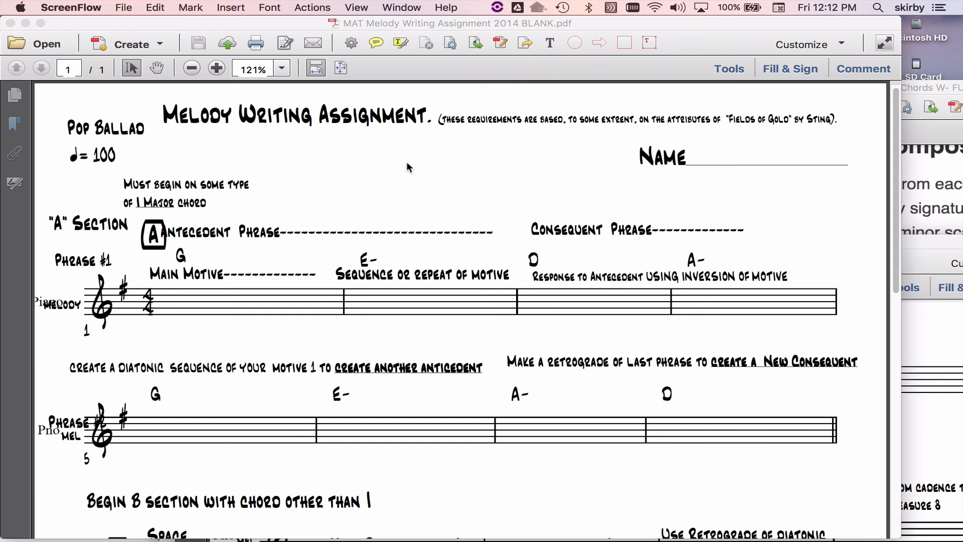
{"action": "mouse_move", "coordinate": [342, 268]}
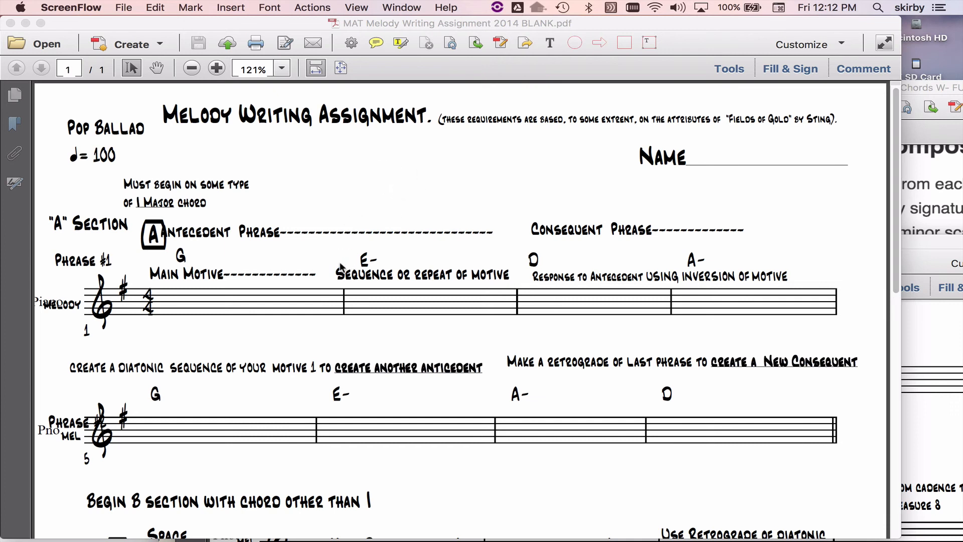
{"action": "mouse_move", "coordinate": [302, 173]}
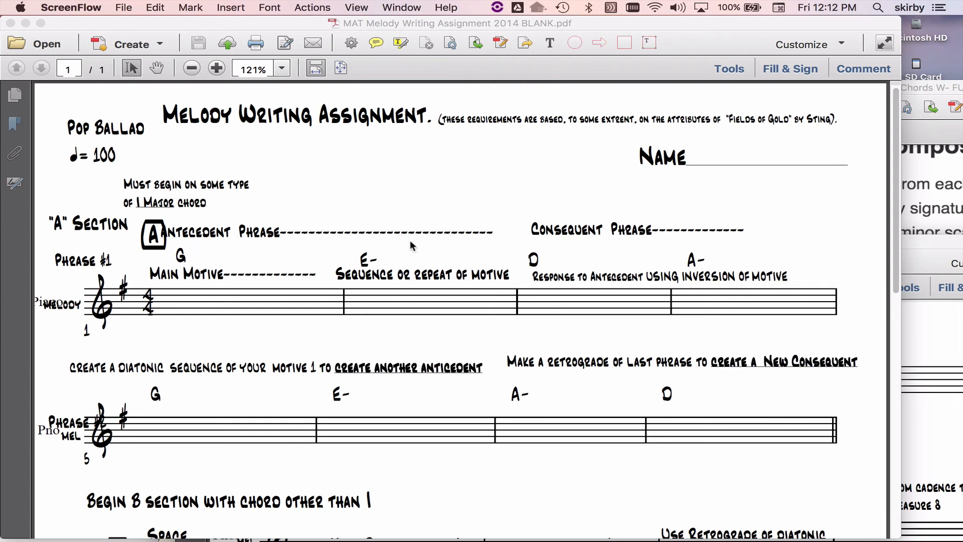
{"action": "mouse_move", "coordinate": [350, 312]}
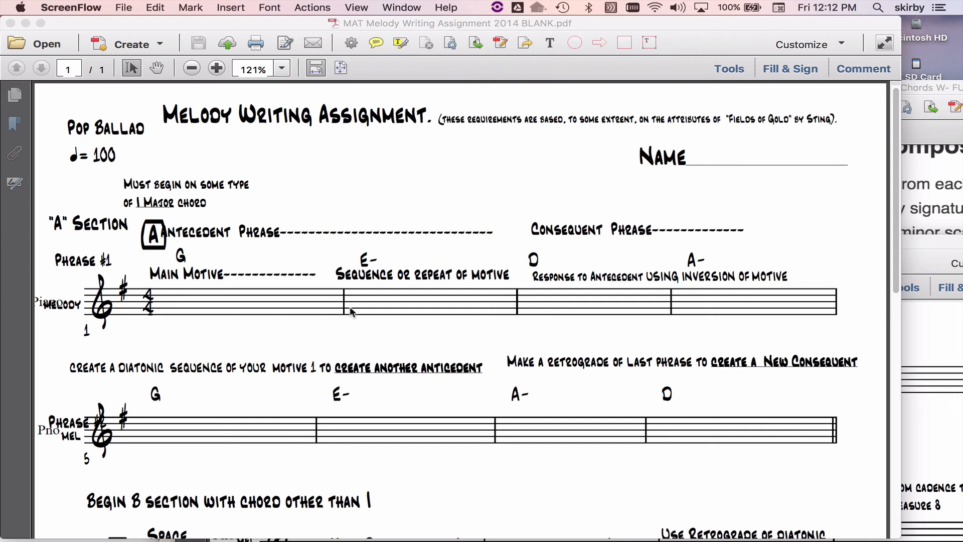
{"action": "mouse_move", "coordinate": [365, 287]}
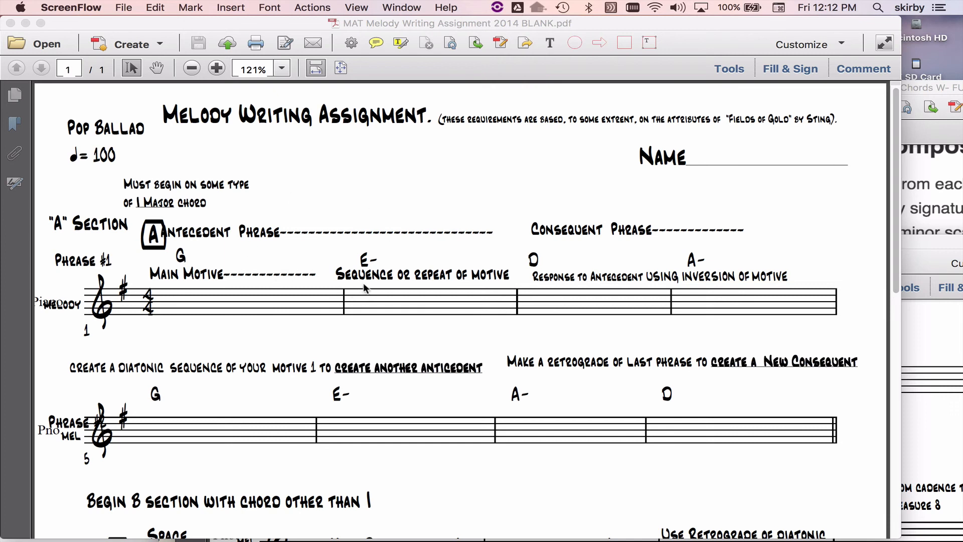
{"action": "mouse_move", "coordinate": [581, 342]}
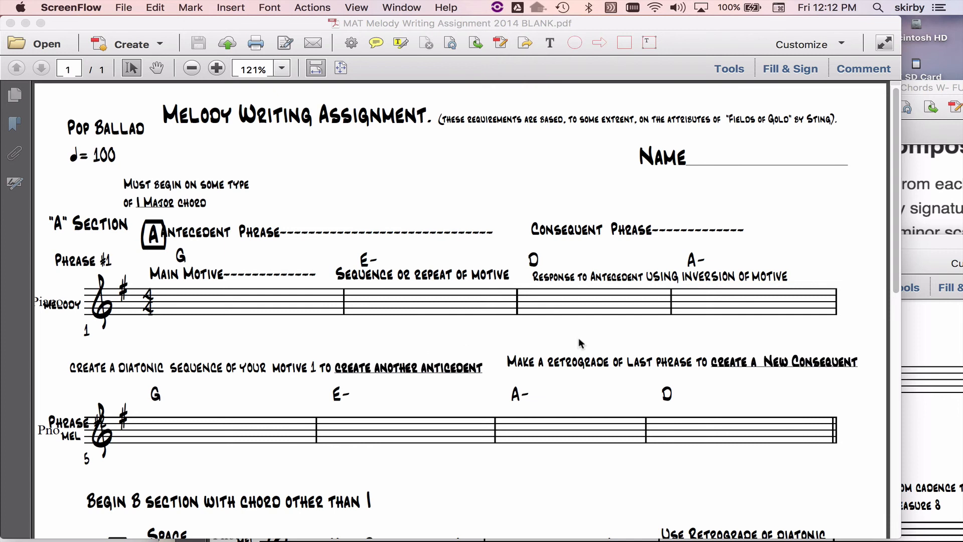
{"action": "mouse_move", "coordinate": [722, 247]}
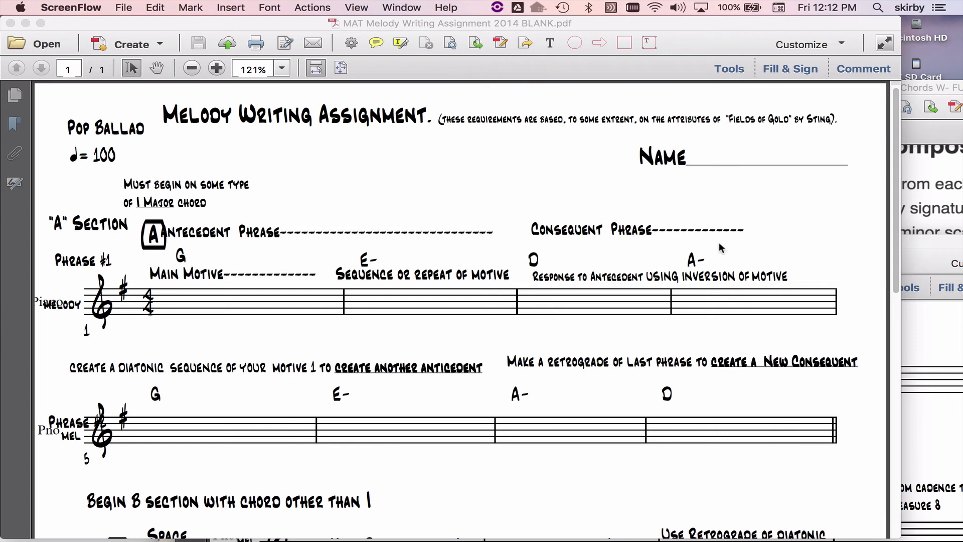
{"action": "mouse_move", "coordinate": [234, 278]}
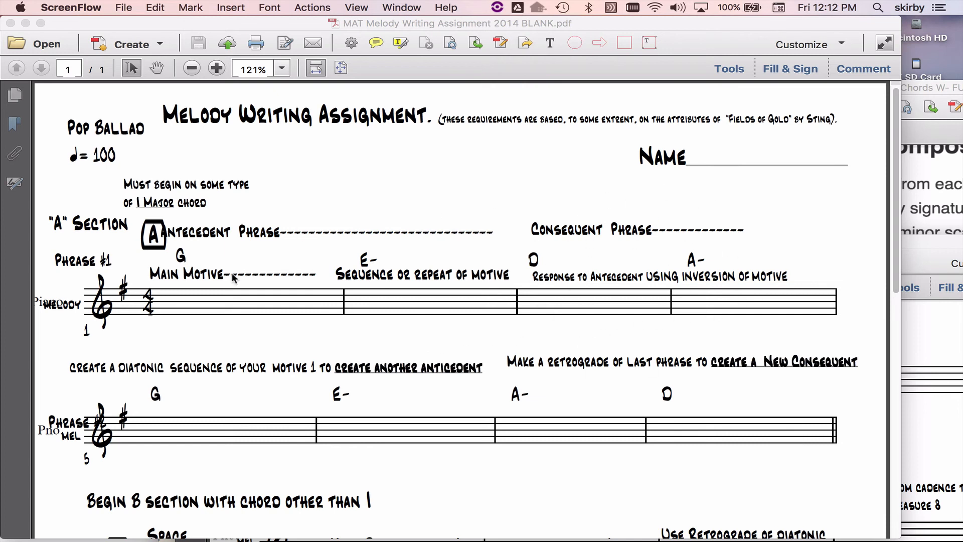
{"action": "mouse_move", "coordinate": [612, 292]}
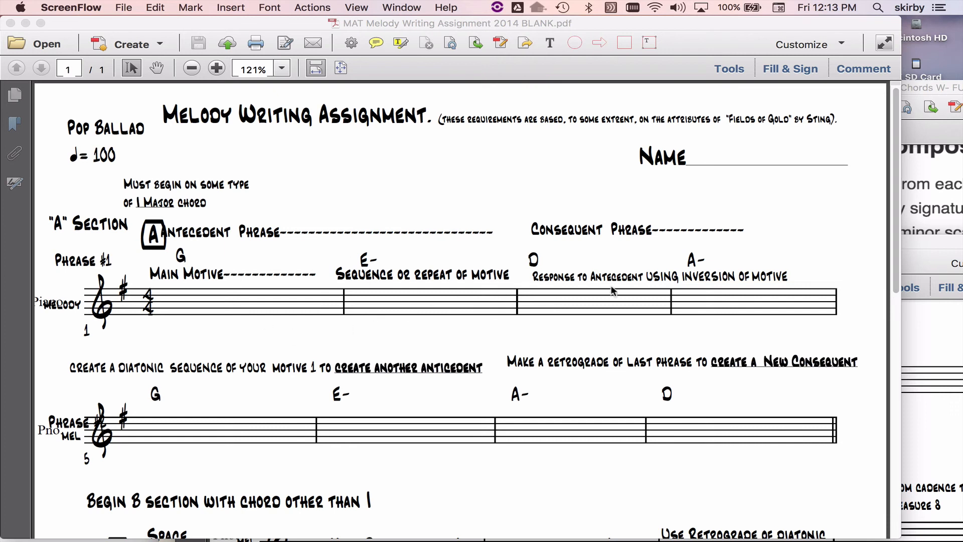
{"action": "mouse_move", "coordinate": [733, 219]}
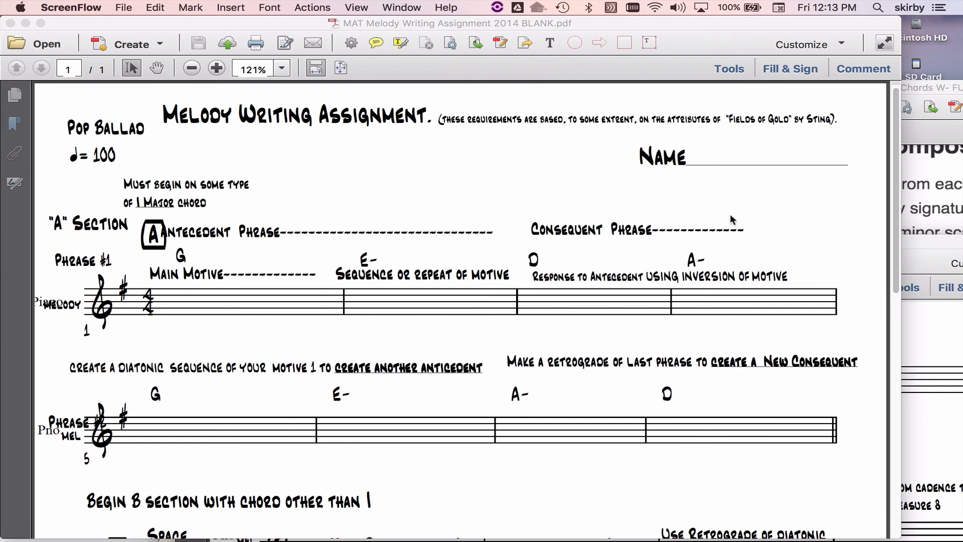
{"action": "mouse_move", "coordinate": [456, 347]}
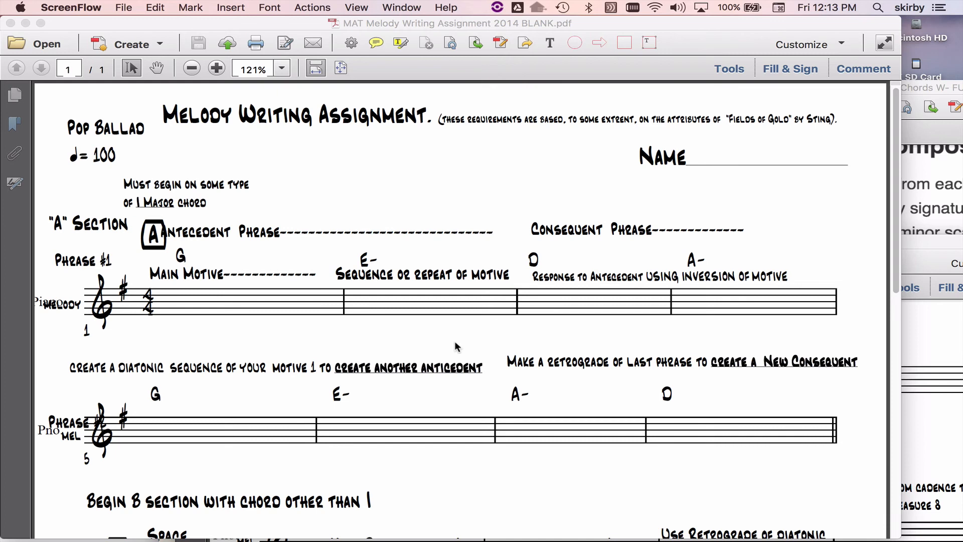
{"action": "mouse_move", "coordinate": [295, 373]}
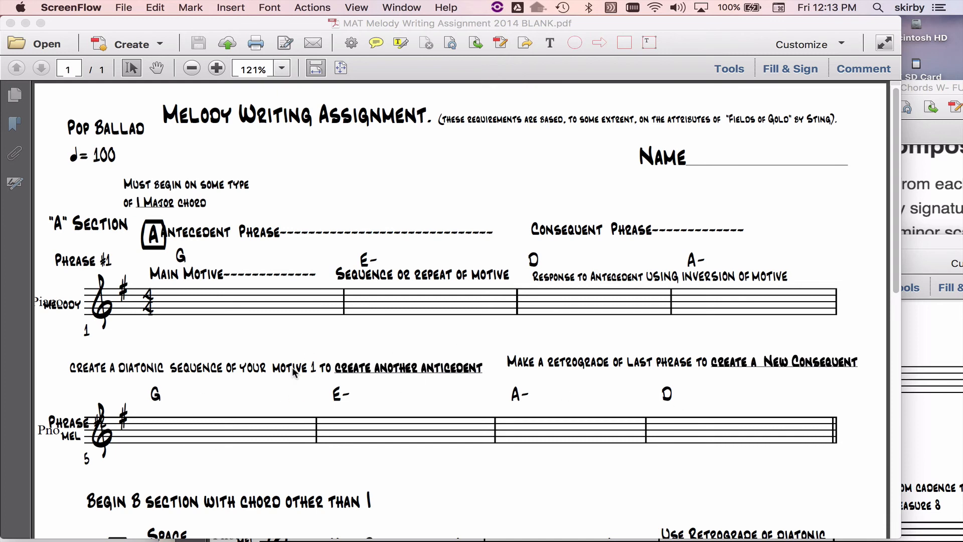
{"action": "mouse_move", "coordinate": [420, 377]}
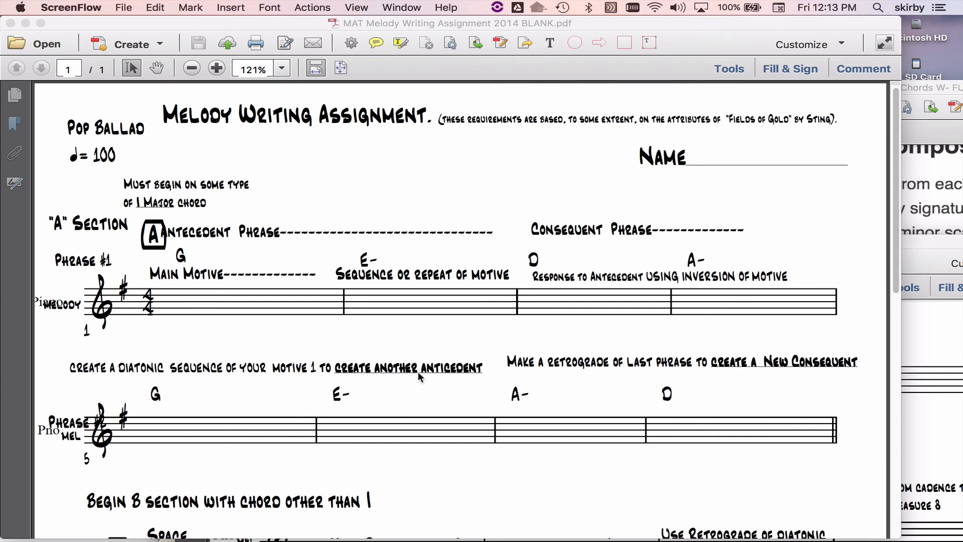
{"action": "scroll", "scroll_direction": "down", "scroll_amount": 3}
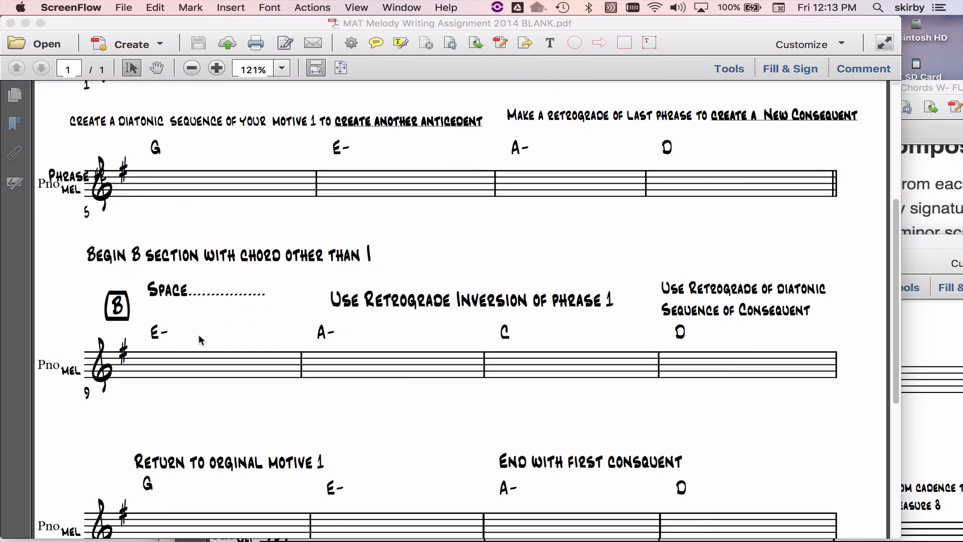
{"action": "mouse_move", "coordinate": [275, 281]}
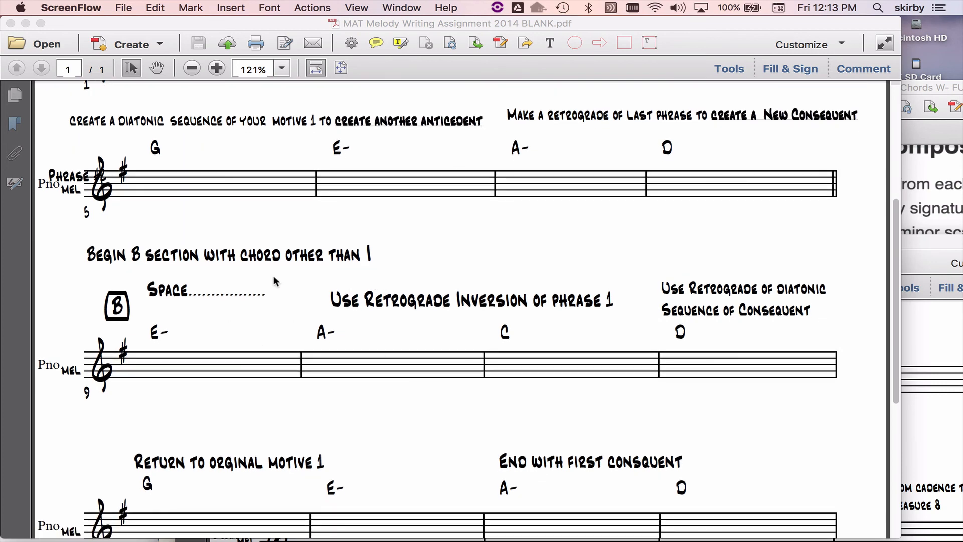
{"action": "scroll", "scroll_direction": "up", "scroll_amount": 3}
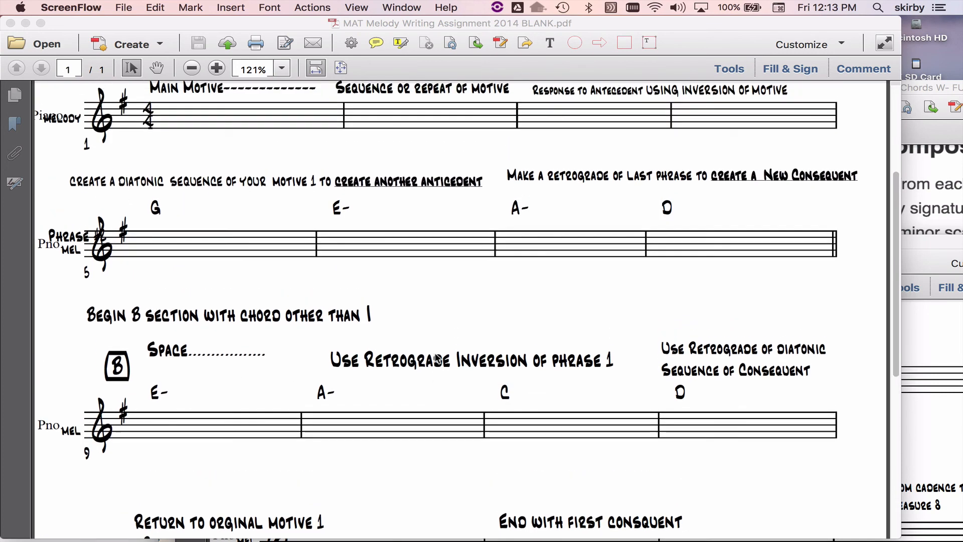
{"action": "scroll", "scroll_direction": "down", "scroll_amount": 3}
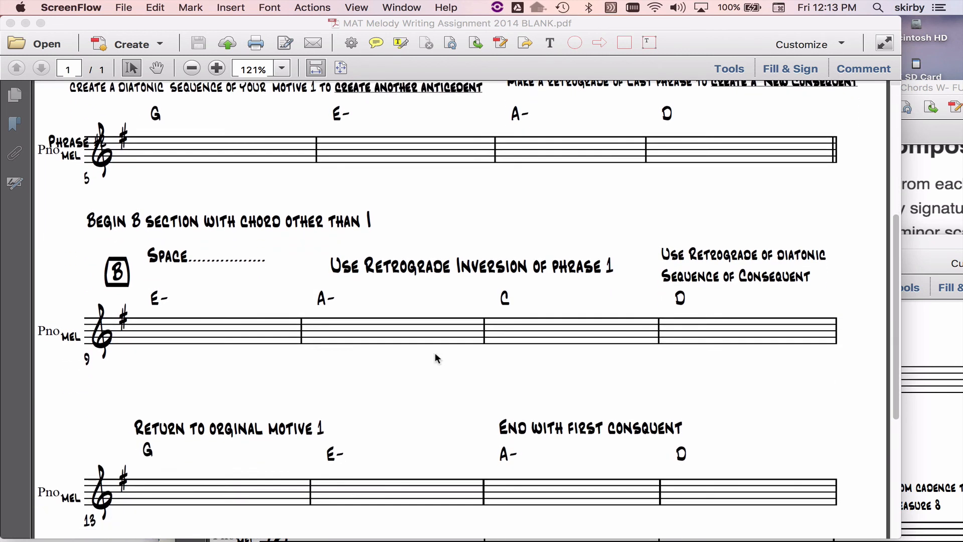
{"action": "mouse_move", "coordinate": [274, 352]}
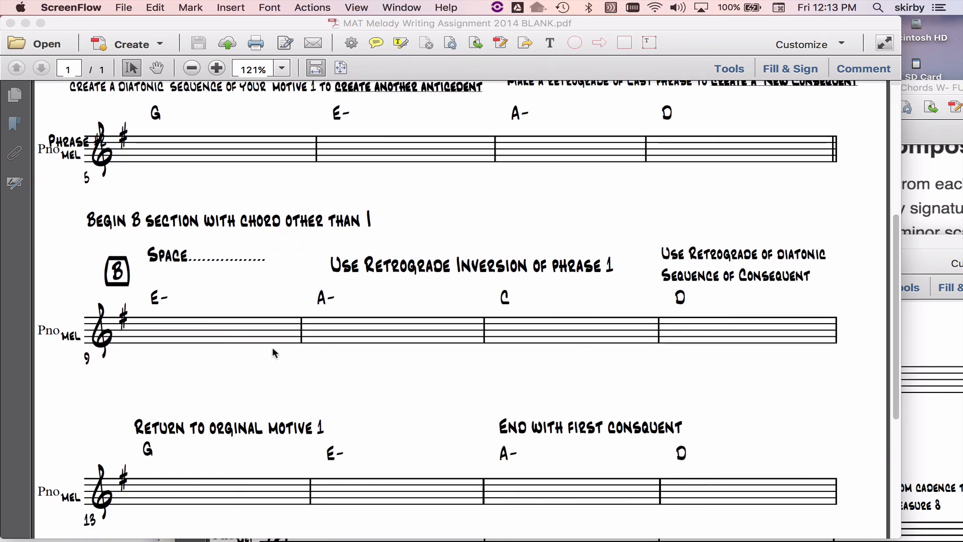
{"action": "scroll", "scroll_direction": "down", "scroll_amount": 3}
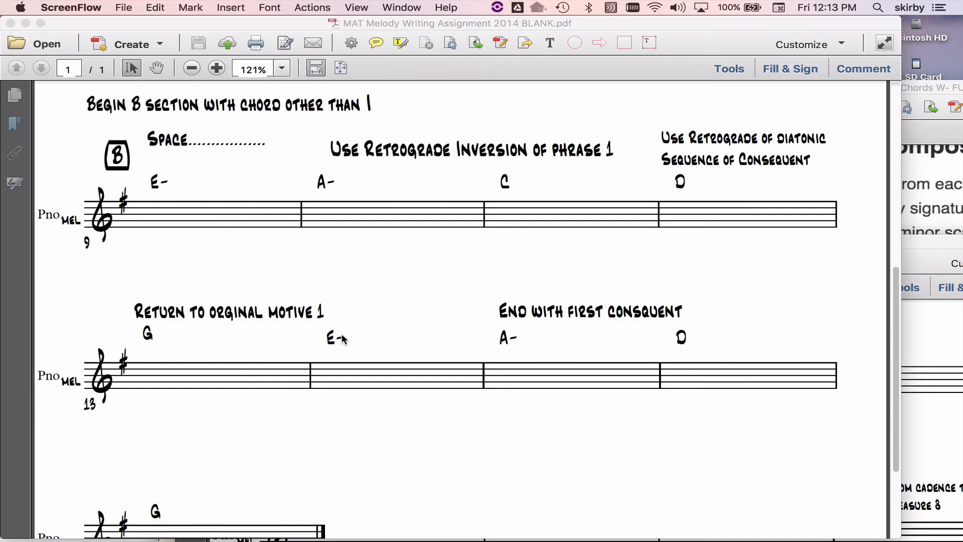
{"action": "mouse_move", "coordinate": [463, 437]}
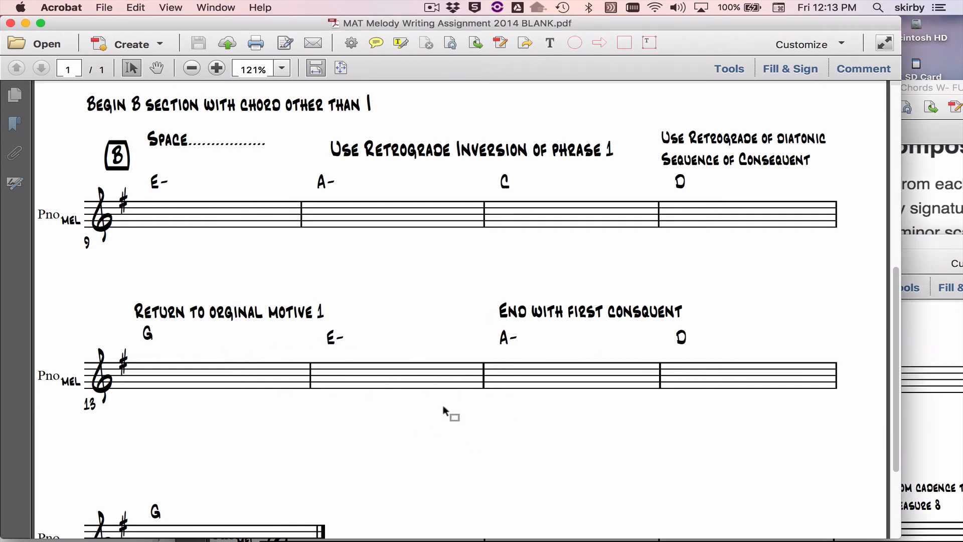
{"action": "scroll", "scroll_direction": "down", "scroll_amount": 3}
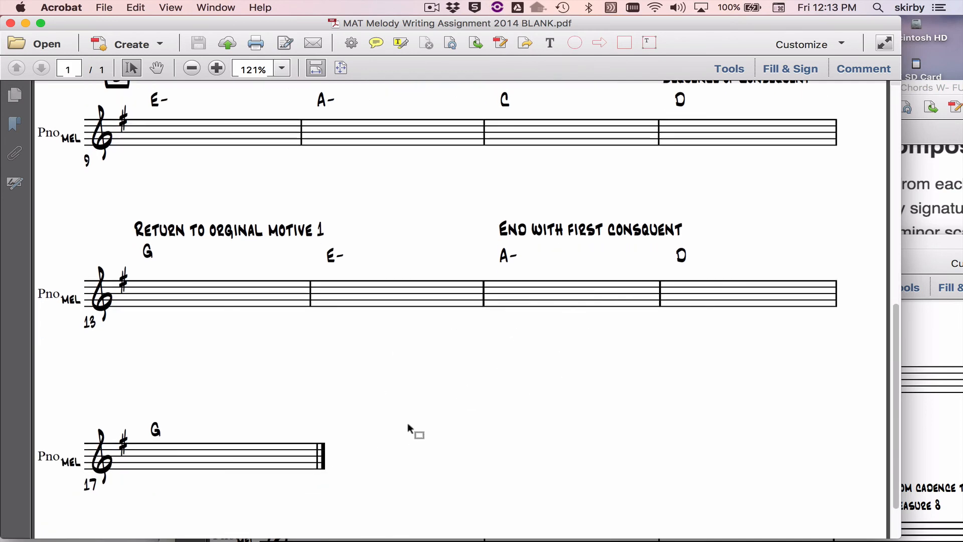
{"action": "scroll", "scroll_direction": "up", "scroll_amount": 3}
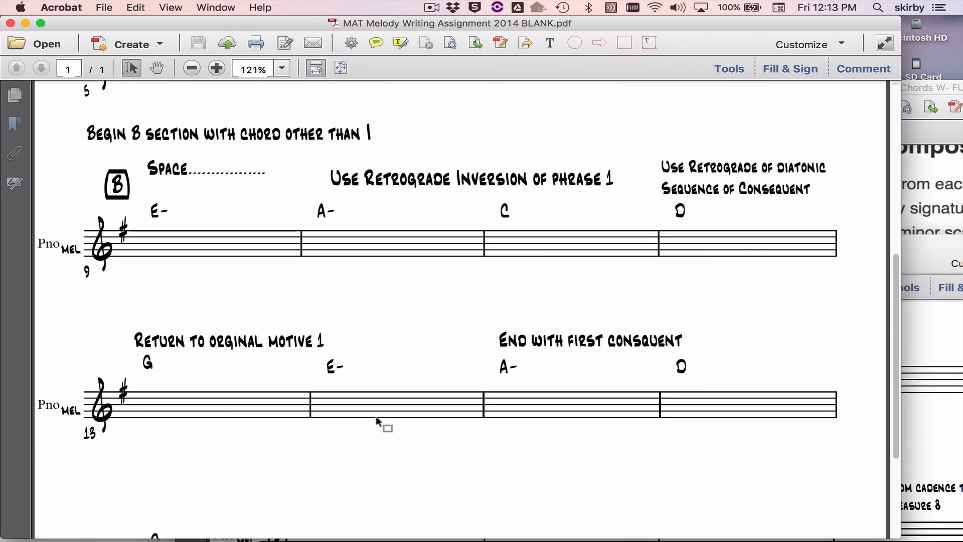
{"action": "scroll", "scroll_direction": "down", "scroll_amount": 3}
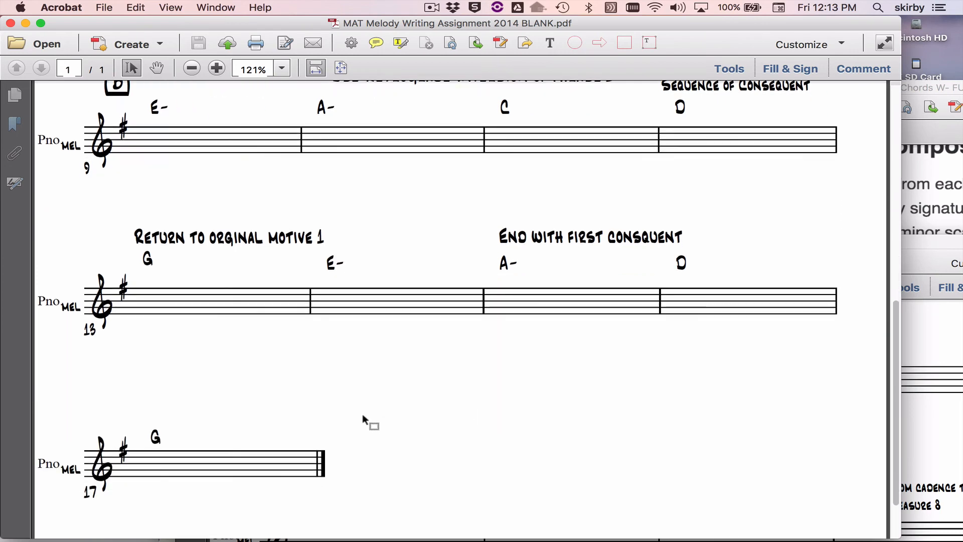
{"action": "scroll", "scroll_direction": "up", "scroll_amount": 3}
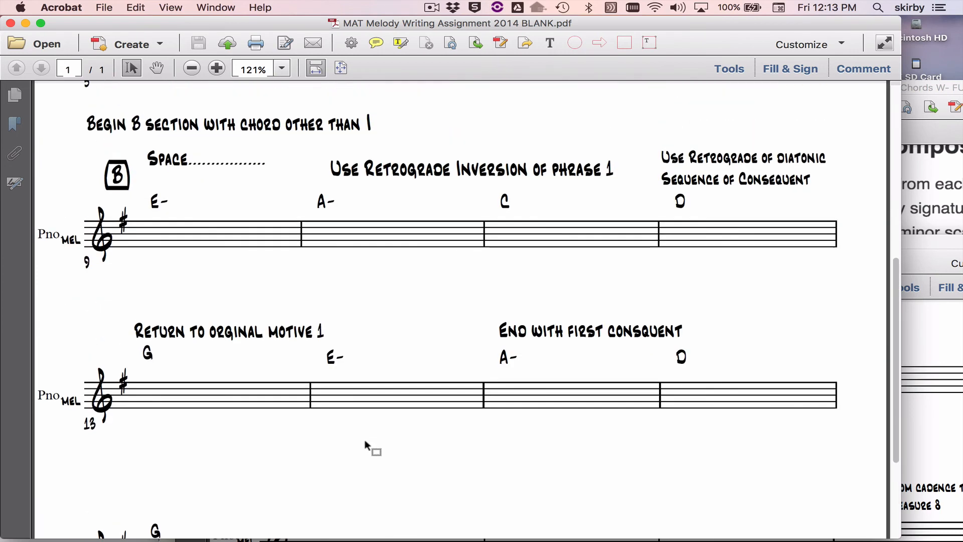
{"action": "scroll", "scroll_direction": "up", "scroll_amount": 3}
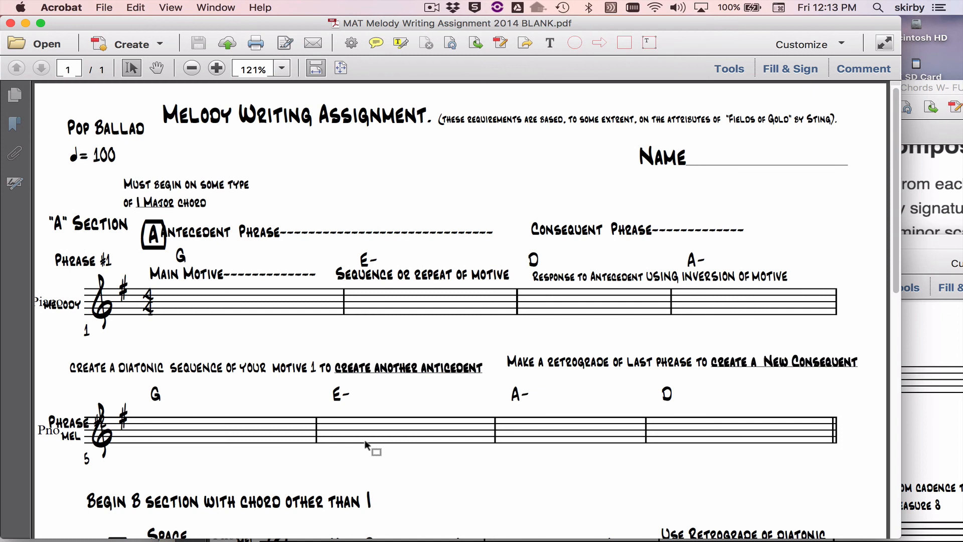
{"action": "mouse_move", "coordinate": [421, 357]}
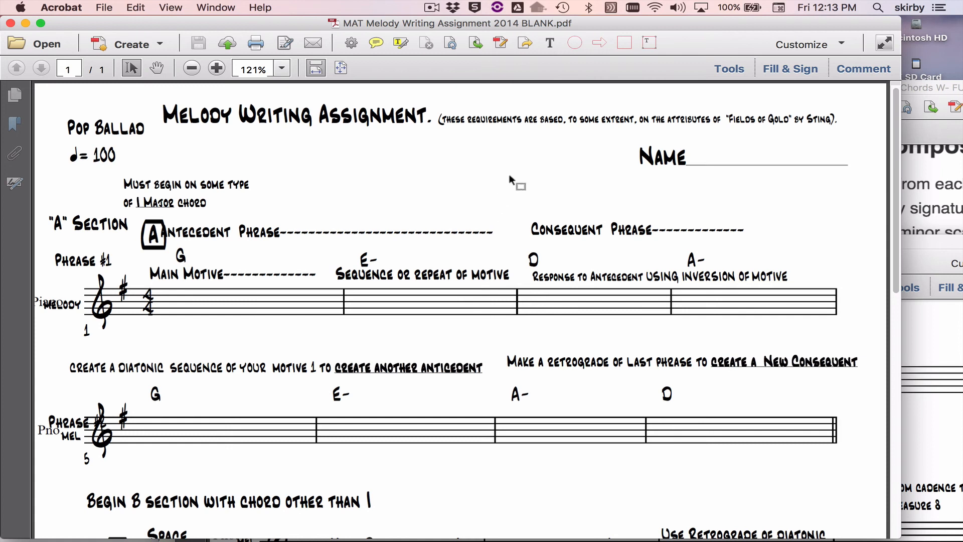
{"action": "mouse_move", "coordinate": [474, 130]}
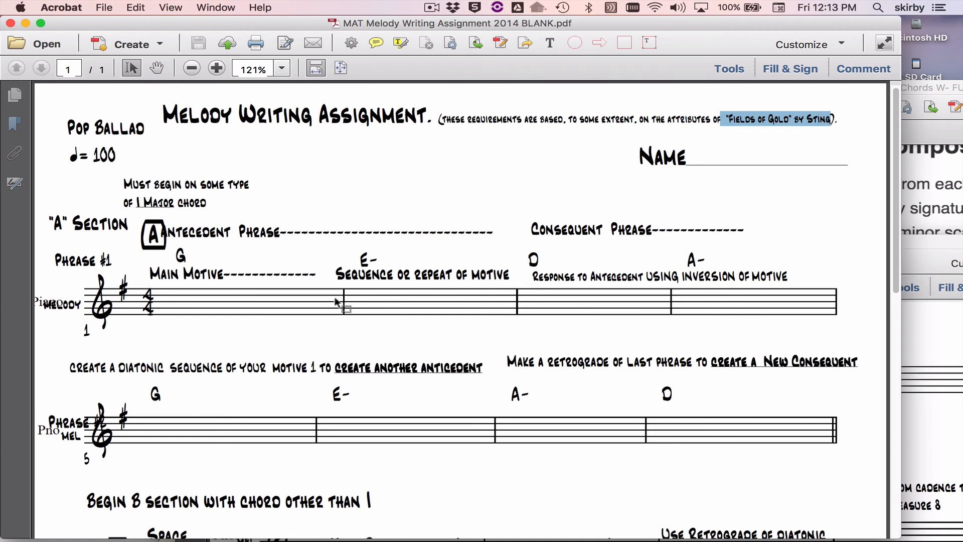
{"action": "mouse_move", "coordinate": [744, 147]}
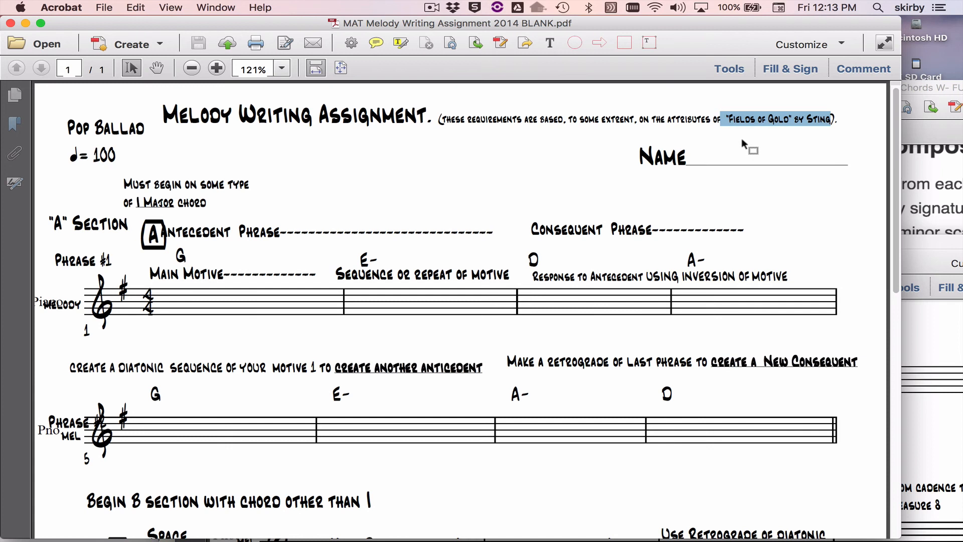
{"action": "mouse_move", "coordinate": [735, 127]}
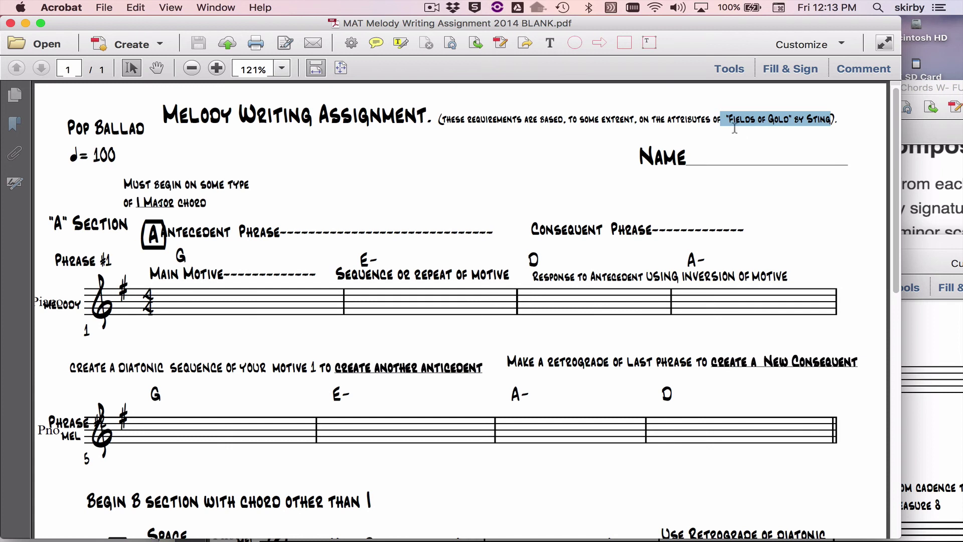
{"action": "mouse_move", "coordinate": [629, 125]}
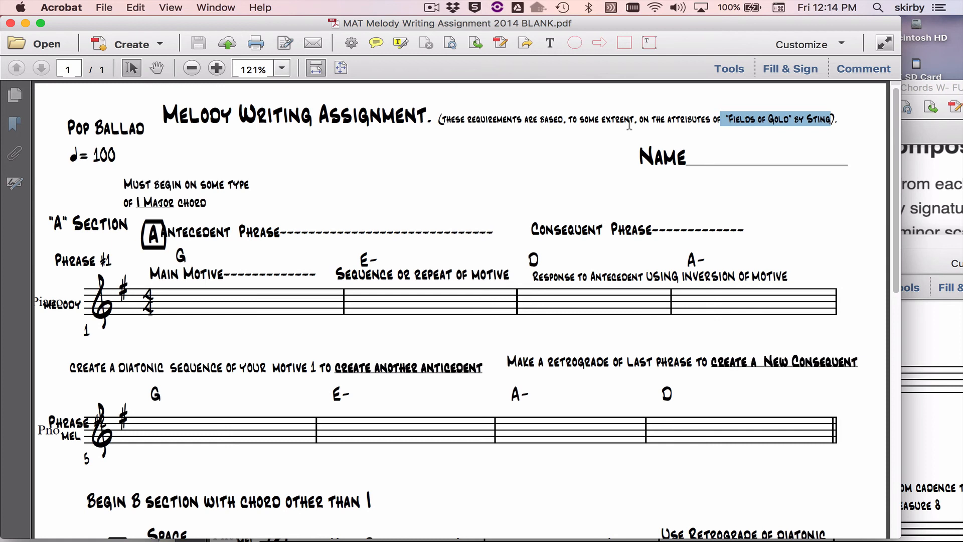
{"action": "mouse_move", "coordinate": [256, 304]}
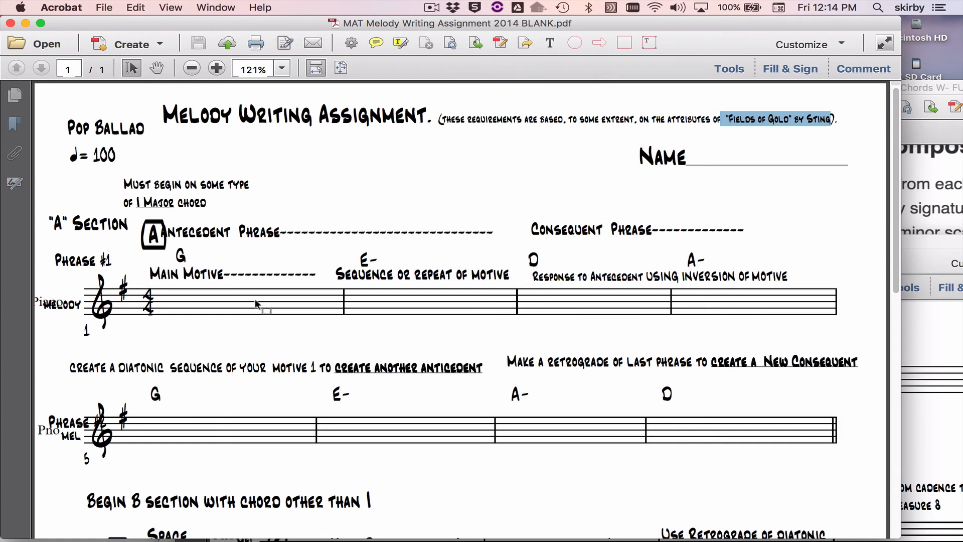
{"action": "mouse_move", "coordinate": [469, 306]}
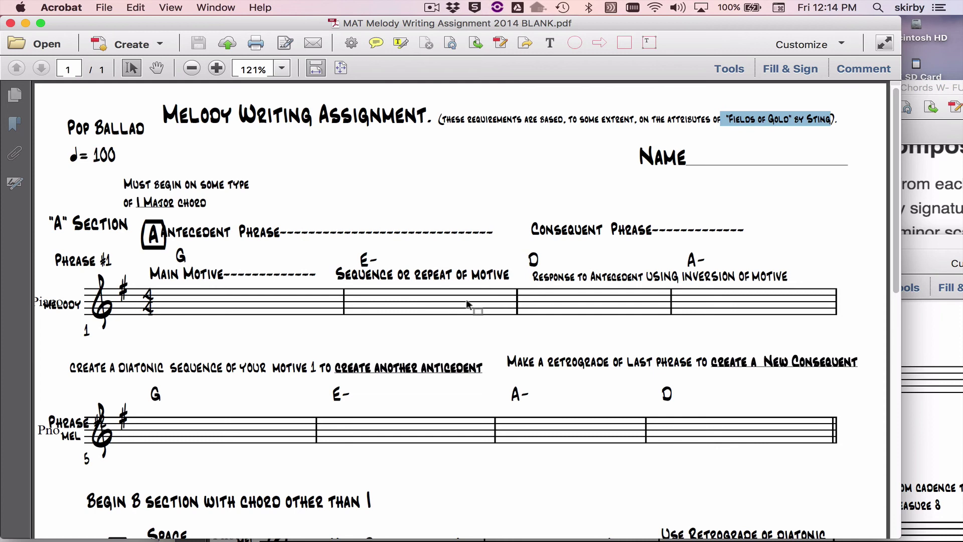
{"action": "mouse_move", "coordinate": [706, 307]}
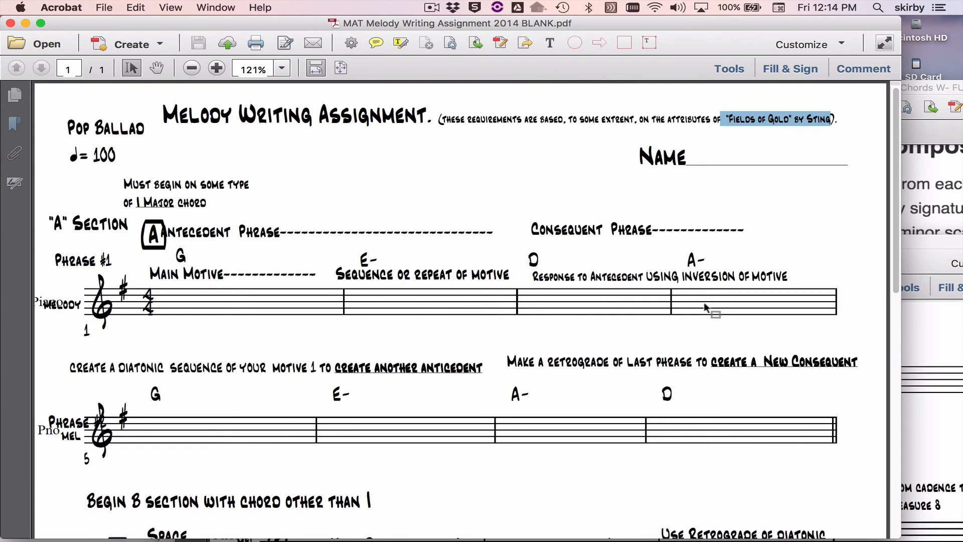
{"action": "scroll", "scroll_direction": "down", "scroll_amount": 3}
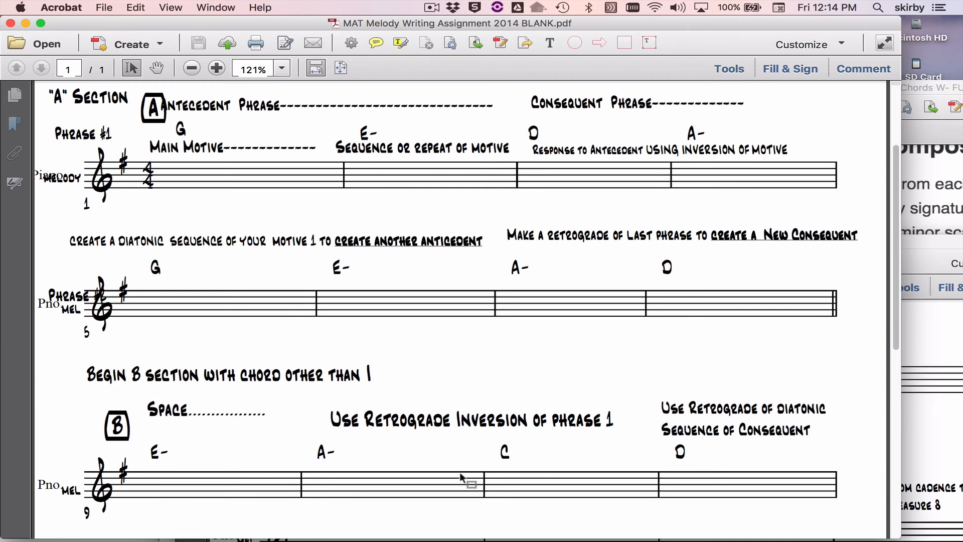
{"action": "scroll", "scroll_direction": "down", "scroll_amount": 3}
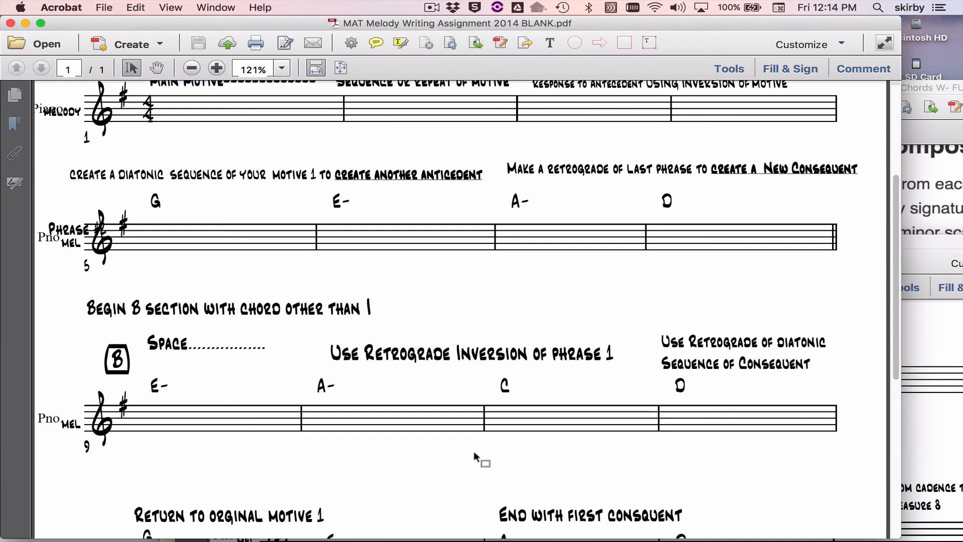
{"action": "scroll", "scroll_direction": "up", "scroll_amount": 3}
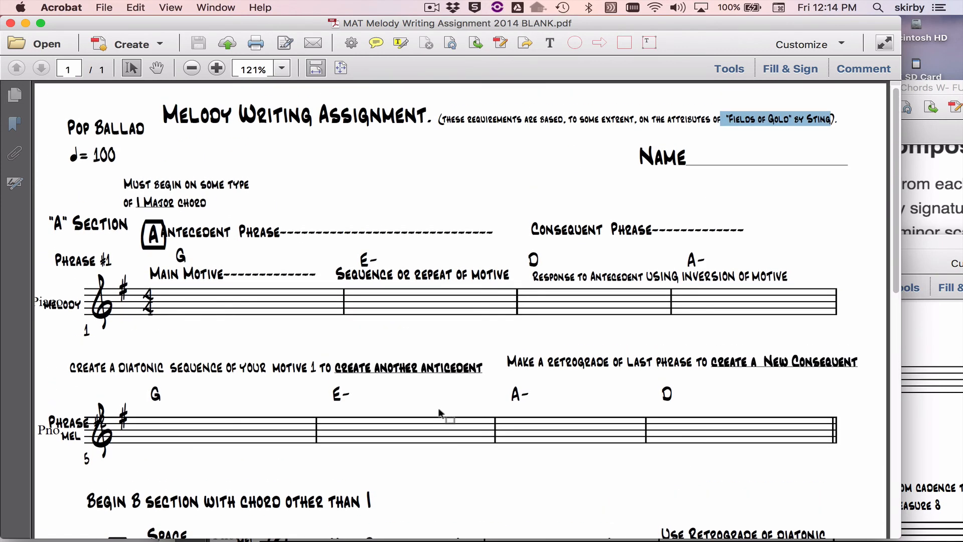
{"action": "scroll", "scroll_direction": "down", "scroll_amount": 3}
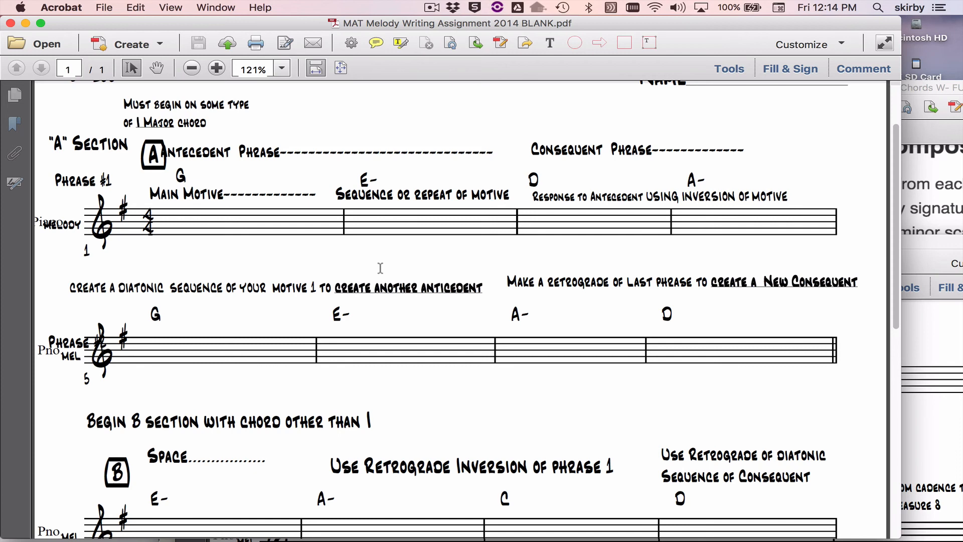
{"action": "mouse_move", "coordinate": [209, 230]}
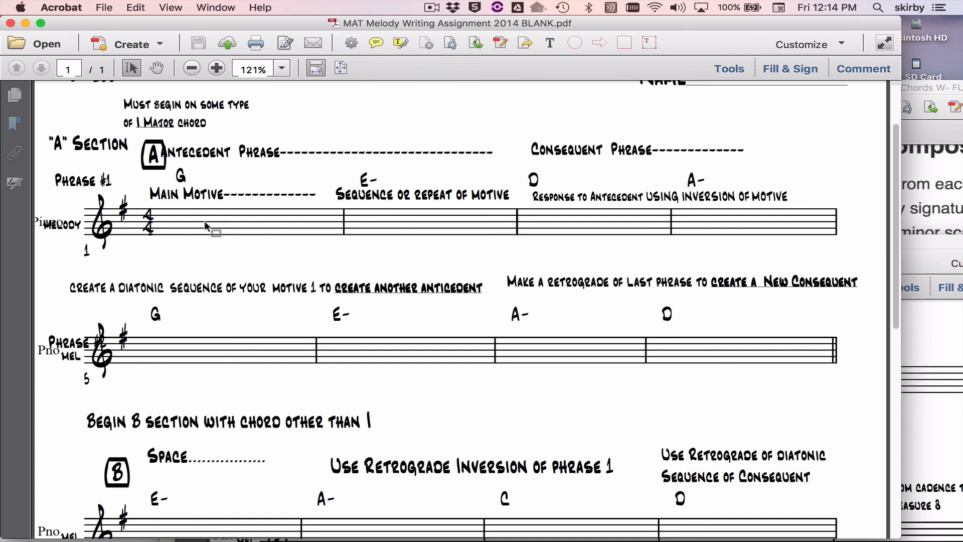
{"action": "scroll", "scroll_direction": "down", "scroll_amount": 3}
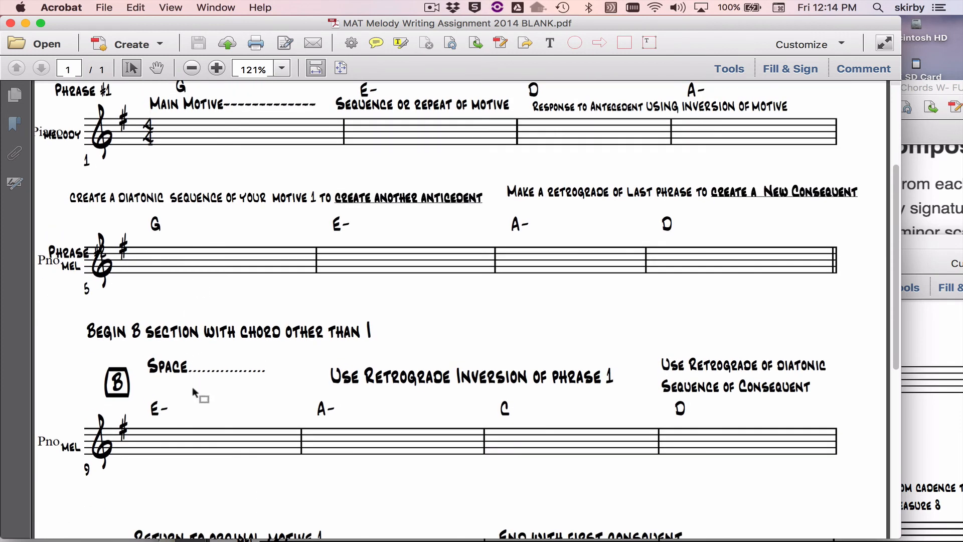
{"action": "scroll", "scroll_direction": "up", "scroll_amount": 3}
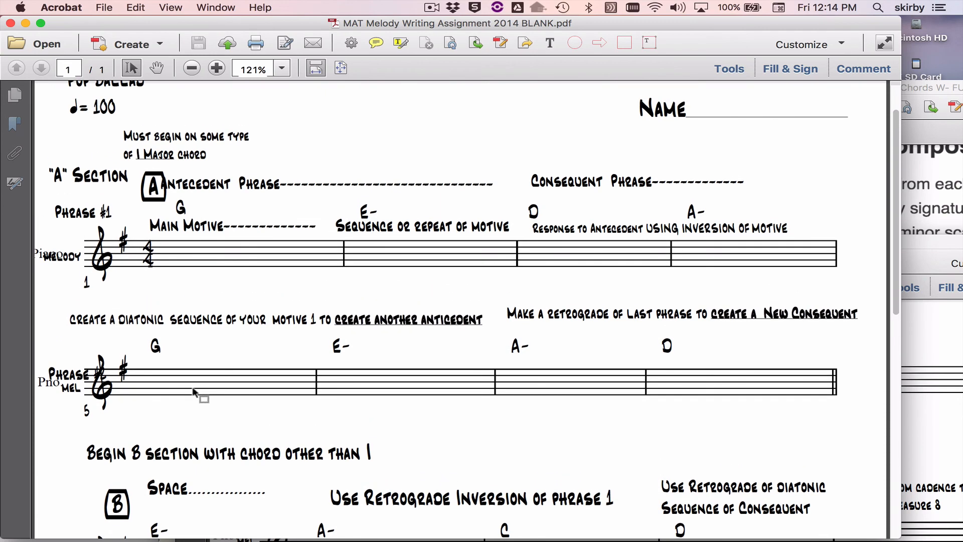
{"action": "scroll", "scroll_direction": "down", "scroll_amount": 3}
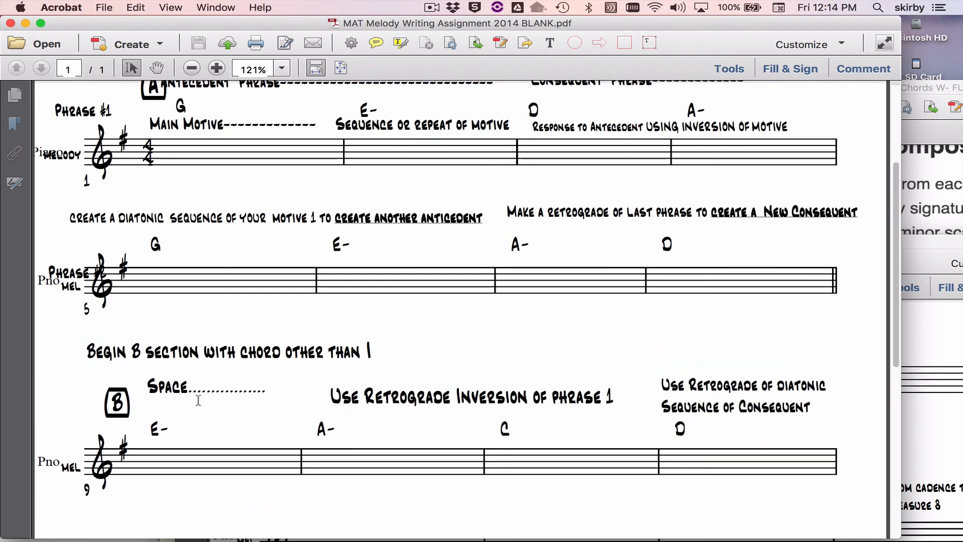
{"action": "scroll", "scroll_direction": "down", "scroll_amount": 3}
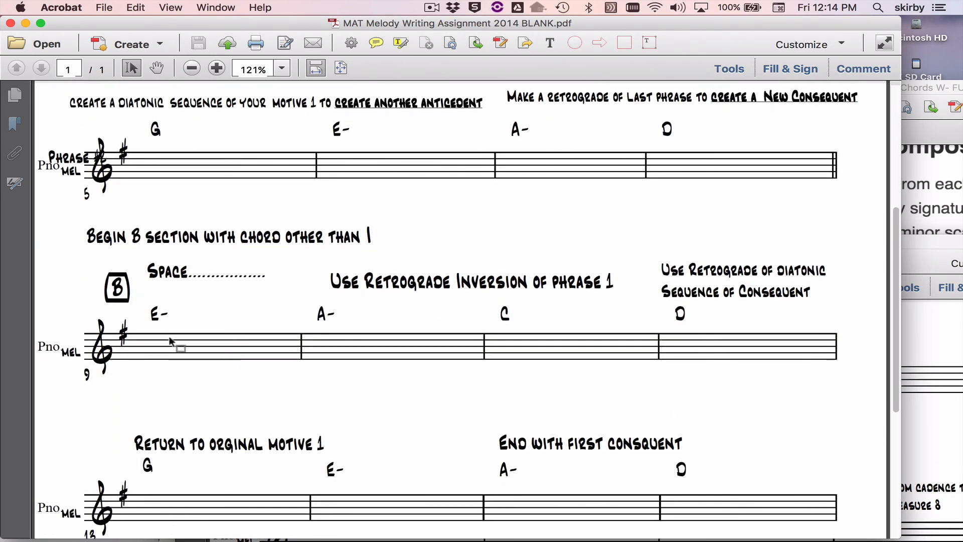
{"action": "scroll", "scroll_direction": "up", "scroll_amount": 3}
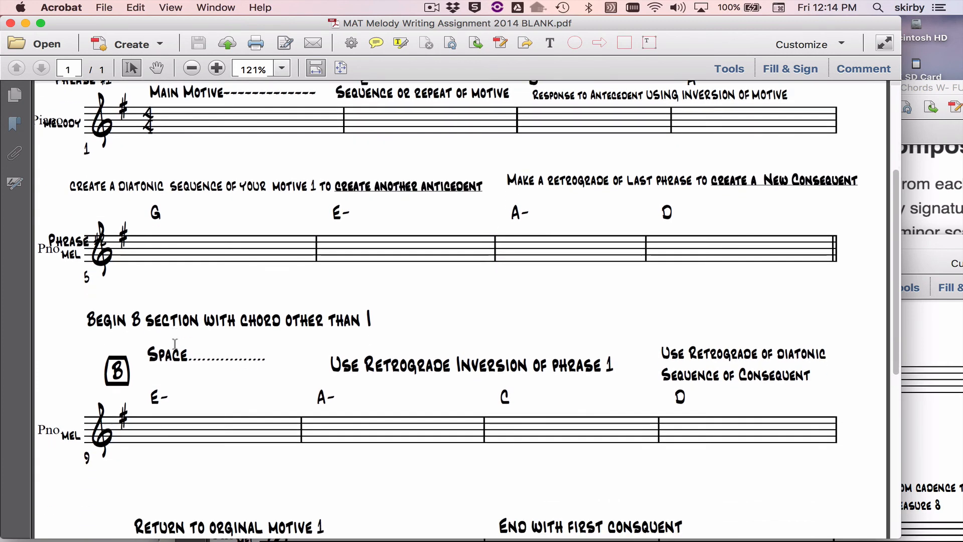
{"action": "scroll", "scroll_direction": "down", "scroll_amount": 3}
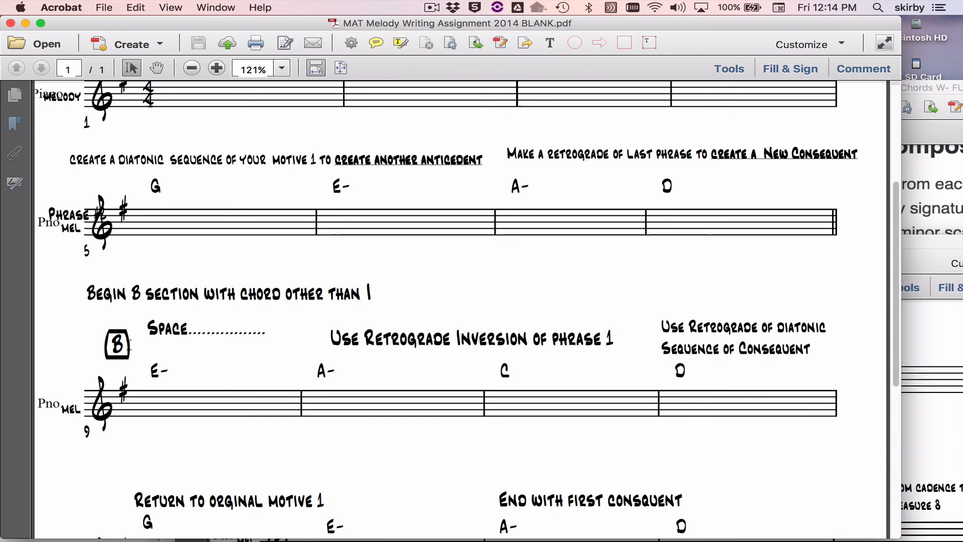
{"action": "scroll", "scroll_direction": "up", "scroll_amount": 3}
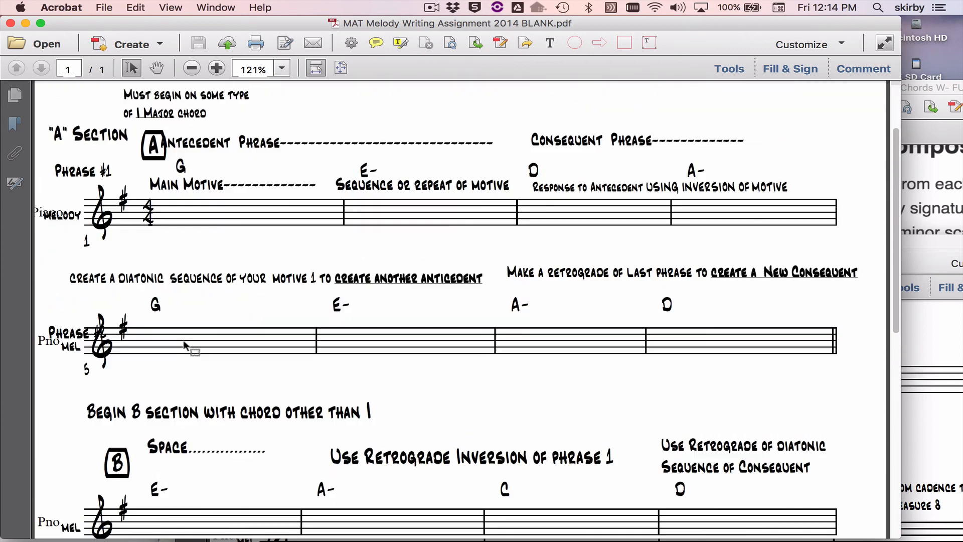
{"action": "scroll", "scroll_direction": "up", "scroll_amount": 3}
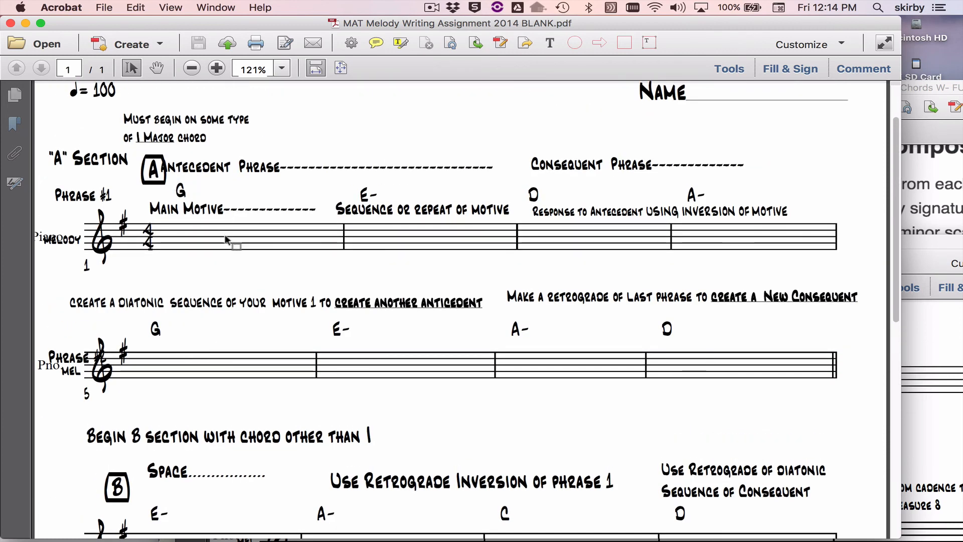
{"action": "scroll", "scroll_direction": "down", "scroll_amount": 3}
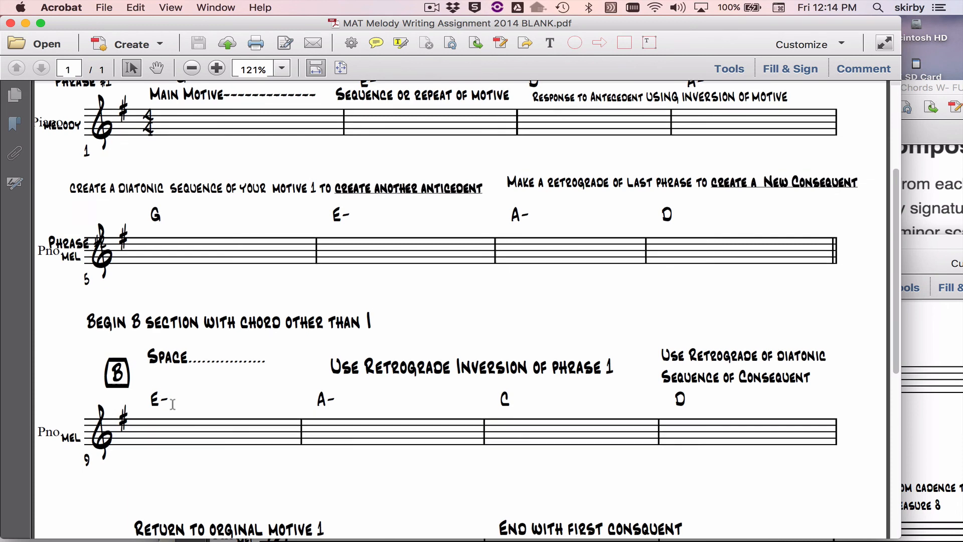
{"action": "scroll", "scroll_direction": "up", "scroll_amount": 3}
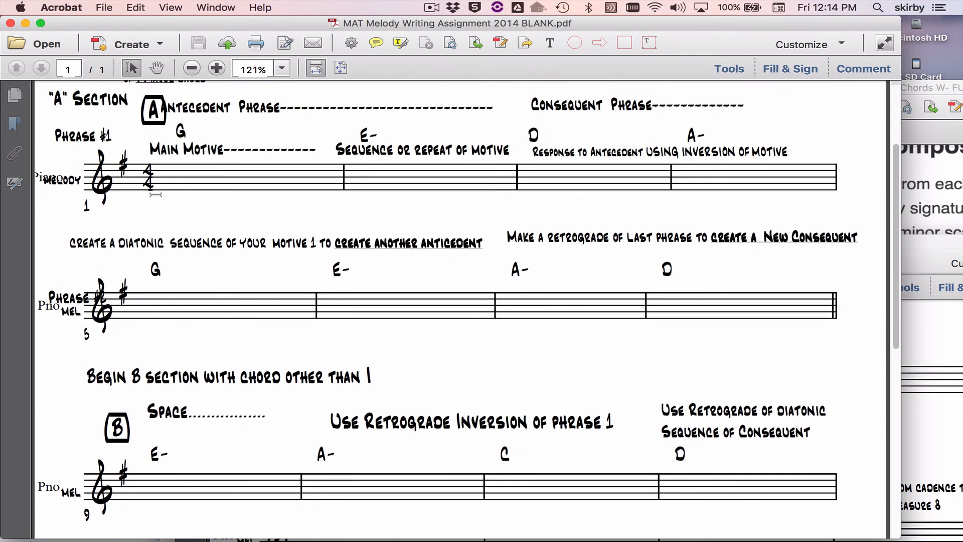
{"action": "scroll", "scroll_direction": "down", "scroll_amount": 3}
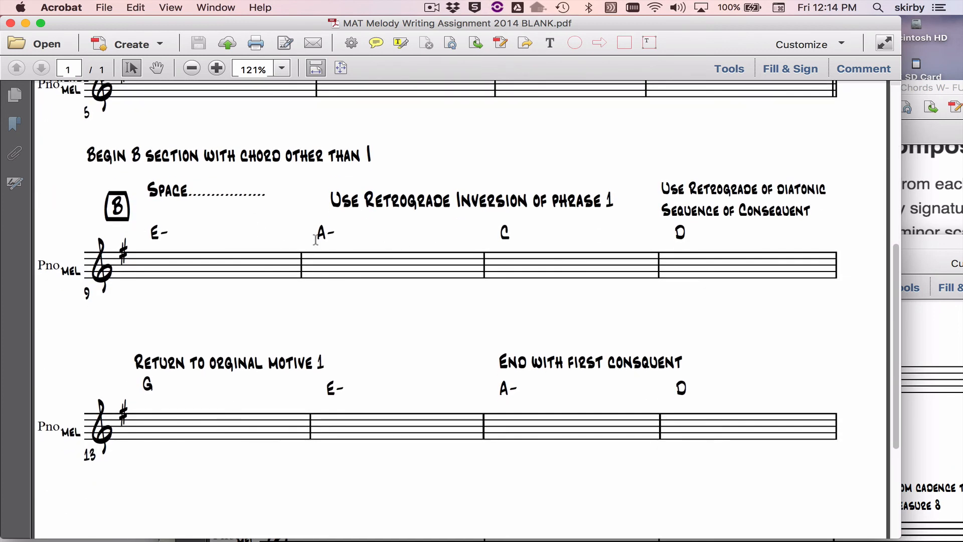
{"action": "mouse_move", "coordinate": [400, 299]}
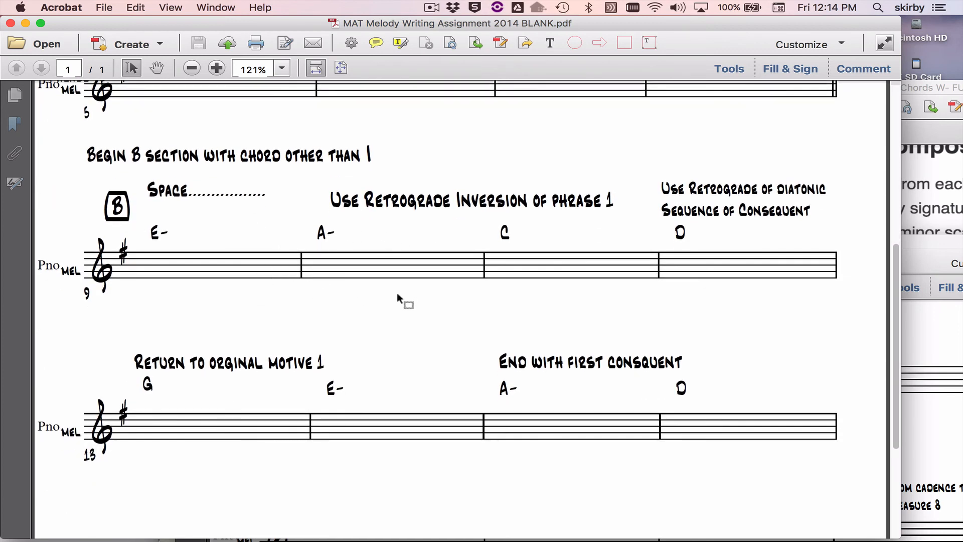
{"action": "mouse_move", "coordinate": [399, 290]}
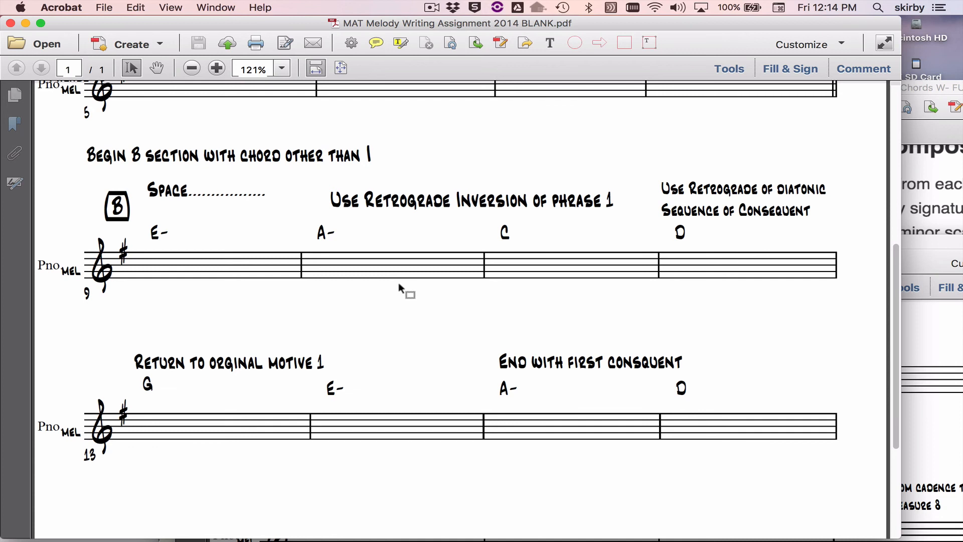
{"action": "mouse_move", "coordinate": [425, 315]}
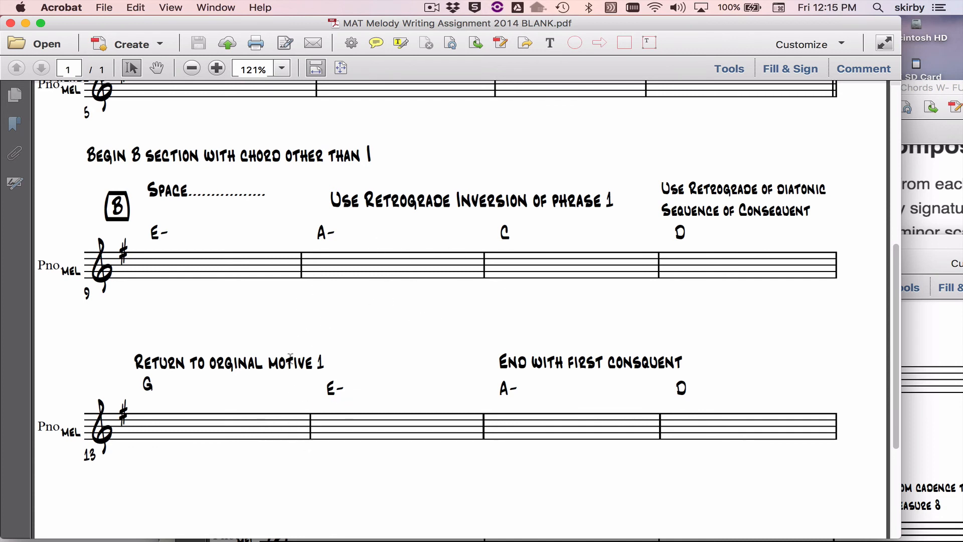
{"action": "mouse_move", "coordinate": [399, 452]}
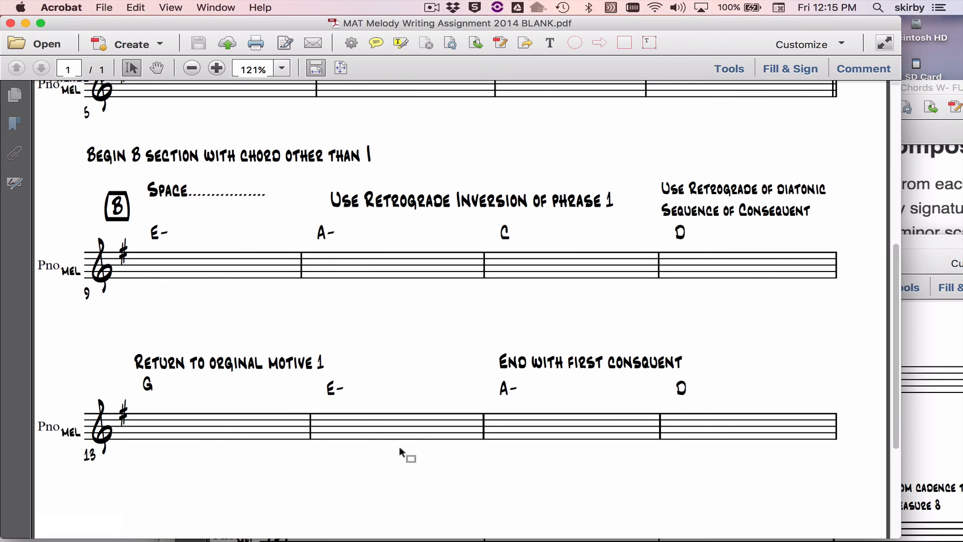
{"action": "scroll", "scroll_direction": "up", "scroll_amount": 3}
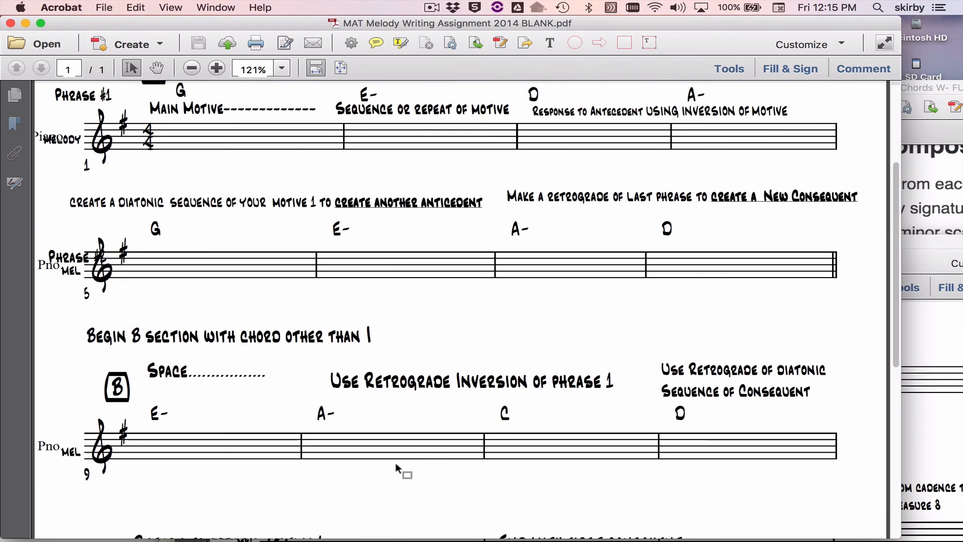
{"action": "scroll", "scroll_direction": "up", "scroll_amount": 3}
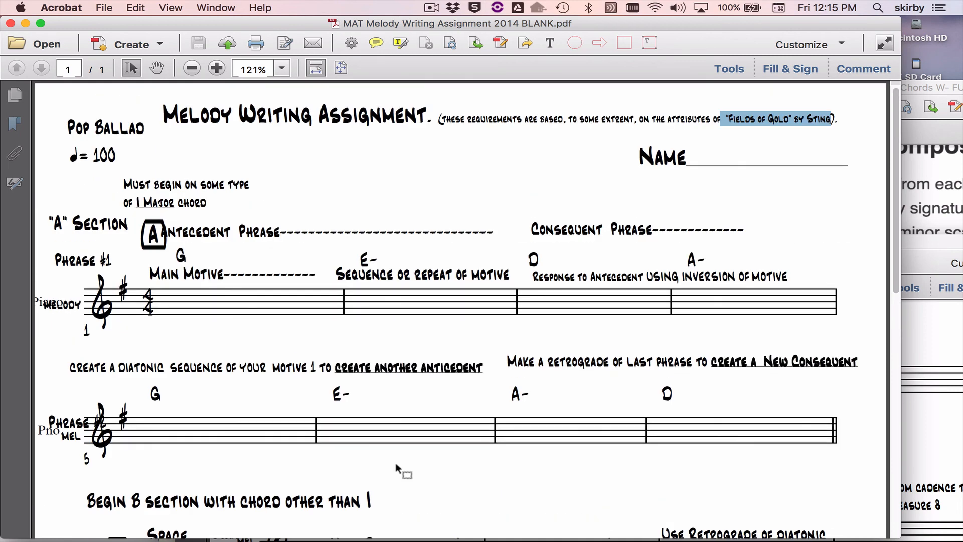
{"action": "mouse_move", "coordinate": [479, 332]}
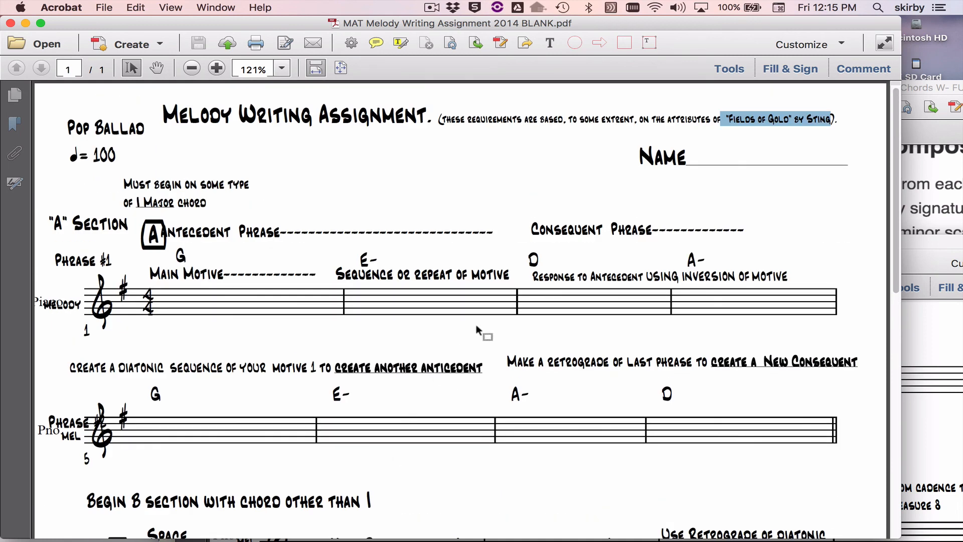
{"action": "mouse_move", "coordinate": [264, 313]}
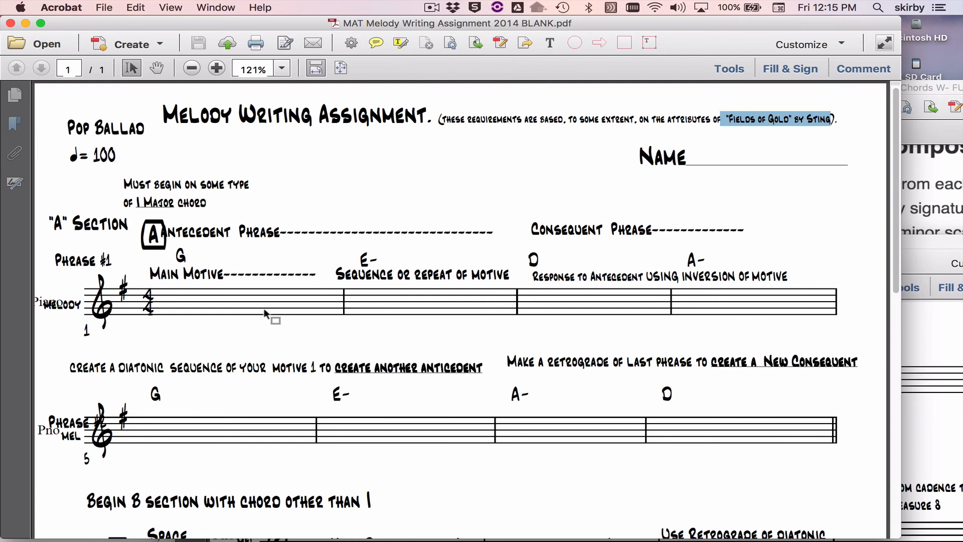
{"action": "mouse_move", "coordinate": [366, 323]}
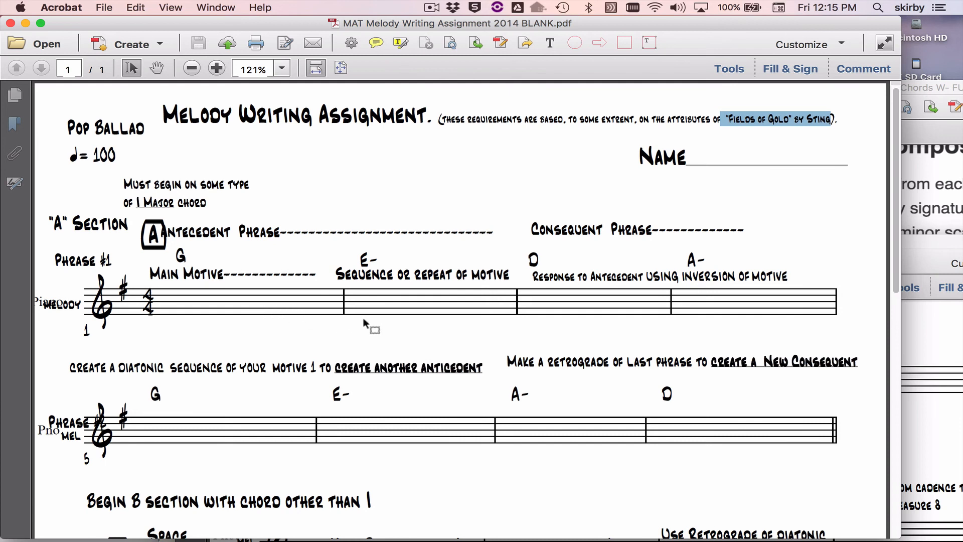
{"action": "mouse_move", "coordinate": [337, 319]}
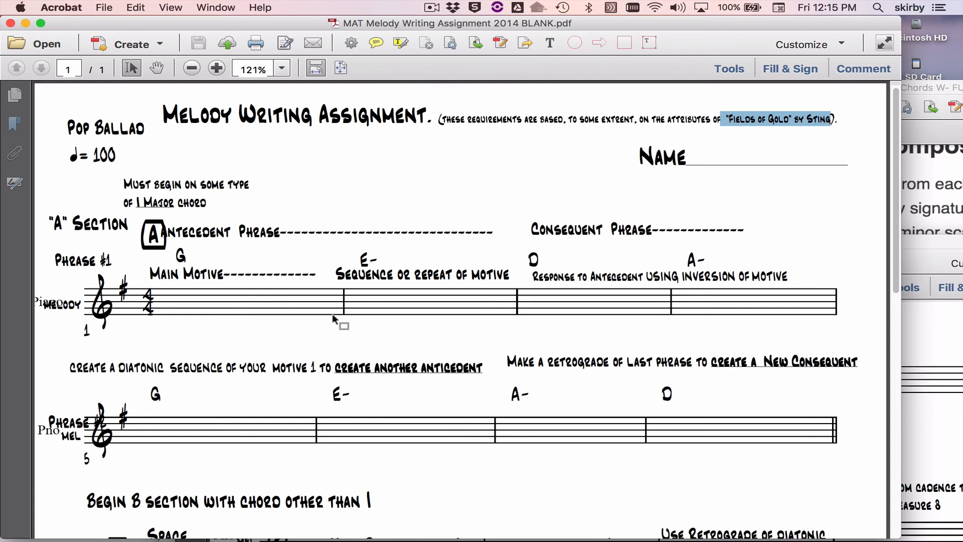
{"action": "mouse_move", "coordinate": [385, 316]}
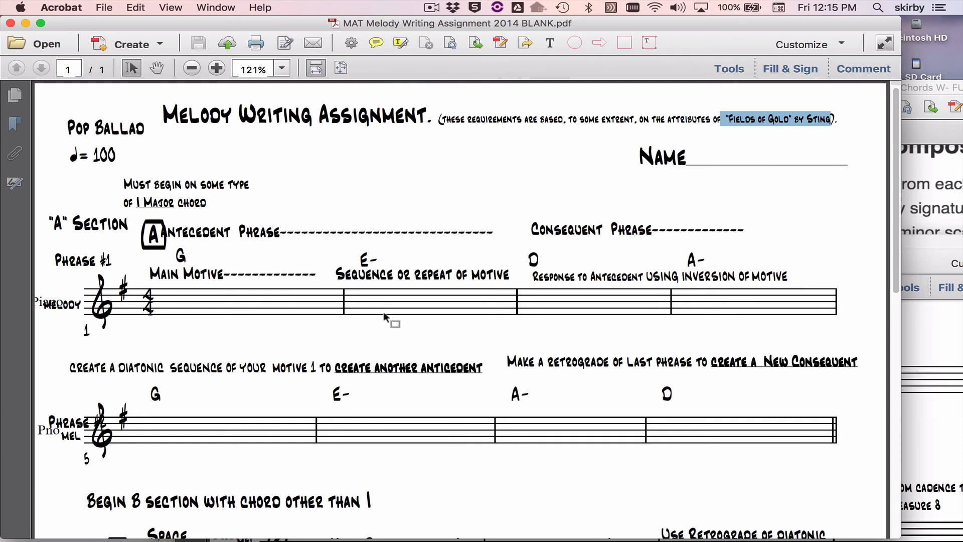
{"action": "mouse_move", "coordinate": [367, 222]}
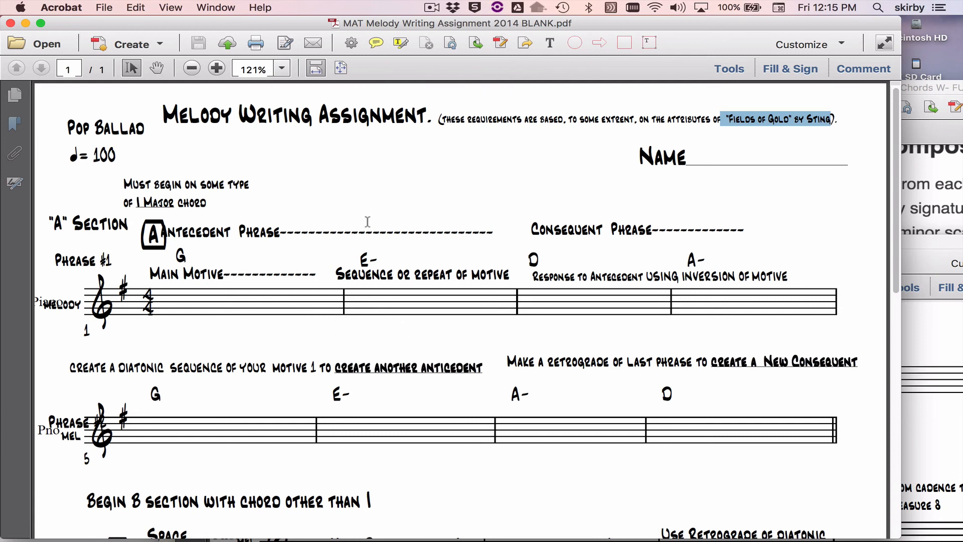
{"action": "mouse_move", "coordinate": [571, 24]}
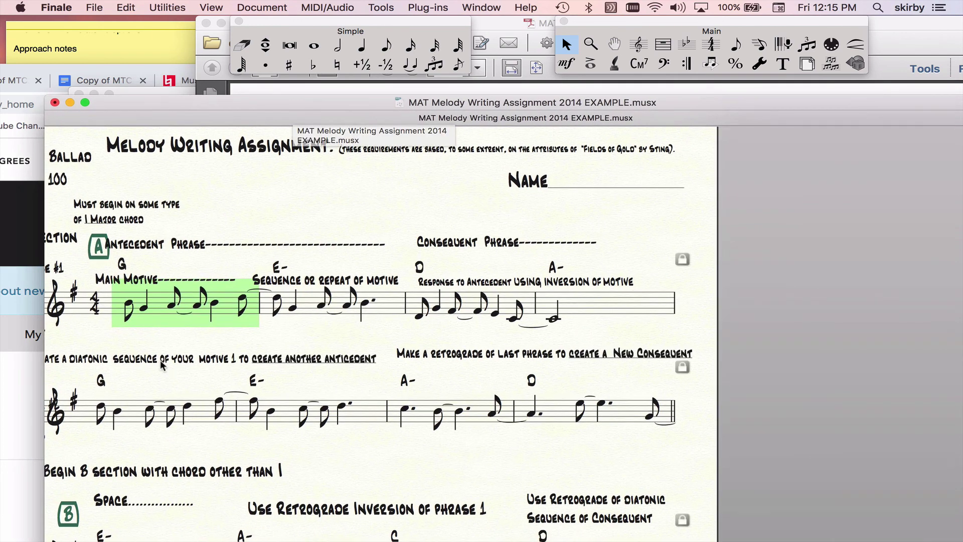
{"action": "mouse_move", "coordinate": [281, 312]}
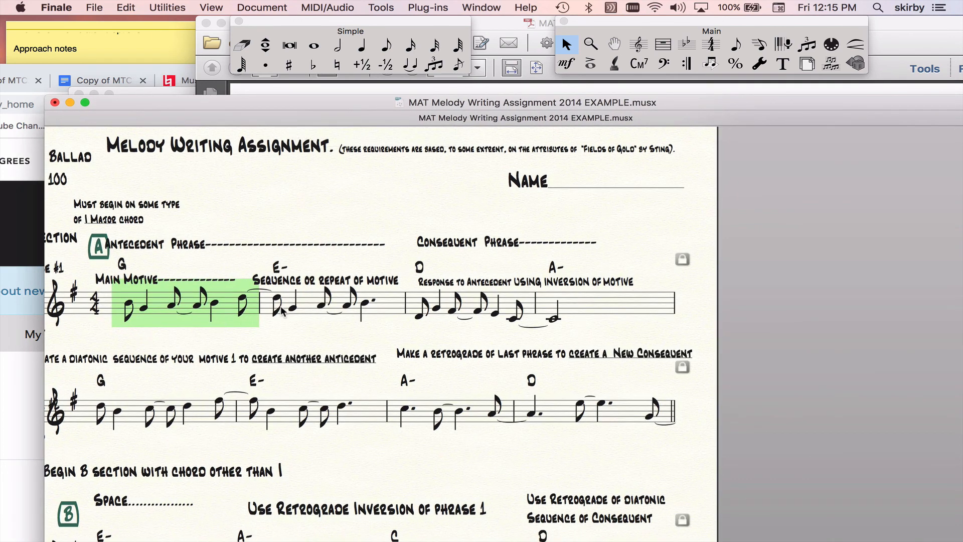
{"action": "mouse_move", "coordinate": [161, 334]}
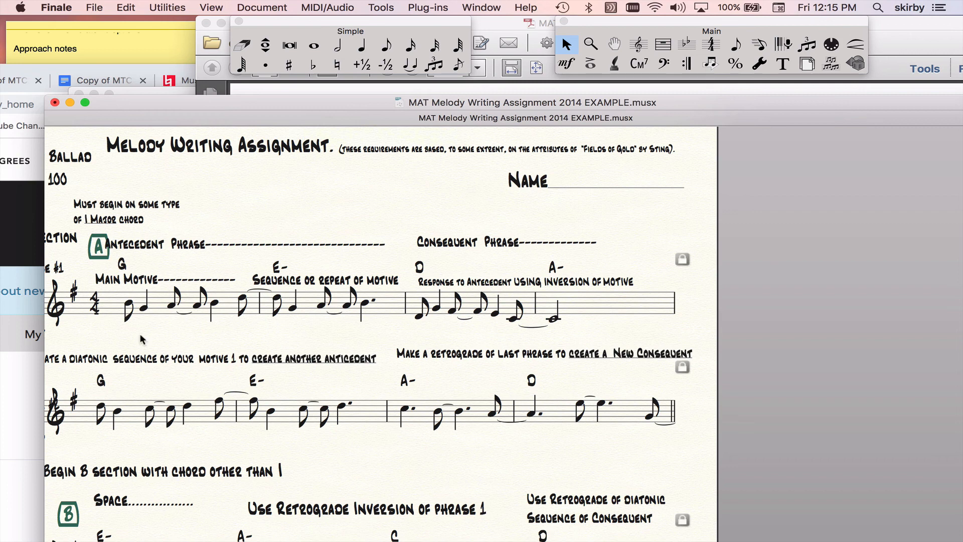
{"action": "mouse_move", "coordinate": [301, 320]}
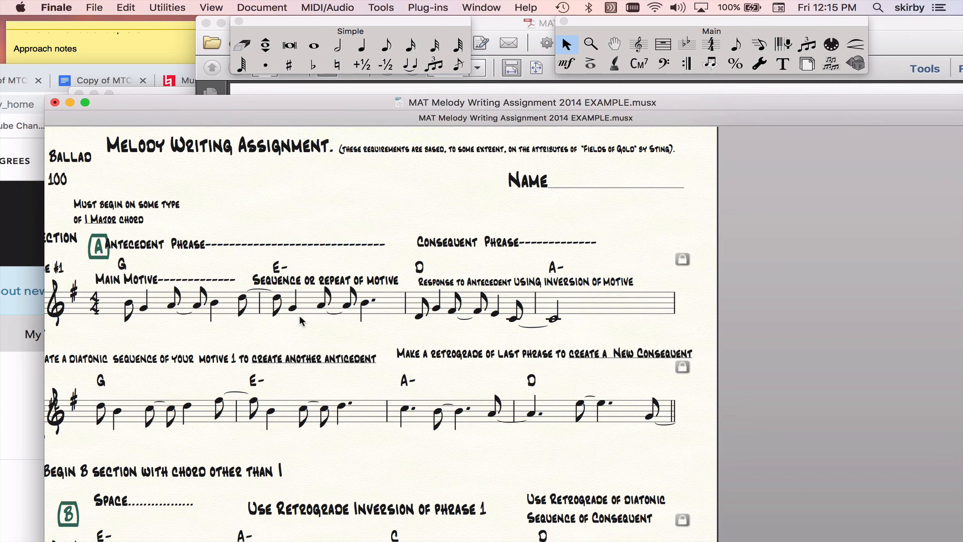
{"action": "mouse_move", "coordinate": [290, 273]}
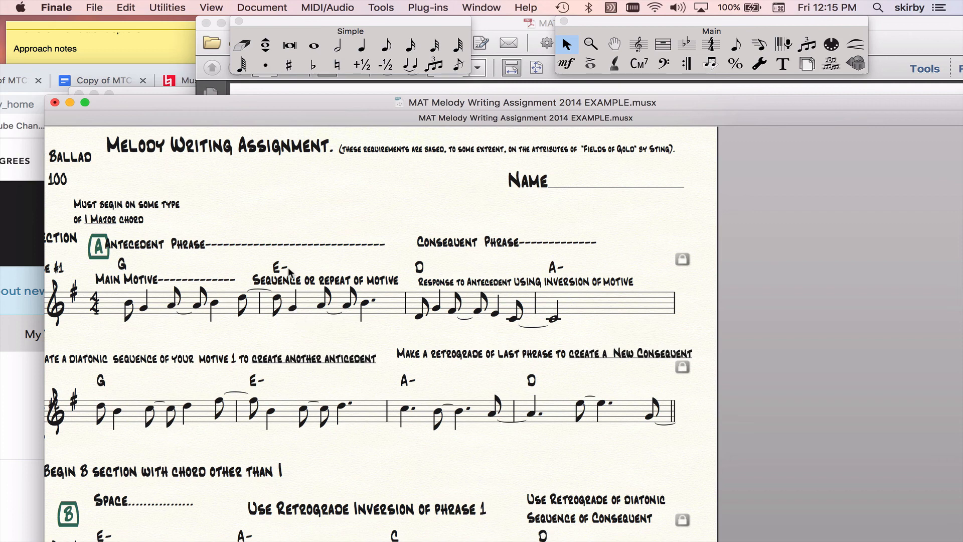
{"action": "mouse_move", "coordinate": [241, 283]}
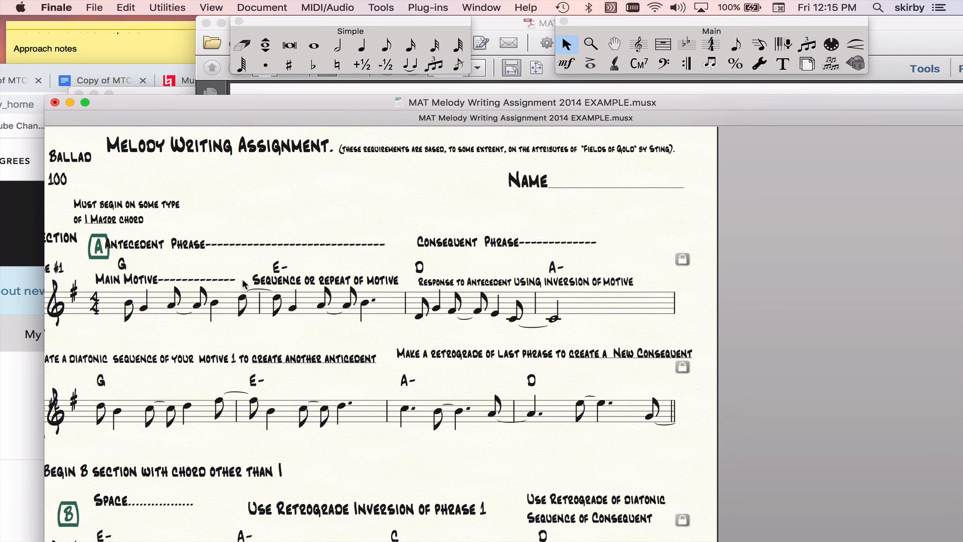
{"action": "mouse_move", "coordinate": [275, 307]}
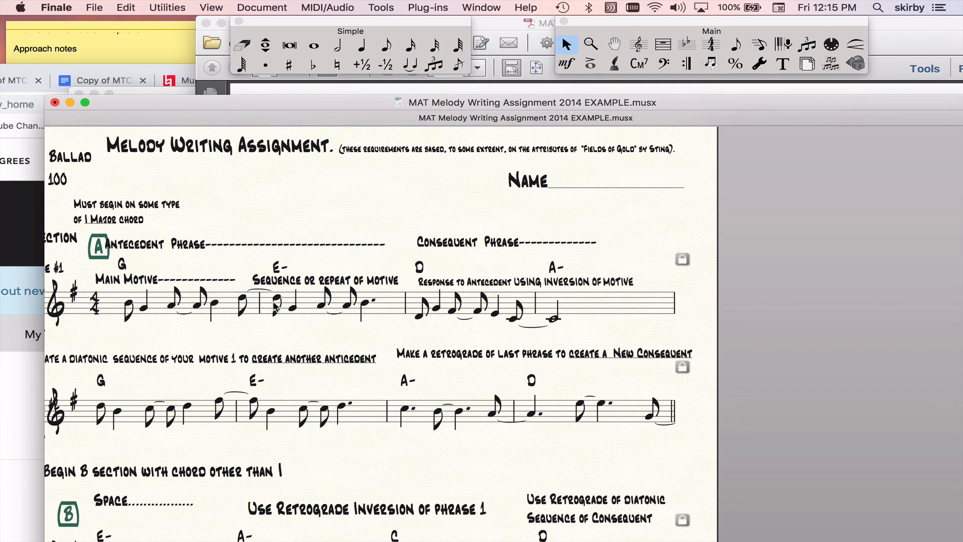
{"action": "mouse_move", "coordinate": [338, 318]}
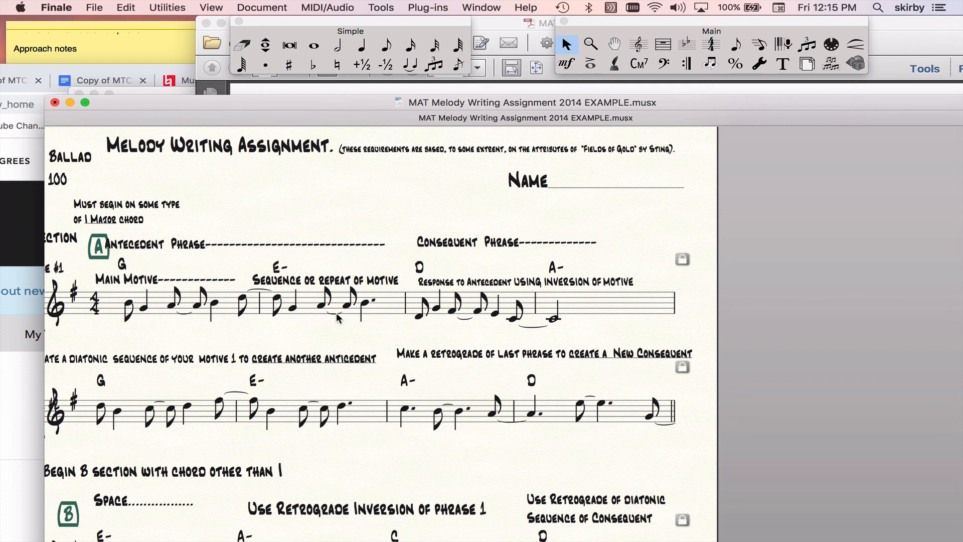
{"action": "scroll", "scroll_direction": "up", "scroll_amount": 3}
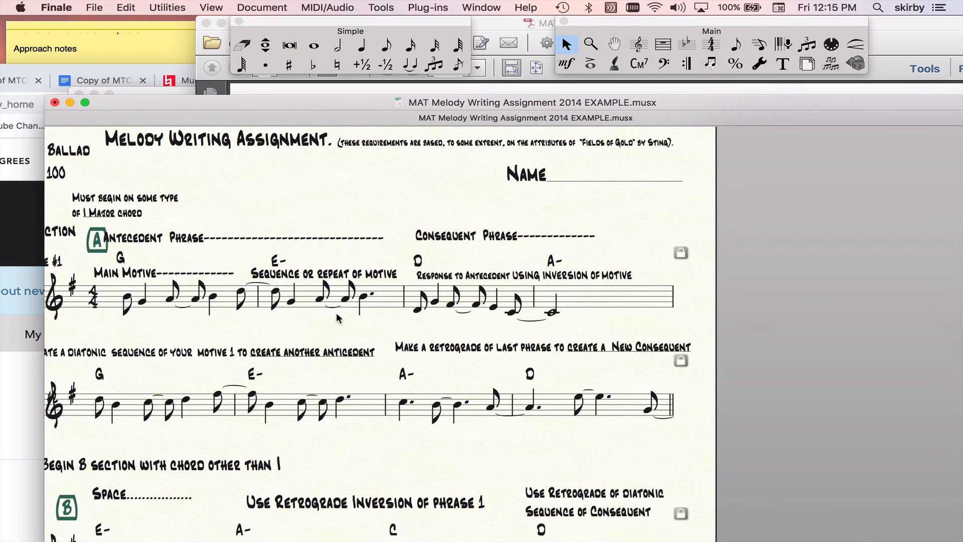
{"action": "mouse_move", "coordinate": [434, 280]}
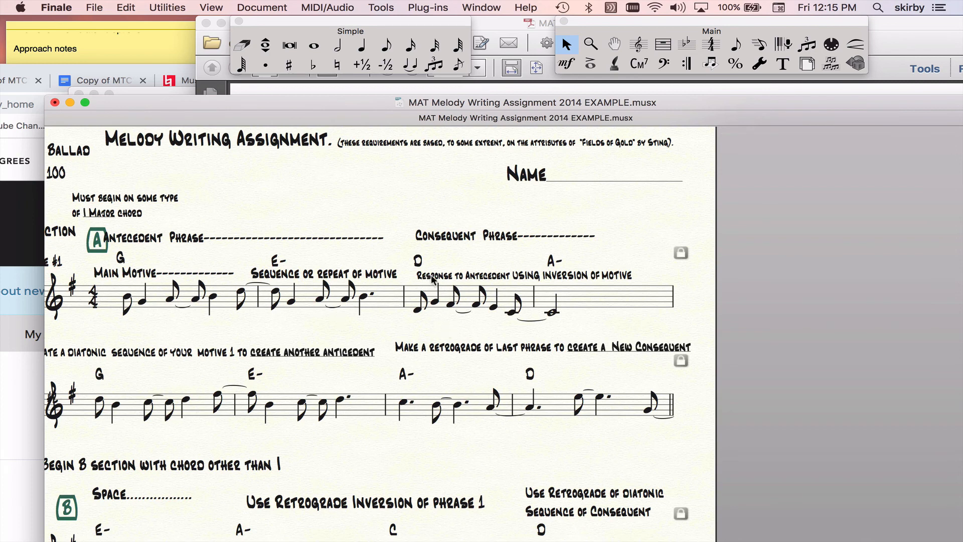
{"action": "mouse_move", "coordinate": [586, 285]}
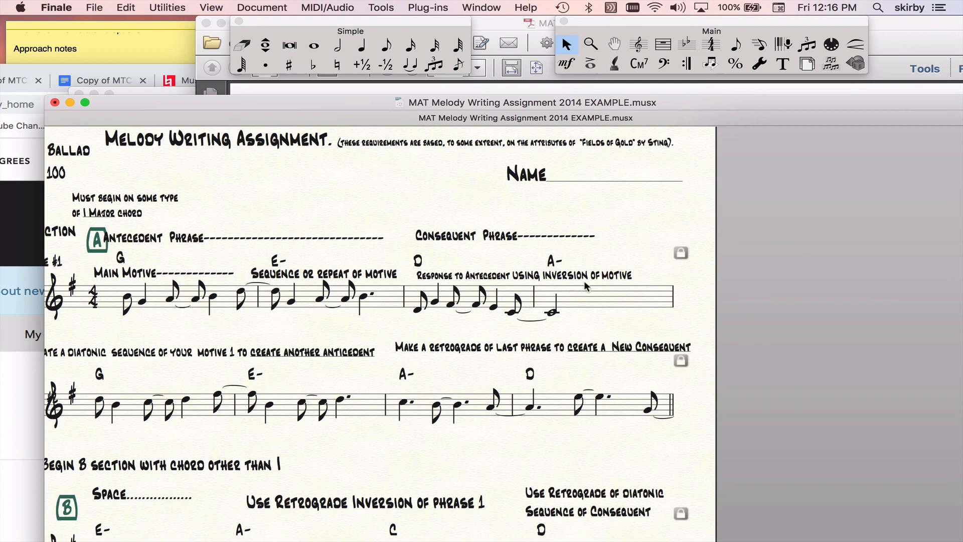
{"action": "left_click", "coordinate": [169, 301]}
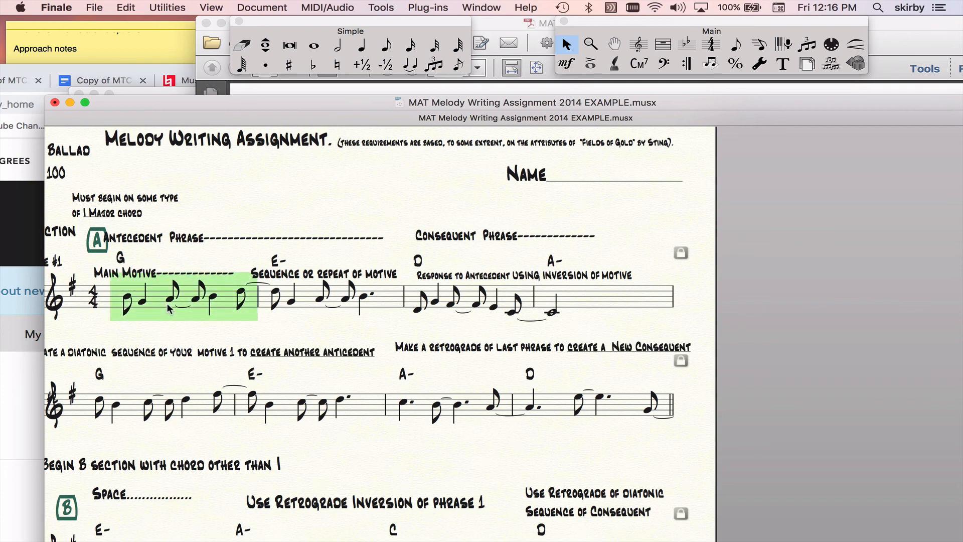
{"action": "mouse_move", "coordinate": [147, 305]}
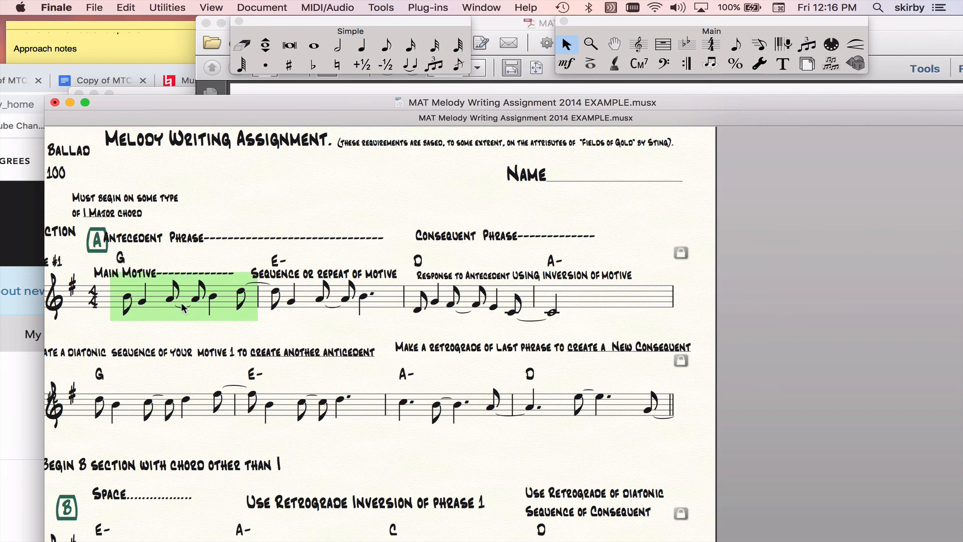
{"action": "mouse_move", "coordinate": [421, 319]}
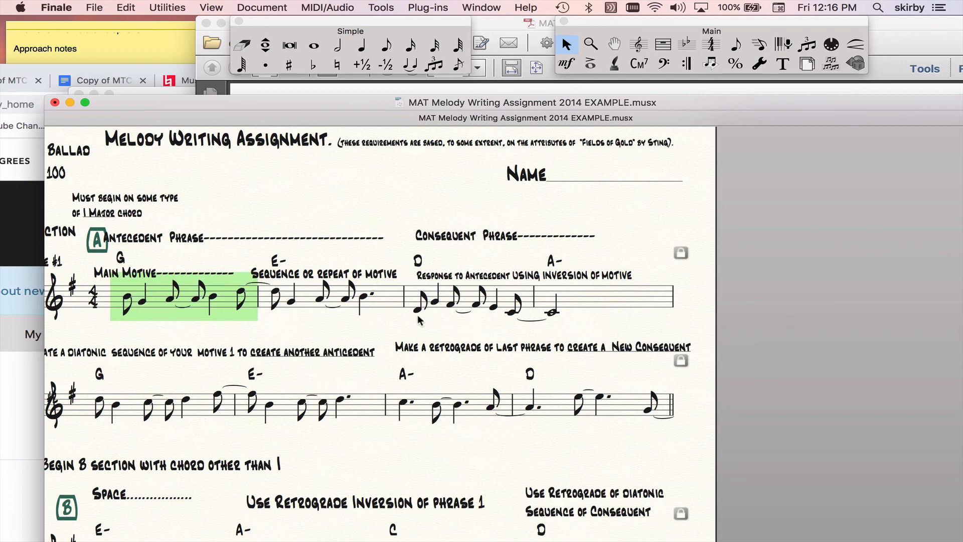
{"action": "mouse_move", "coordinate": [145, 310]}
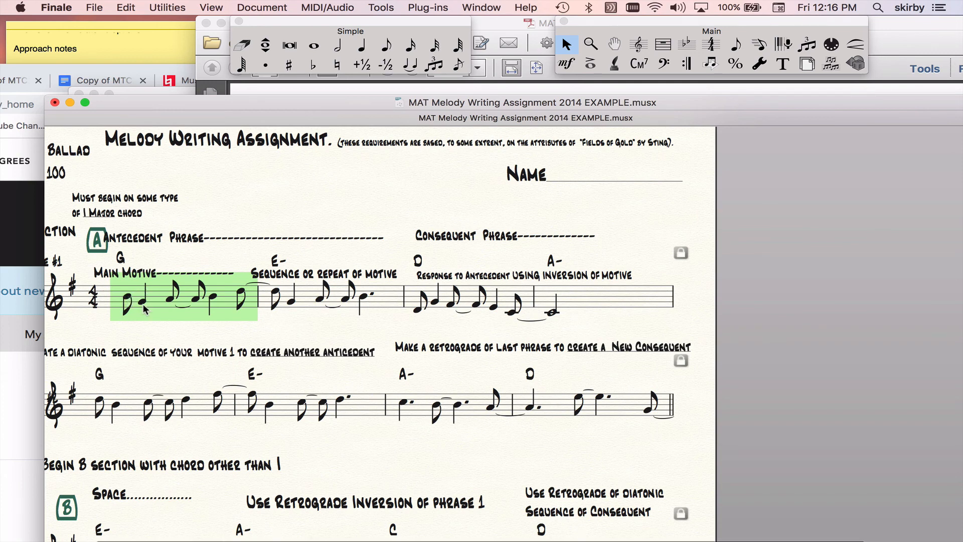
{"action": "mouse_move", "coordinate": [419, 319]}
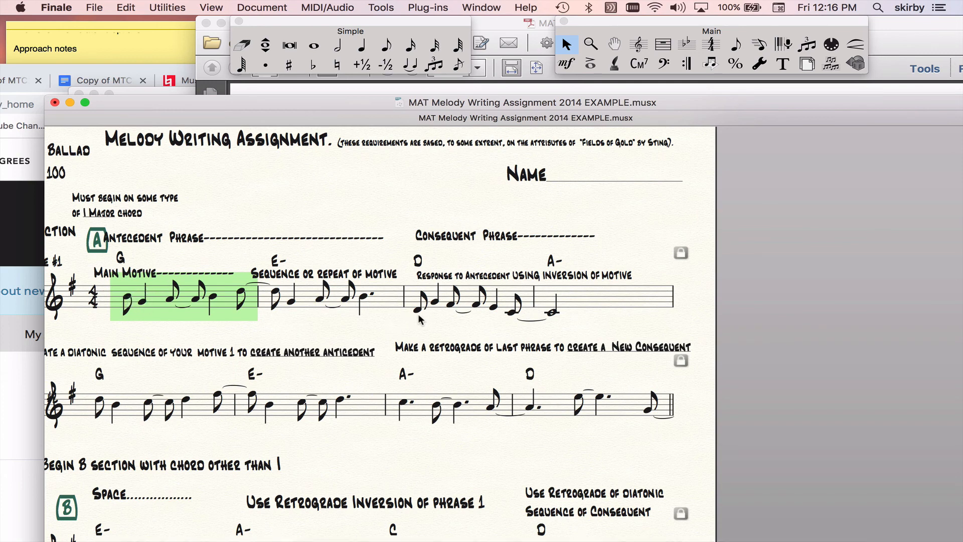
{"action": "mouse_move", "coordinate": [437, 310]}
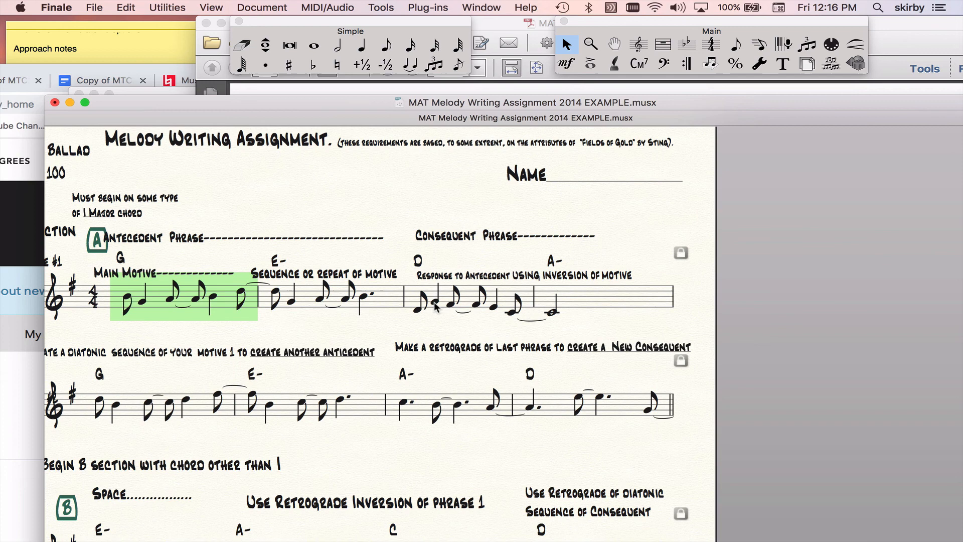
{"action": "mouse_move", "coordinate": [488, 318]}
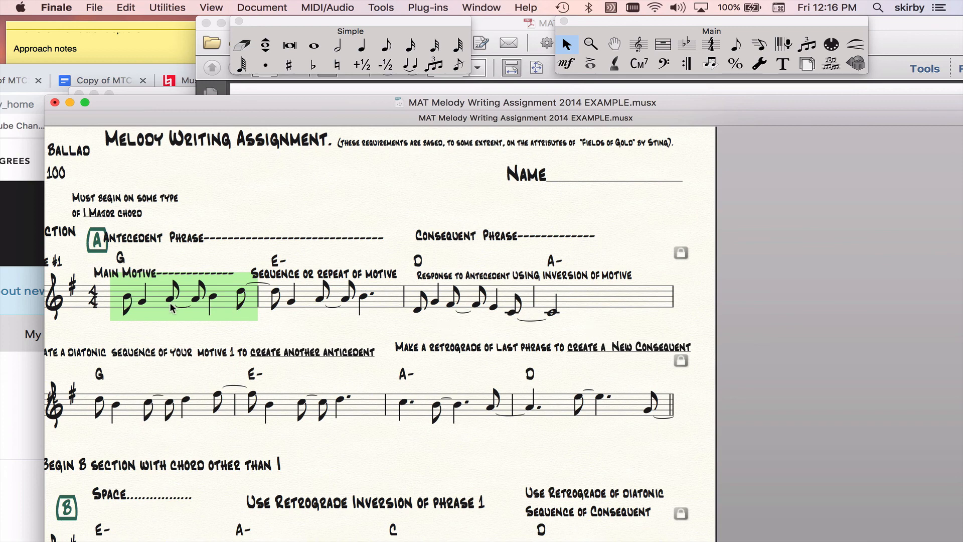
{"action": "mouse_move", "coordinate": [140, 301]}
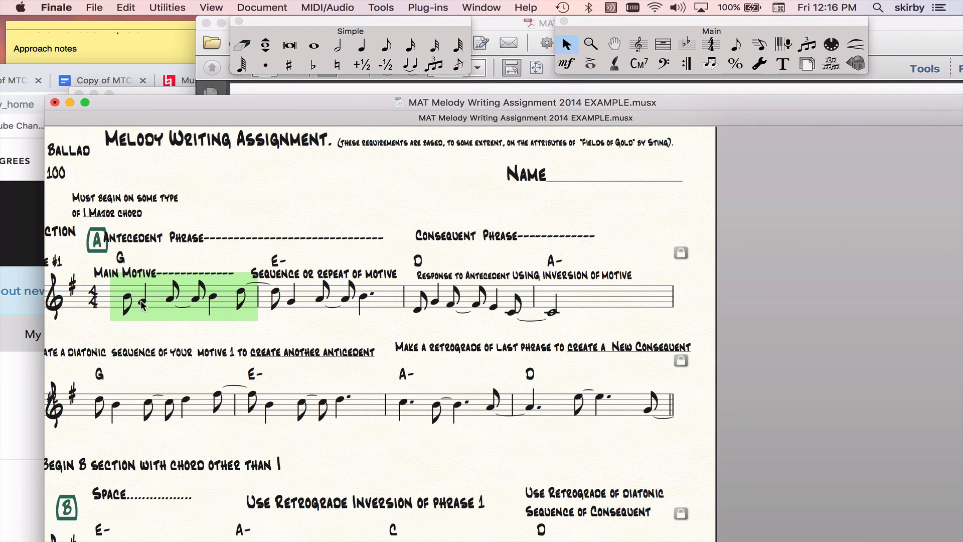
{"action": "mouse_move", "coordinate": [179, 301]}
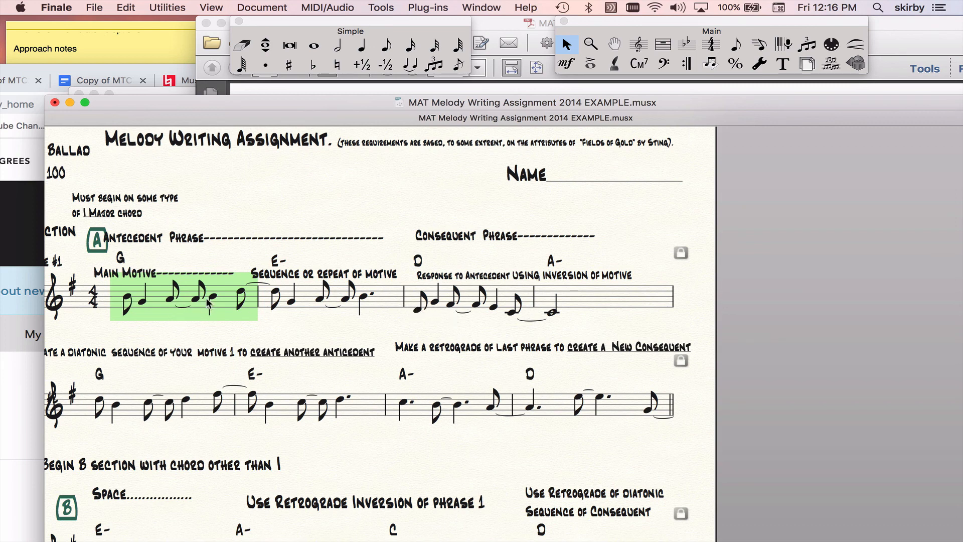
{"action": "mouse_move", "coordinate": [266, 310]}
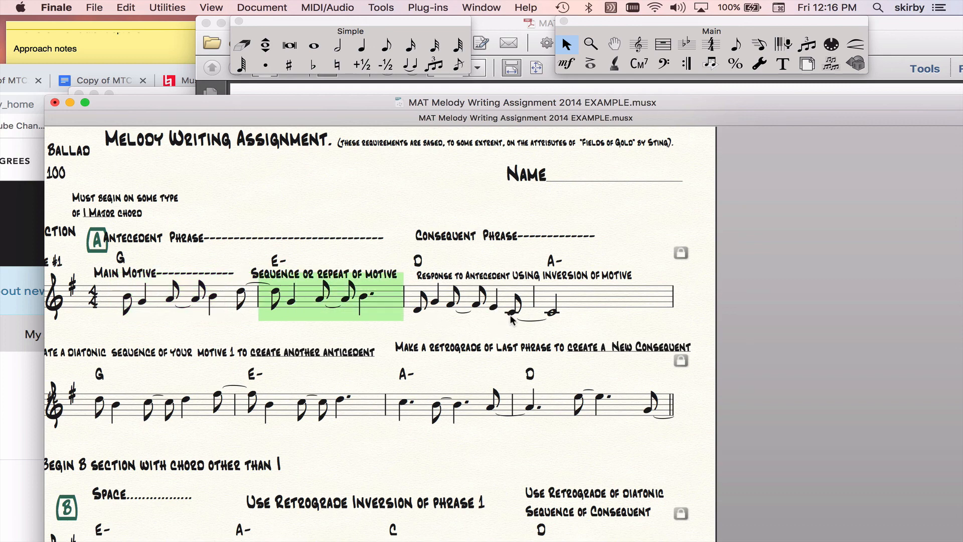
{"action": "left_click", "coordinate": [267, 313]}
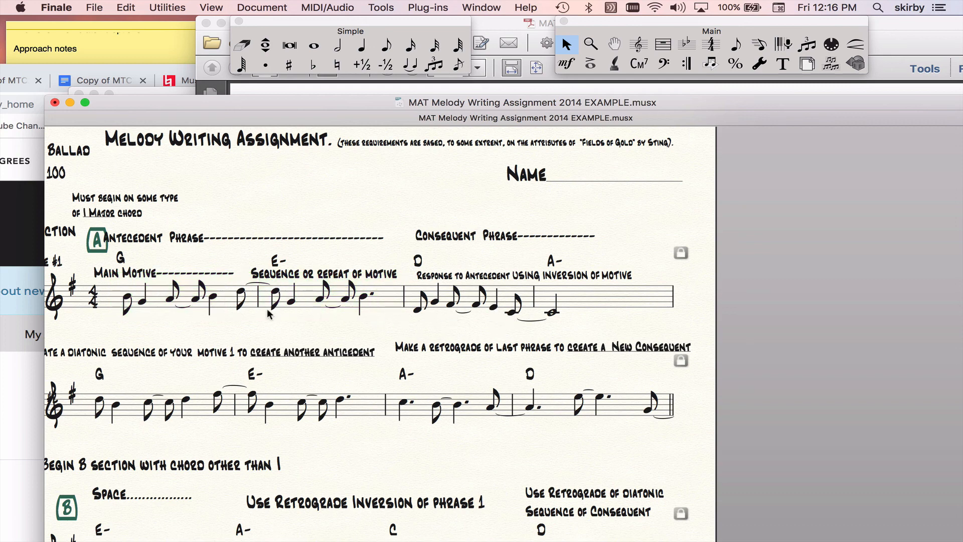
{"action": "mouse_move", "coordinate": [138, 313]}
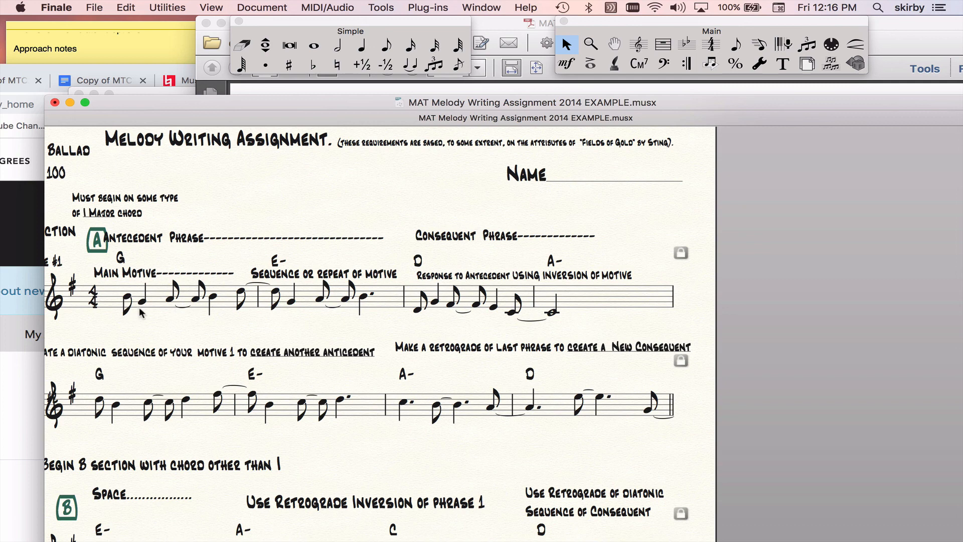
{"action": "mouse_move", "coordinate": [140, 312]}
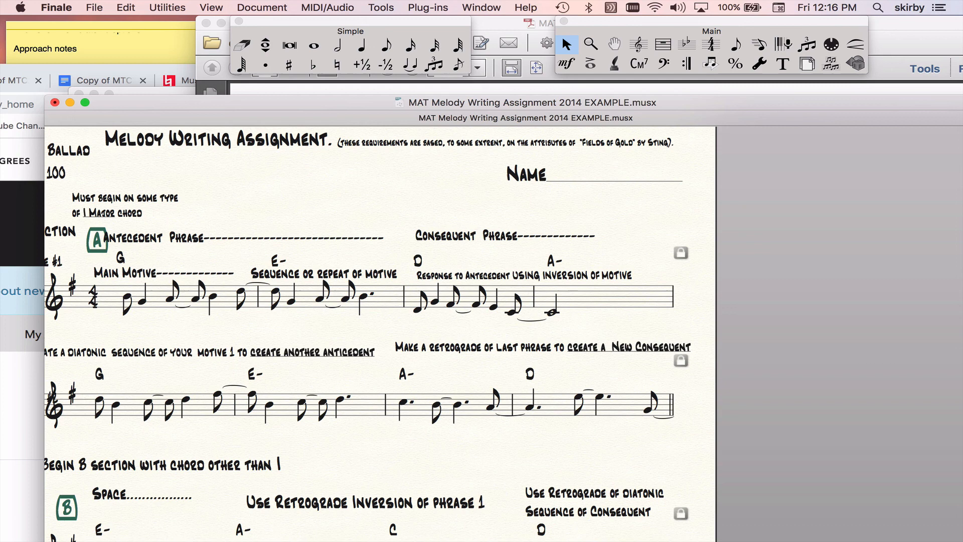
{"action": "mouse_move", "coordinate": [576, 305]}
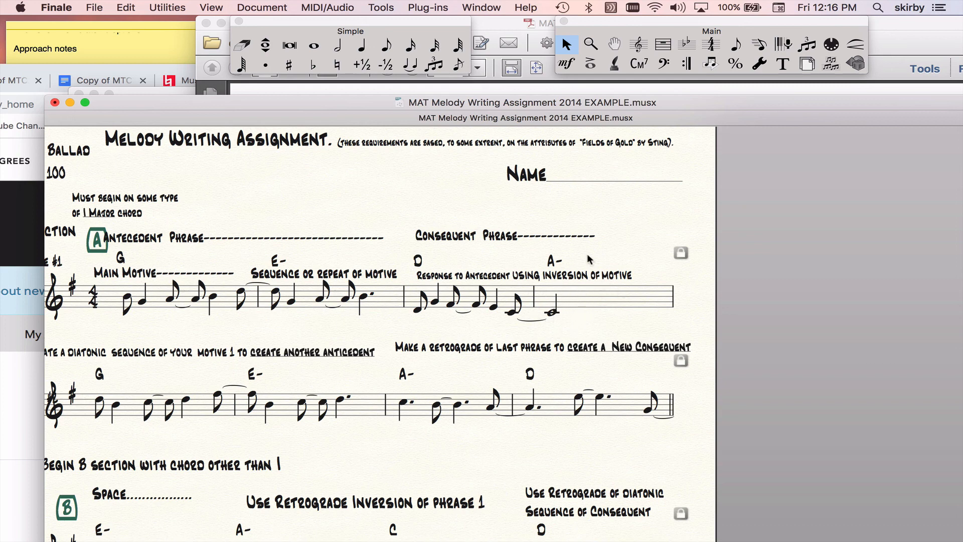
{"action": "mouse_move", "coordinate": [577, 306]}
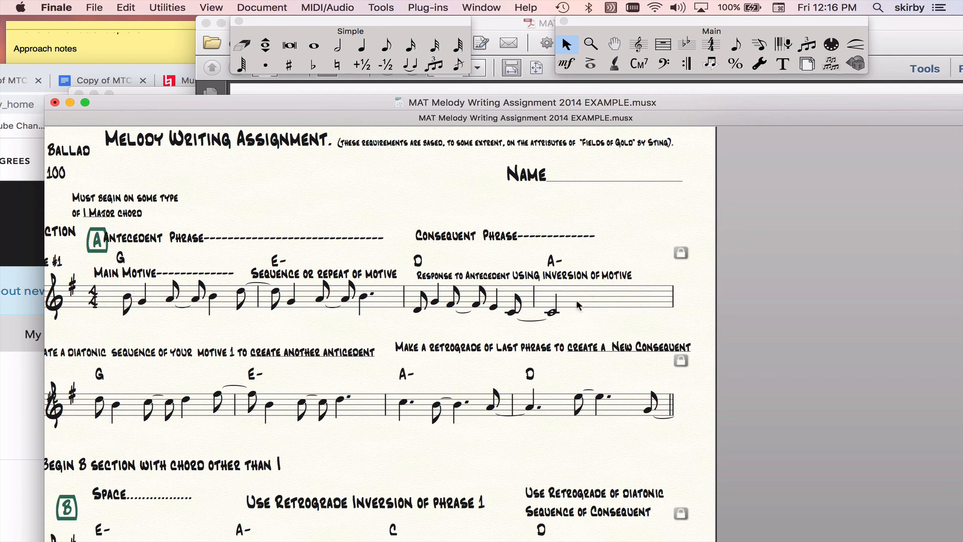
{"action": "mouse_move", "coordinate": [604, 298]}
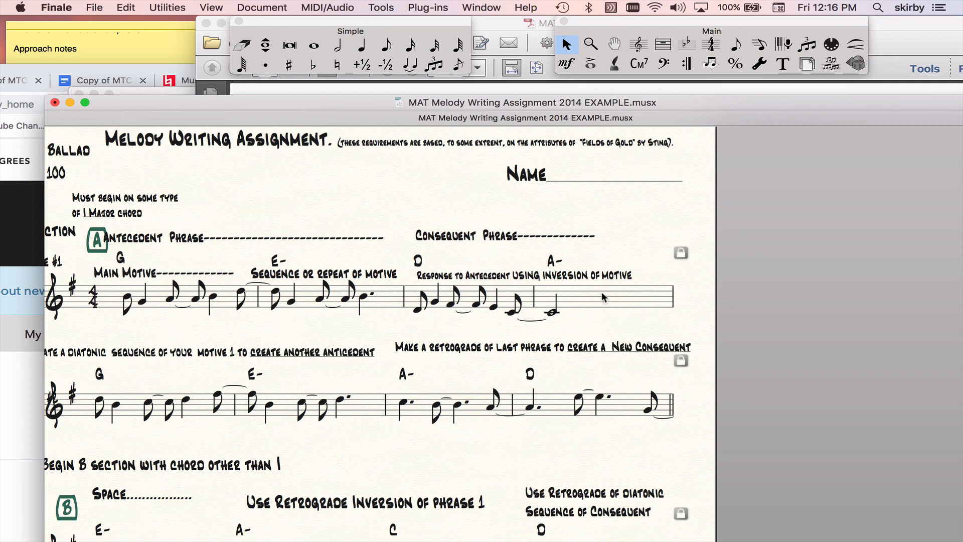
{"action": "mouse_move", "coordinate": [306, 298]}
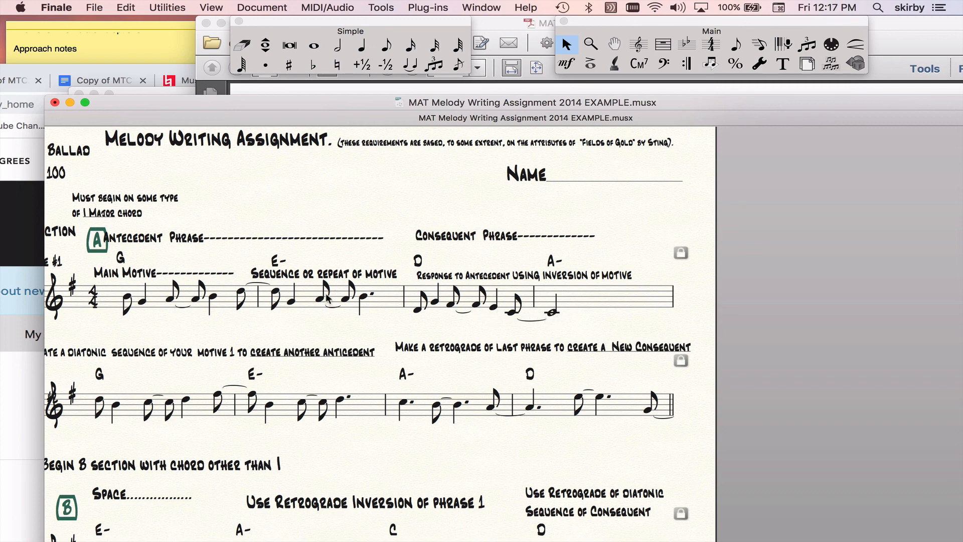
{"action": "mouse_move", "coordinate": [766, 236]}
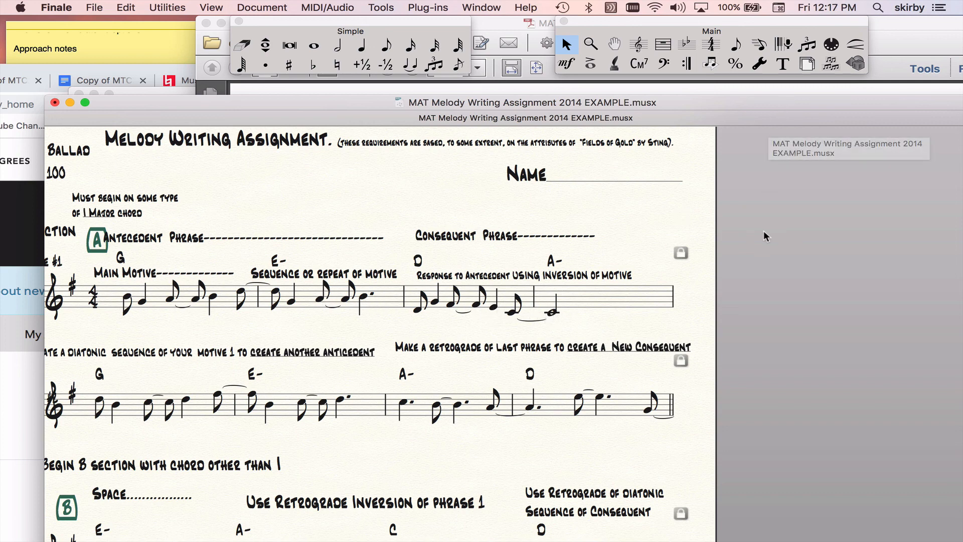
{"action": "mouse_move", "coordinate": [337, 46]}
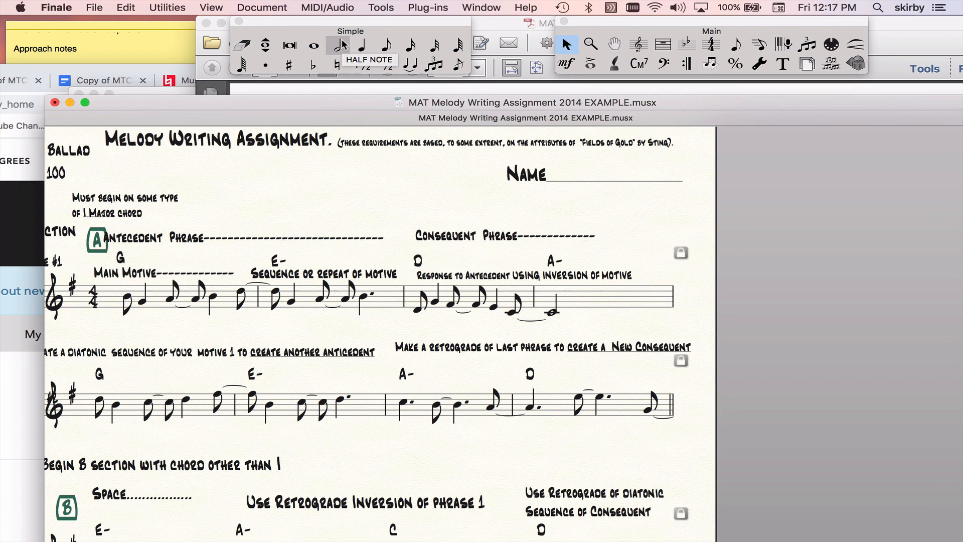
Choose half-note Simple Entry and target the first phrase's final measure.
{"action": "left_click", "coordinate": [618, 292]}
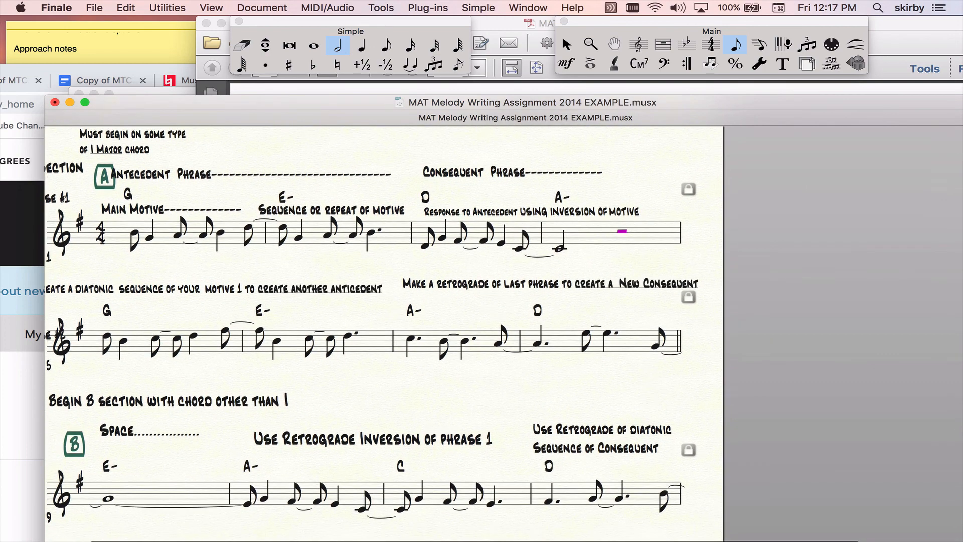
{"action": "scroll", "scroll_direction": "down", "scroll_amount": 3}
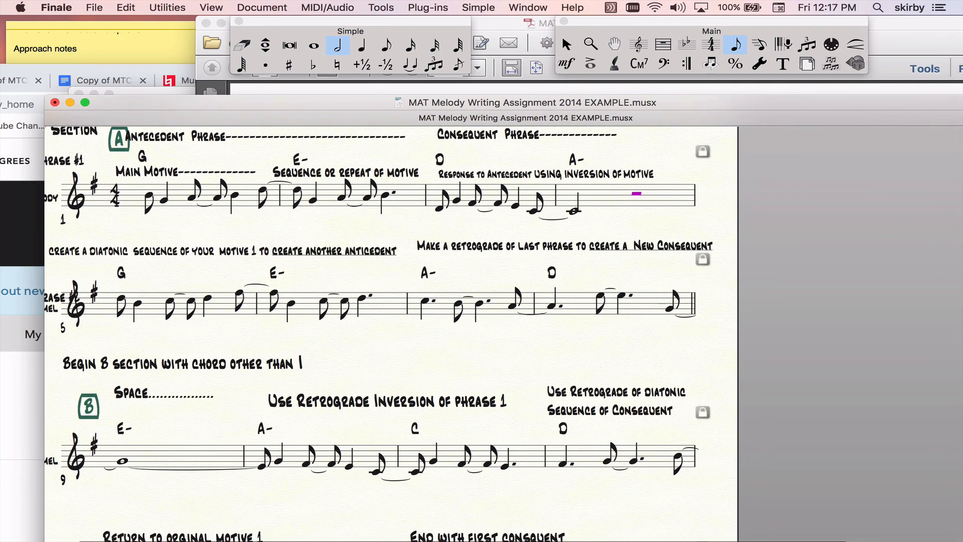
{"action": "left_click", "coordinate": [661, 197]}
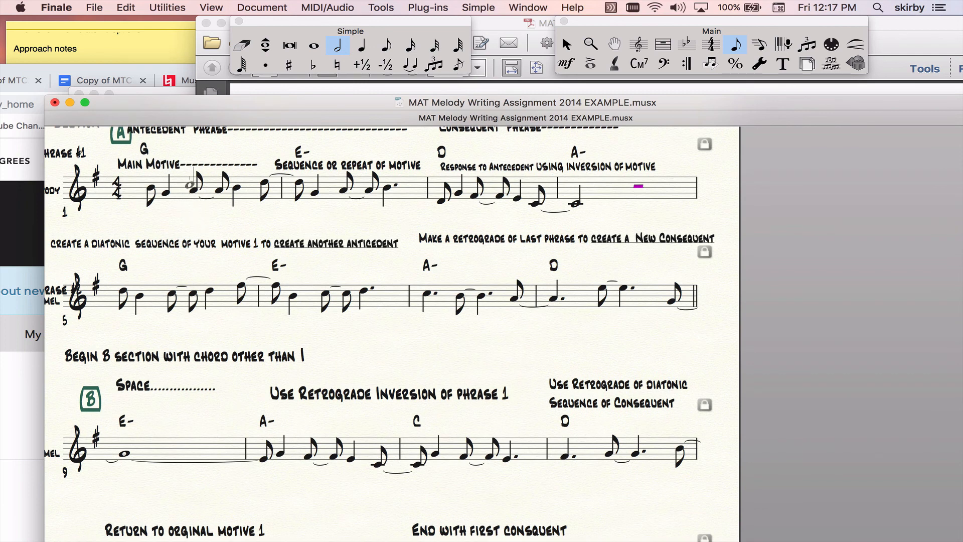
{"action": "left_click", "coordinate": [193, 313]}
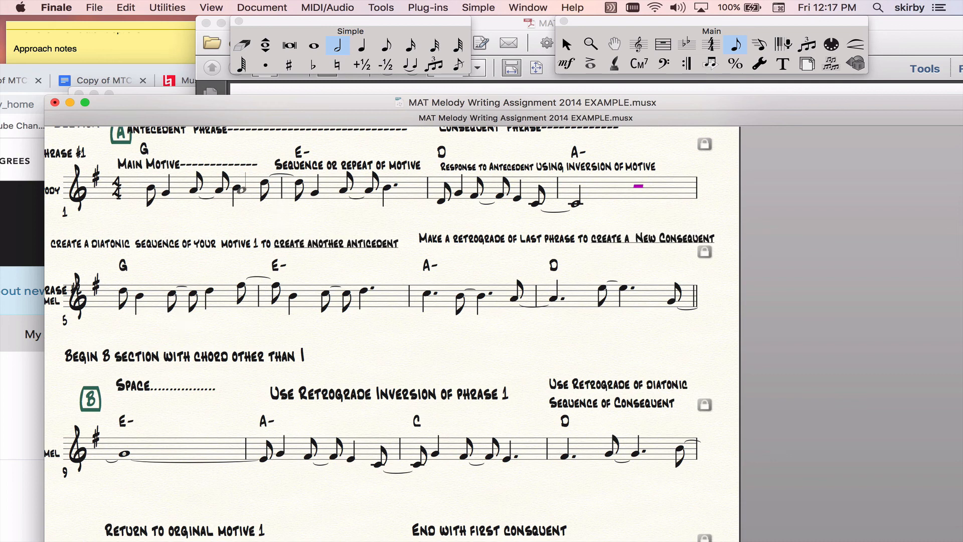
{"action": "left_click", "coordinate": [159, 310]}
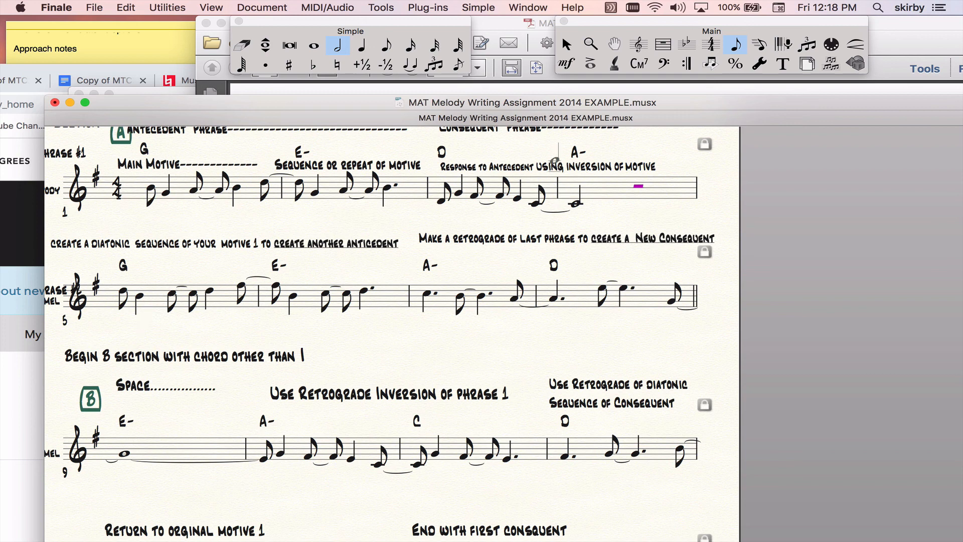
Review the phrase-by-phrase text labels across the score, reaching the last consequent label.
{"action": "left_click", "coordinate": [467, 273]}
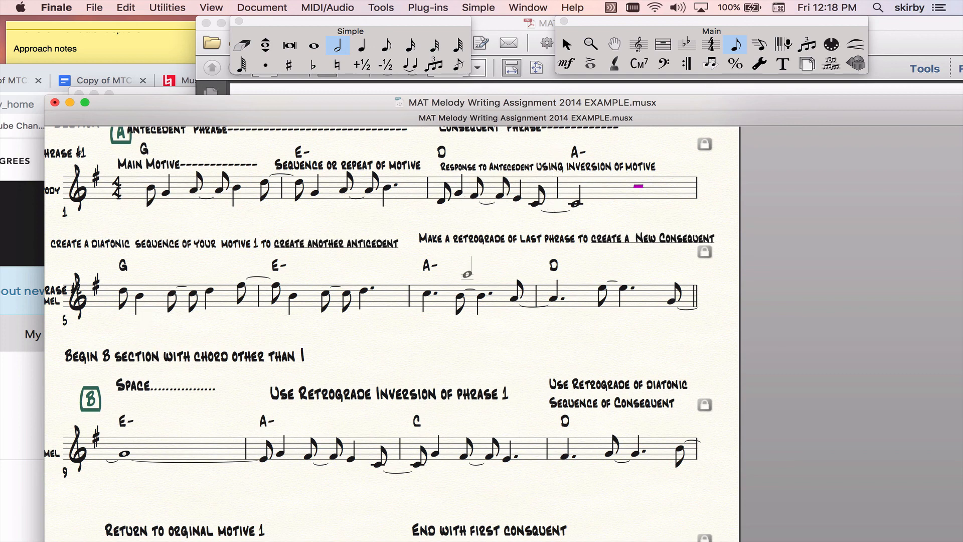
{"action": "scroll", "scroll_direction": "down", "scroll_amount": 3}
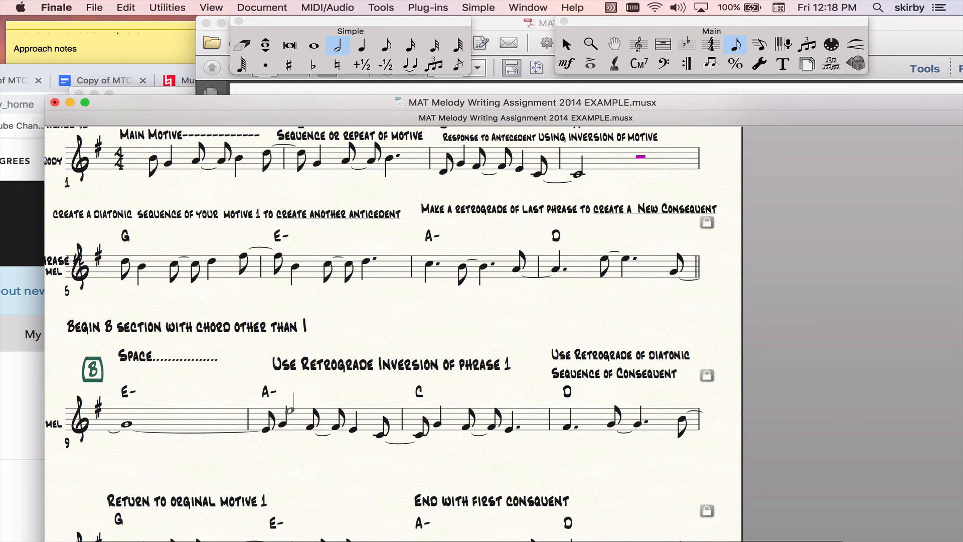
{"action": "left_click", "coordinate": [211, 381]}
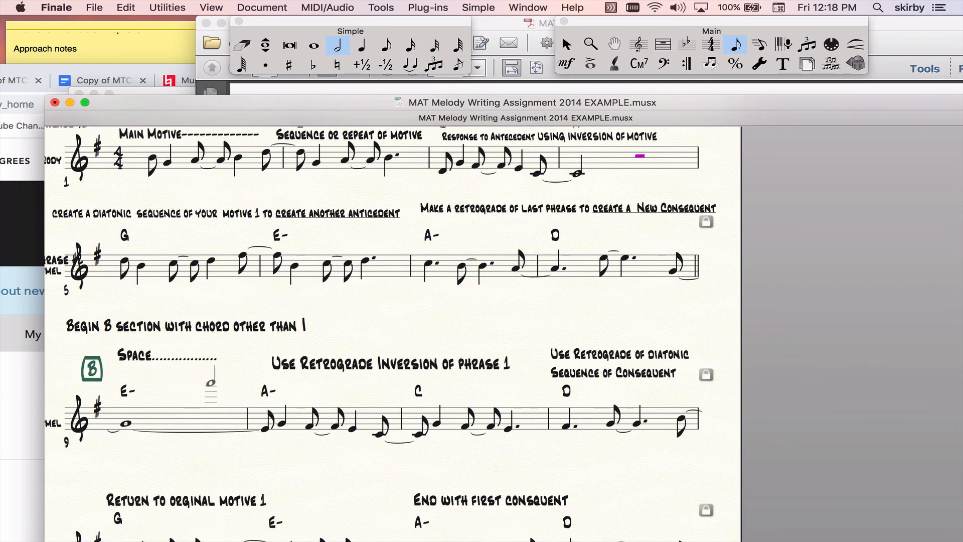
{"action": "mouse_move", "coordinate": [456, 375]}
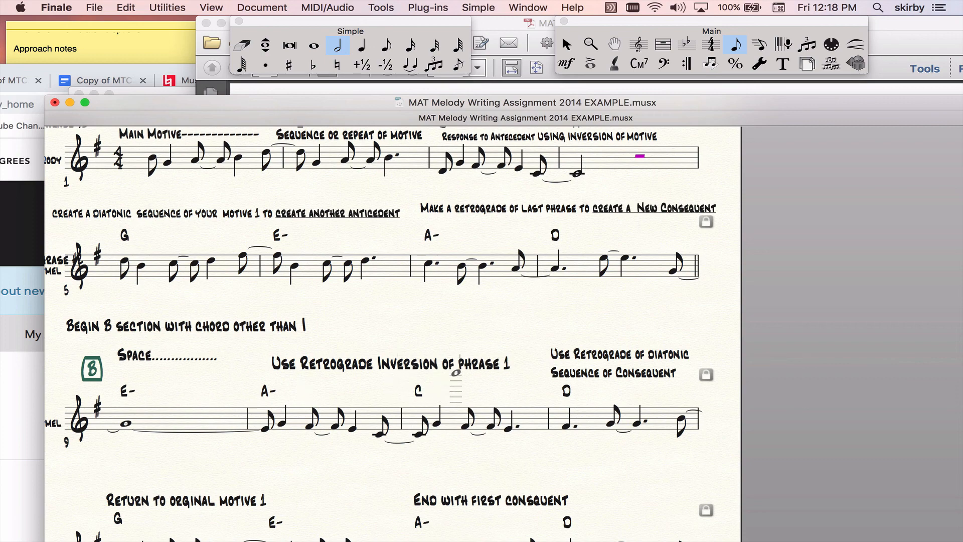
{"action": "mouse_move", "coordinate": [350, 353]}
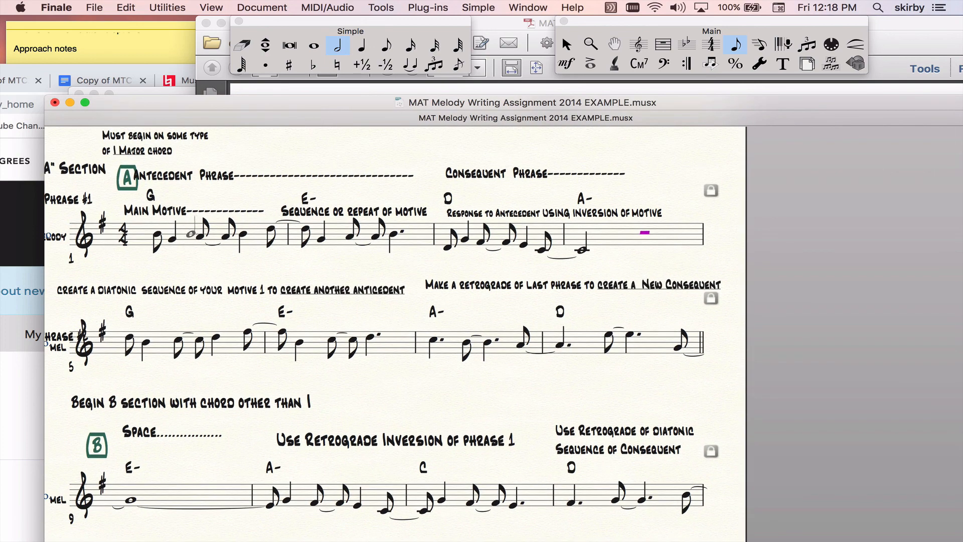
{"action": "scroll", "scroll_direction": "down", "scroll_amount": 3}
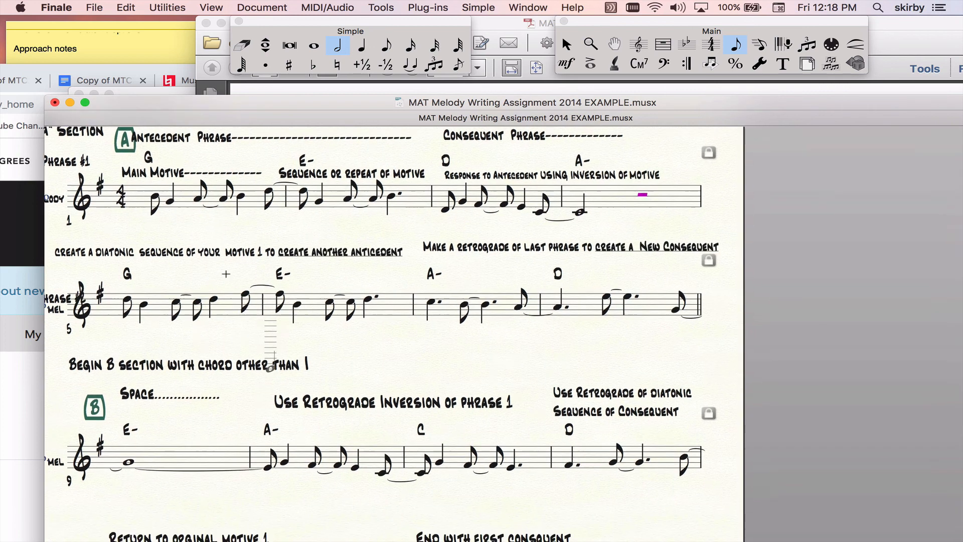
{"action": "scroll", "scroll_direction": "down", "scroll_amount": 3}
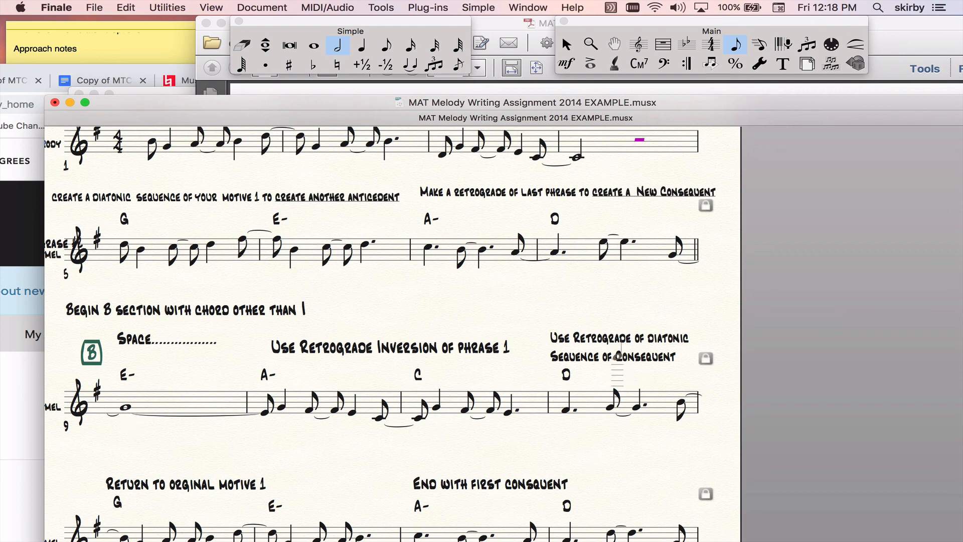
{"action": "scroll", "scroll_direction": "up", "scroll_amount": 3}
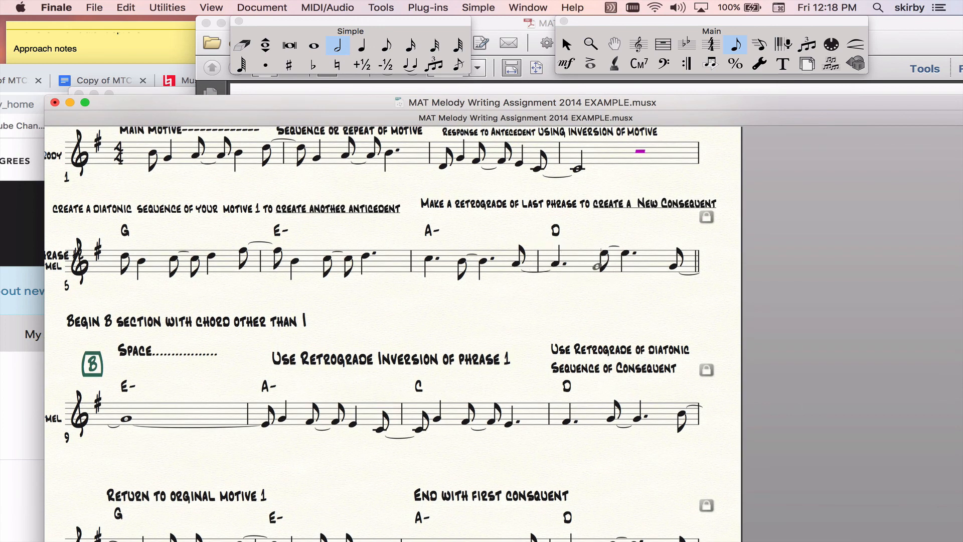
{"action": "scroll", "scroll_direction": "up", "scroll_amount": 3}
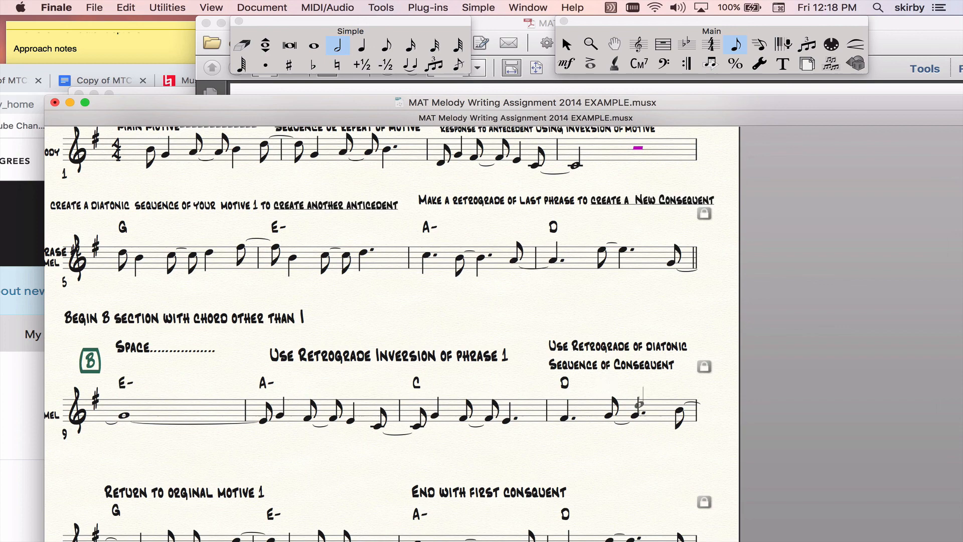
{"action": "scroll", "scroll_direction": "down", "scroll_amount": 3}
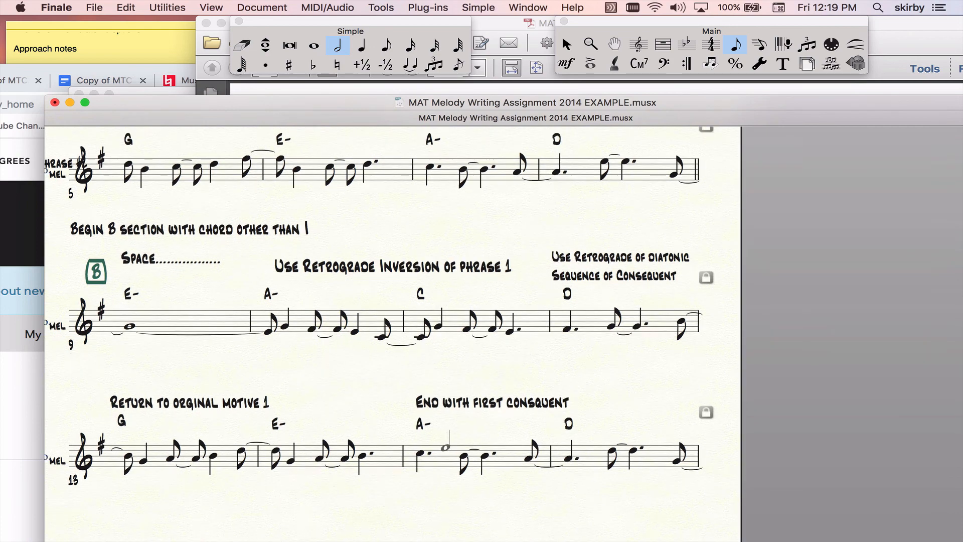
{"action": "scroll", "scroll_direction": "up", "scroll_amount": 3}
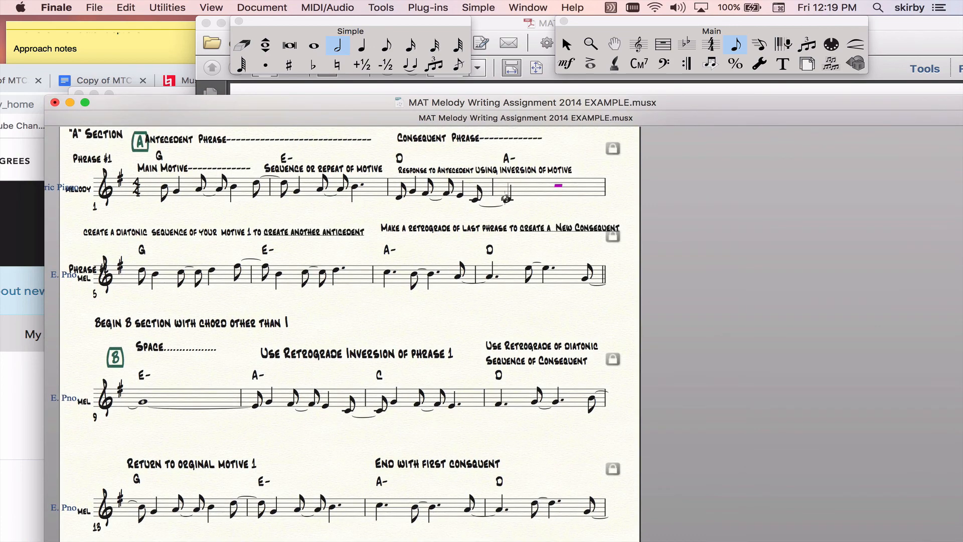
{"action": "scroll", "scroll_direction": "down", "scroll_amount": 3}
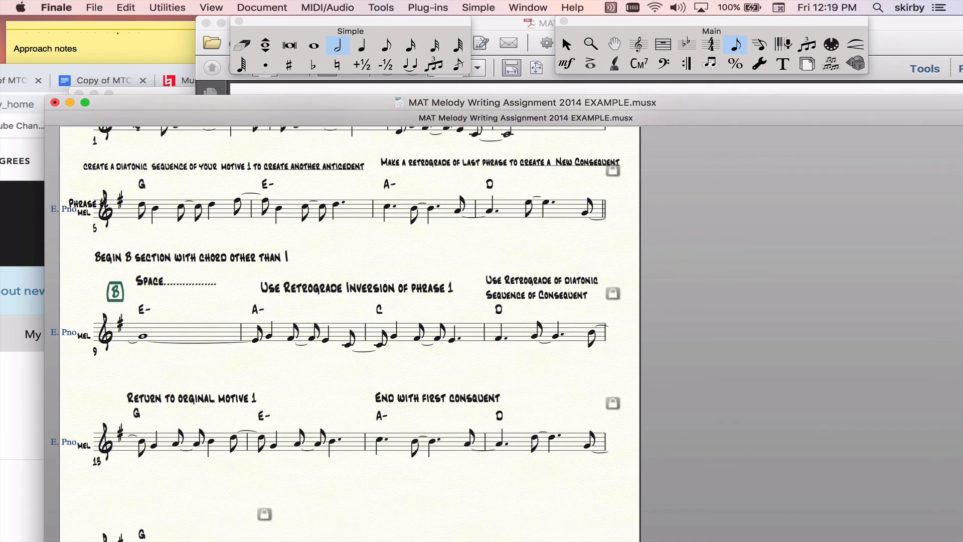
{"action": "scroll", "scroll_direction": "up", "scroll_amount": 3}
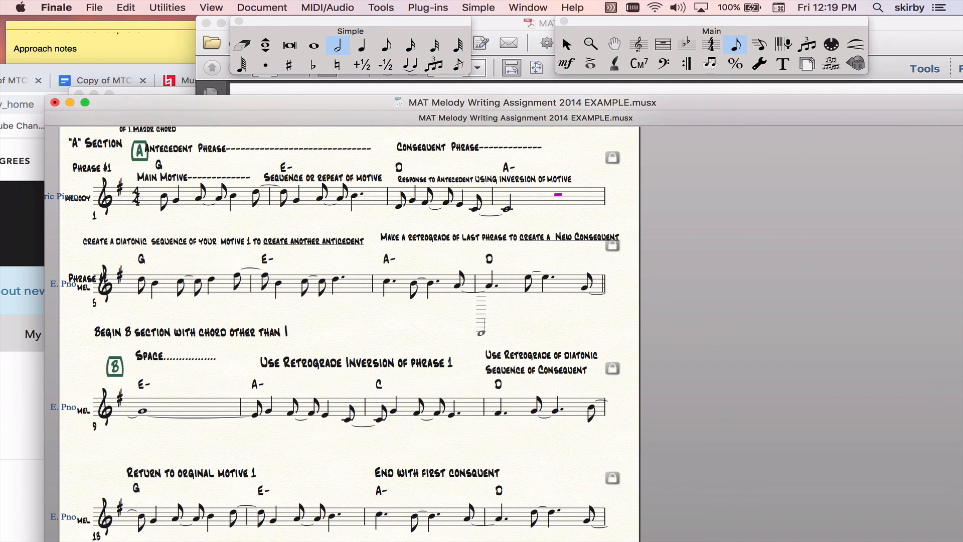
{"action": "scroll", "scroll_direction": "up", "scroll_amount": 3}
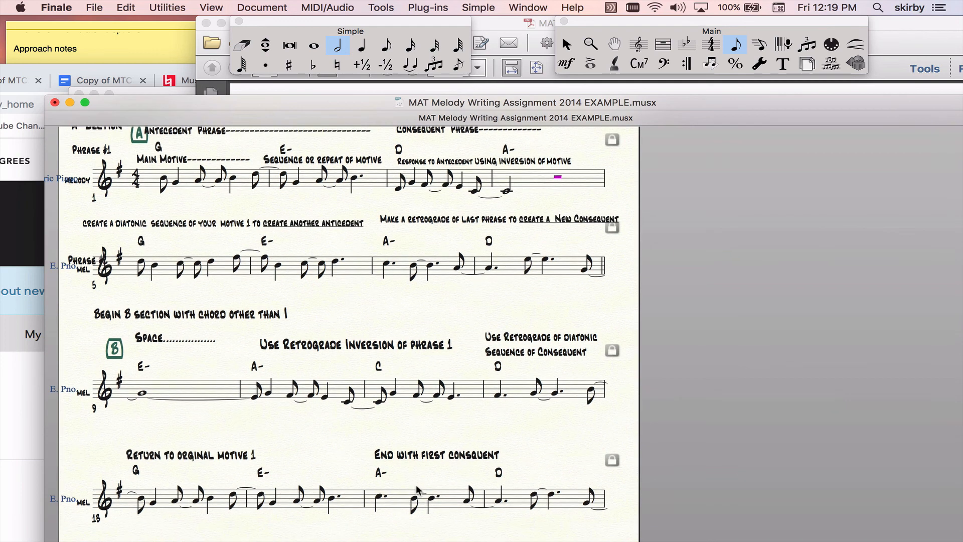
{"action": "scroll", "scroll_direction": "up", "scroll_amount": 3}
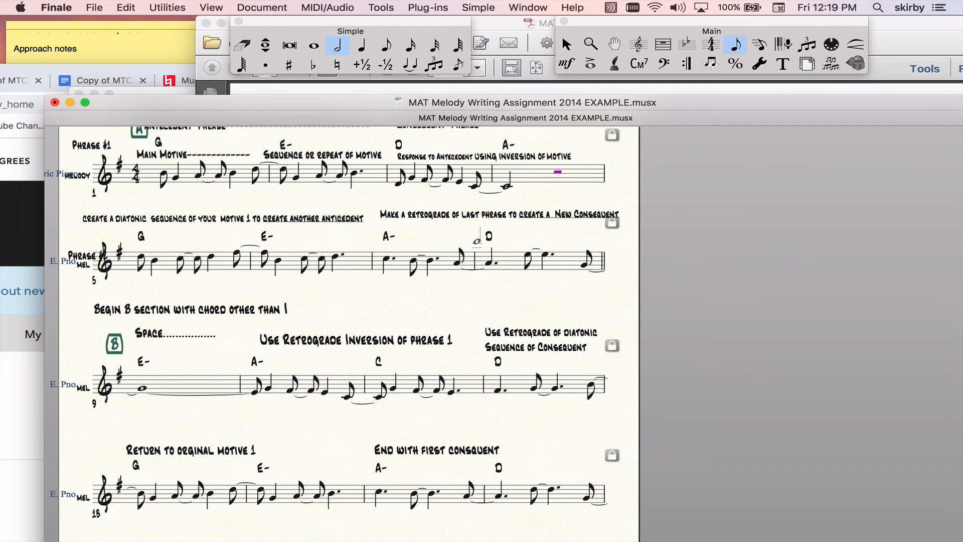
{"action": "mouse_move", "coordinate": [783, 63]}
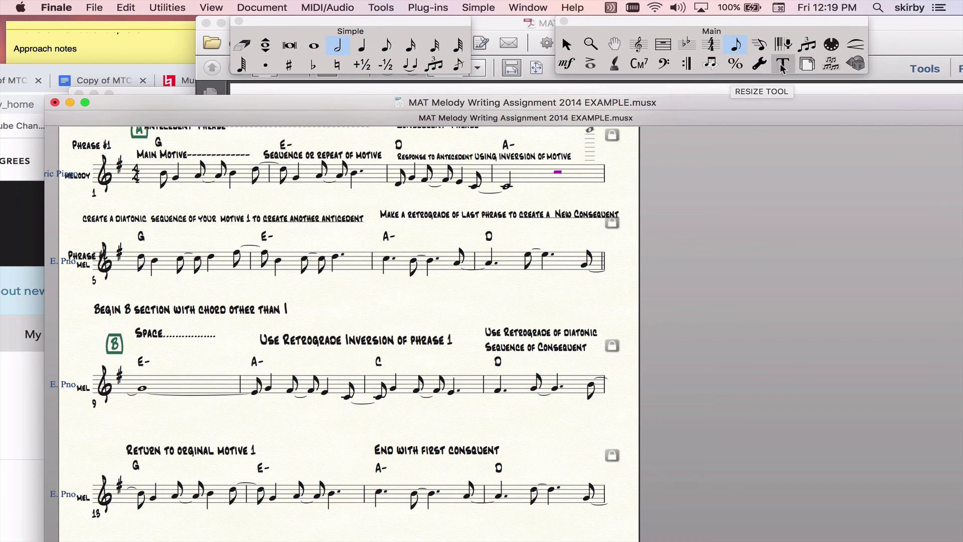
Correct the last label to read 'End with second consequent'.
{"action": "left_click", "coordinate": [783, 63]}
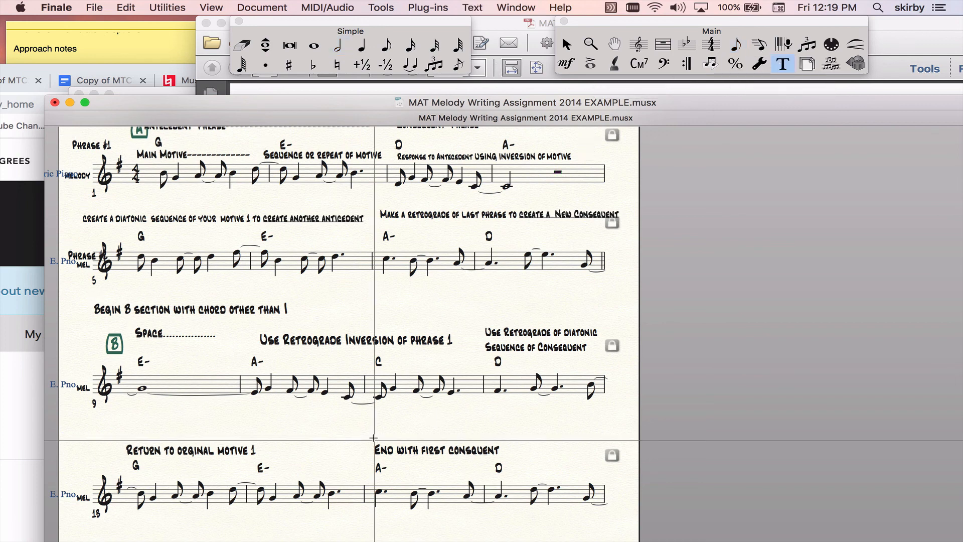
{"action": "double_click", "coordinate": [433, 450]}
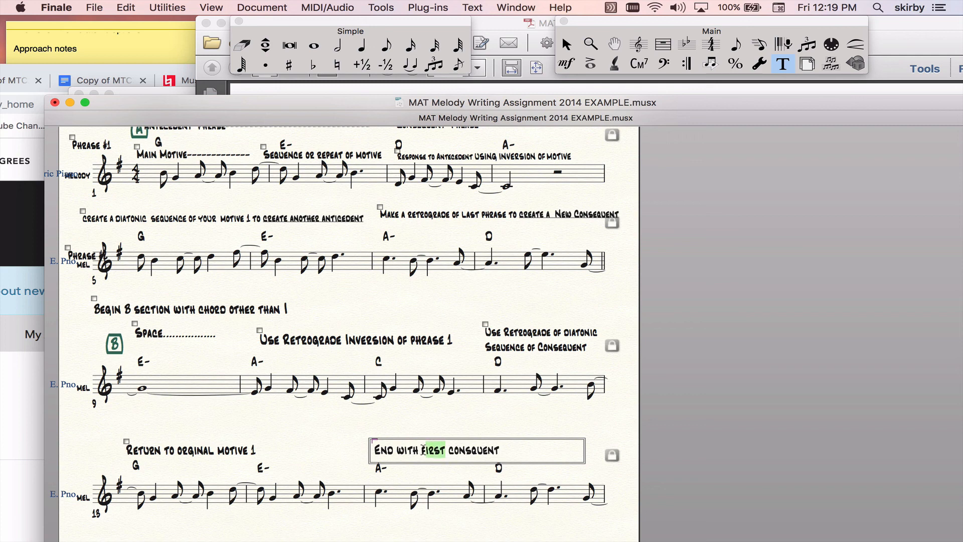
{"action": "type", "text": "second"}
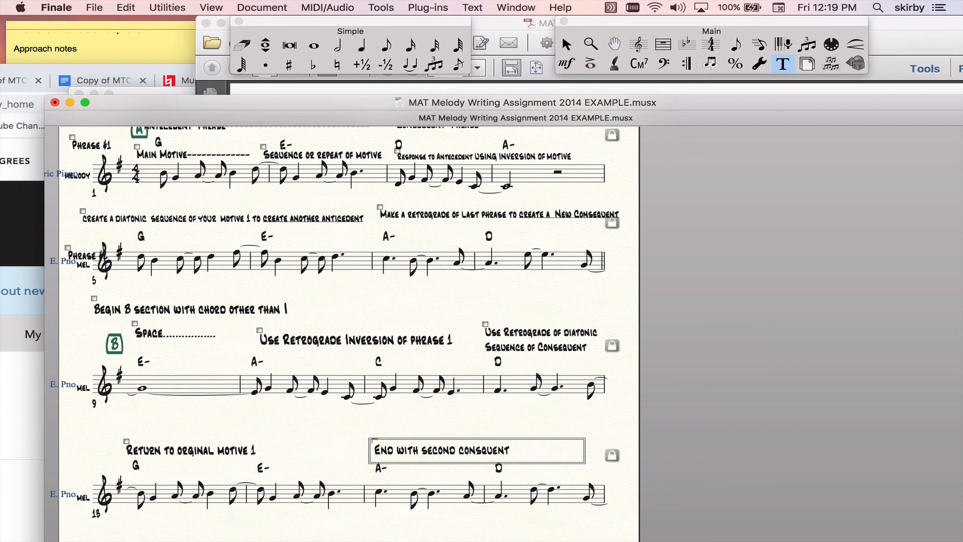
{"action": "left_click", "coordinate": [307, 432]}
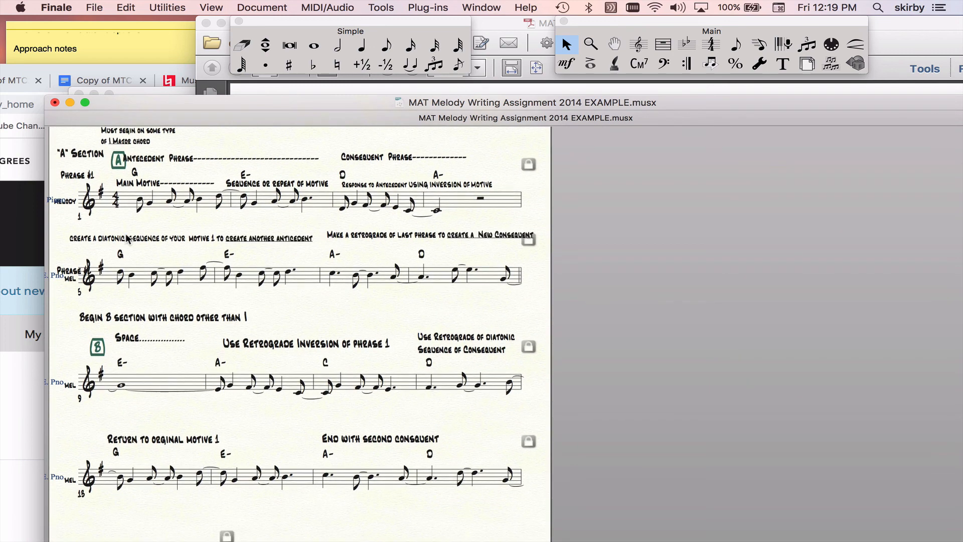
{"action": "scroll", "scroll_direction": "up", "scroll_amount": 3}
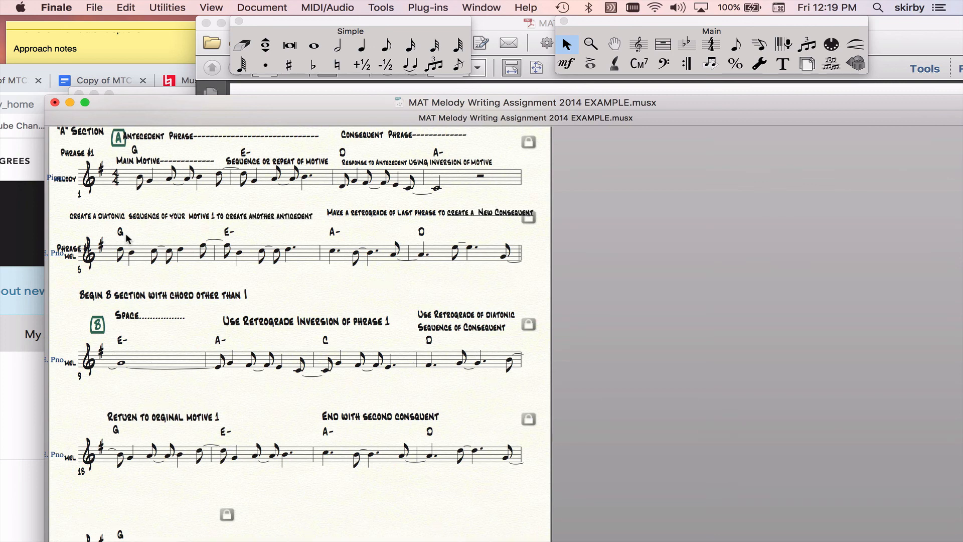
{"action": "scroll", "scroll_direction": "up", "scroll_amount": 3}
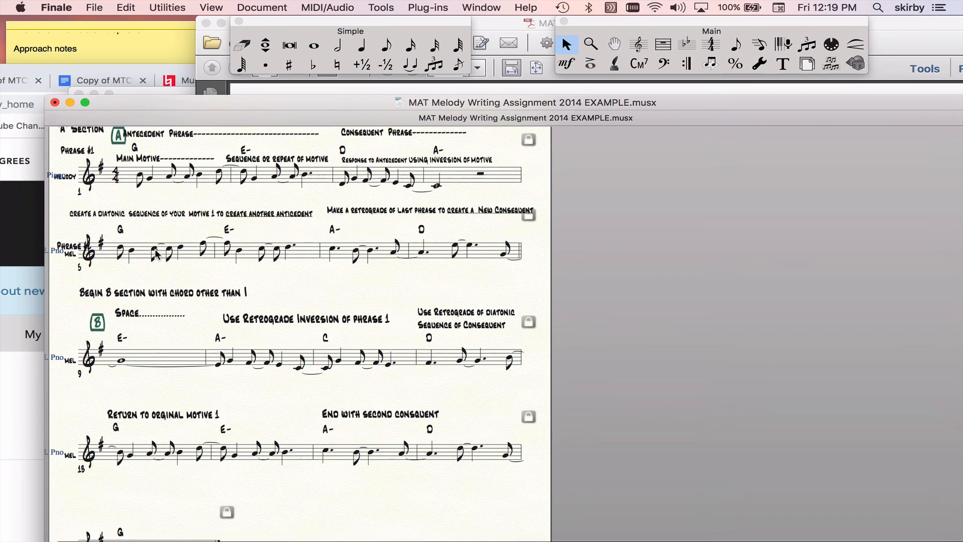
{"action": "scroll", "scroll_direction": "up", "scroll_amount": 3}
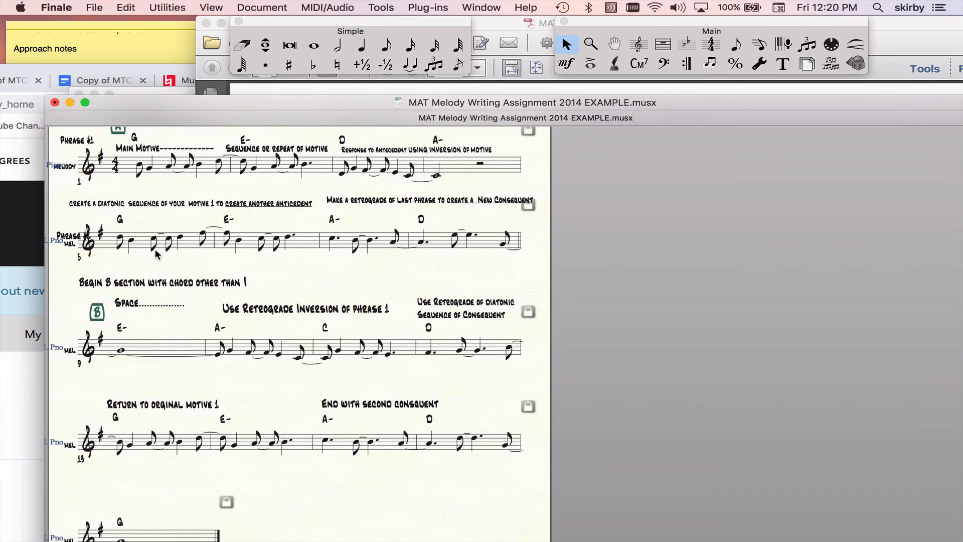
{"action": "scroll", "scroll_direction": "up", "scroll_amount": 3}
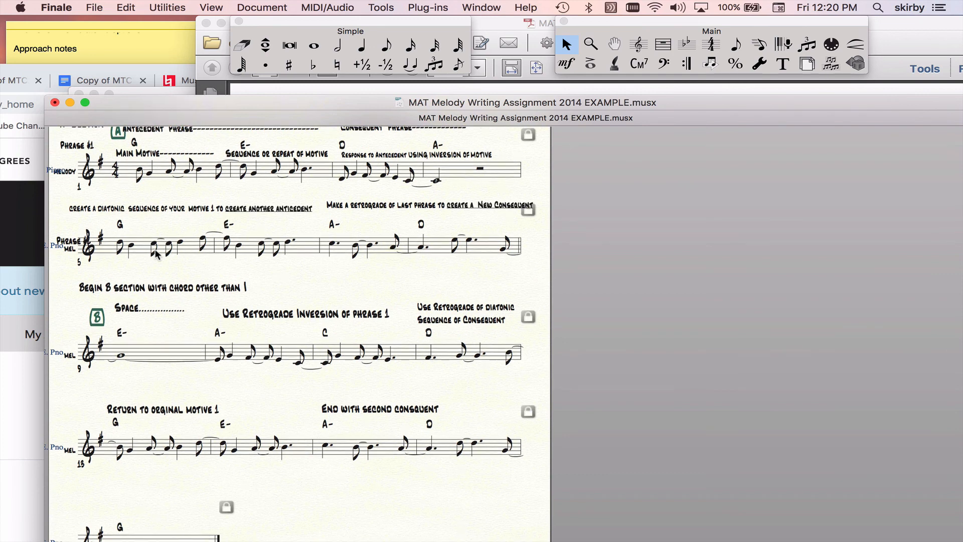
{"action": "mouse_move", "coordinate": [175, 182]}
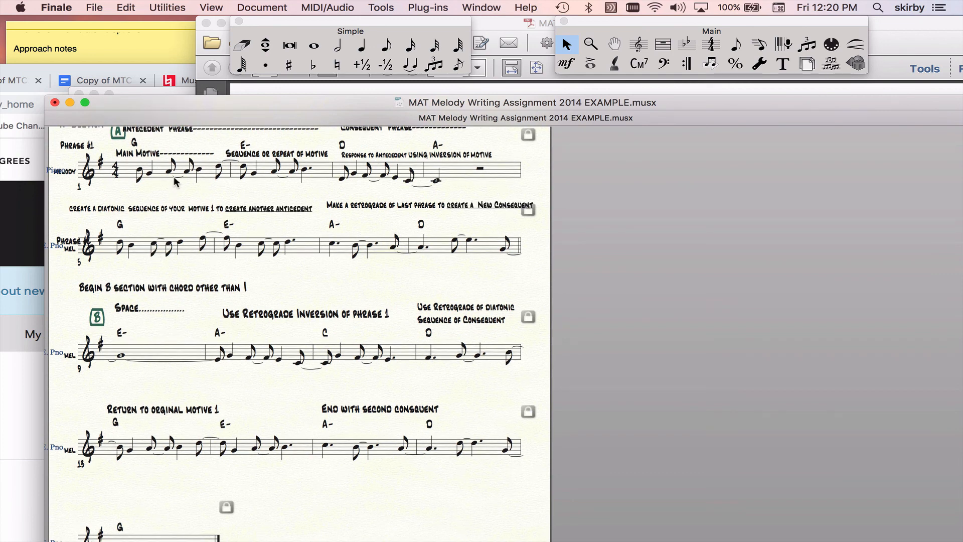
{"action": "mouse_move", "coordinate": [134, 202]}
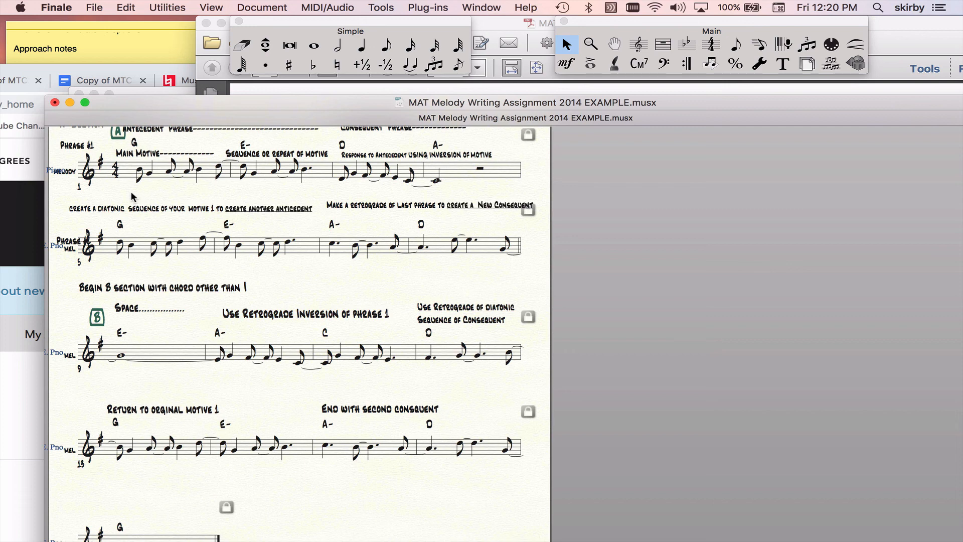
{"action": "mouse_move", "coordinate": [153, 195]}
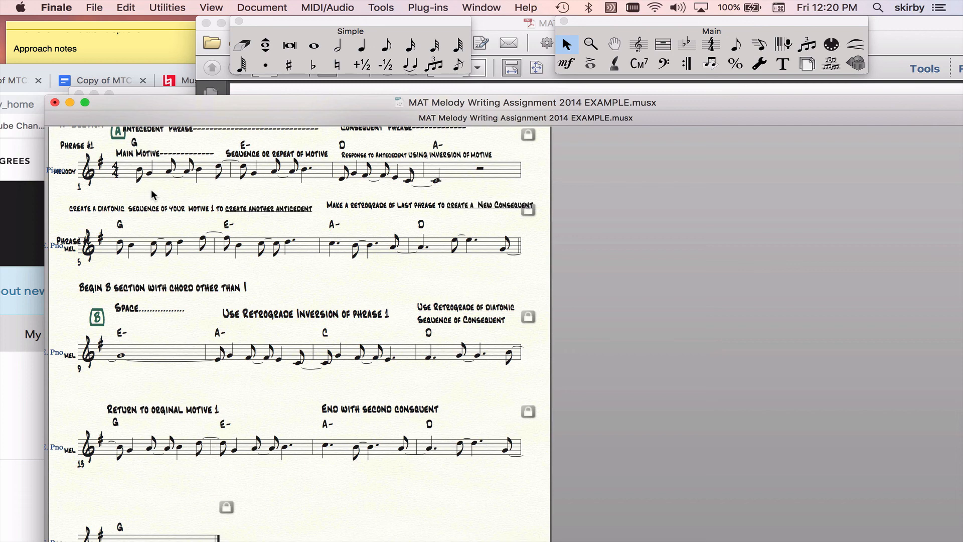
{"action": "mouse_move", "coordinate": [128, 197]}
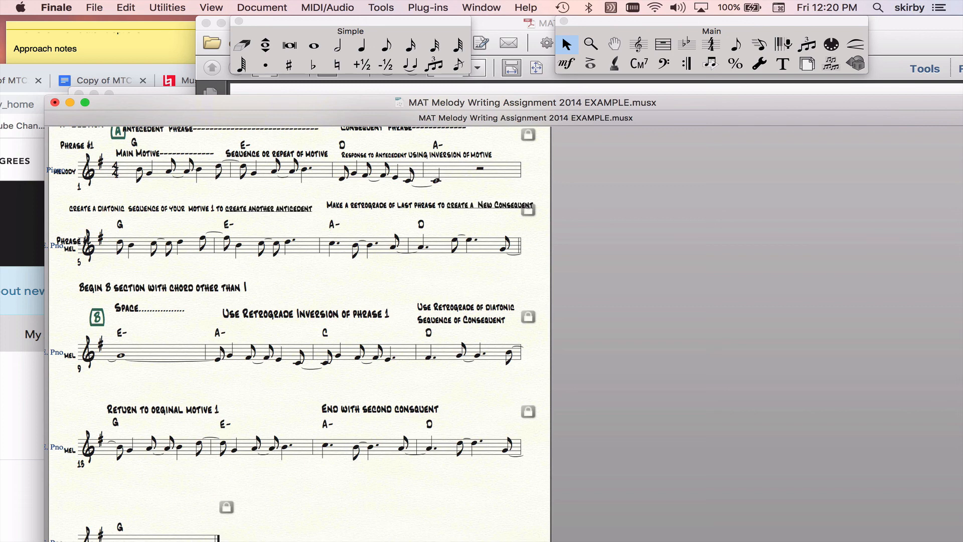
{"action": "mouse_move", "coordinate": [146, 215]}
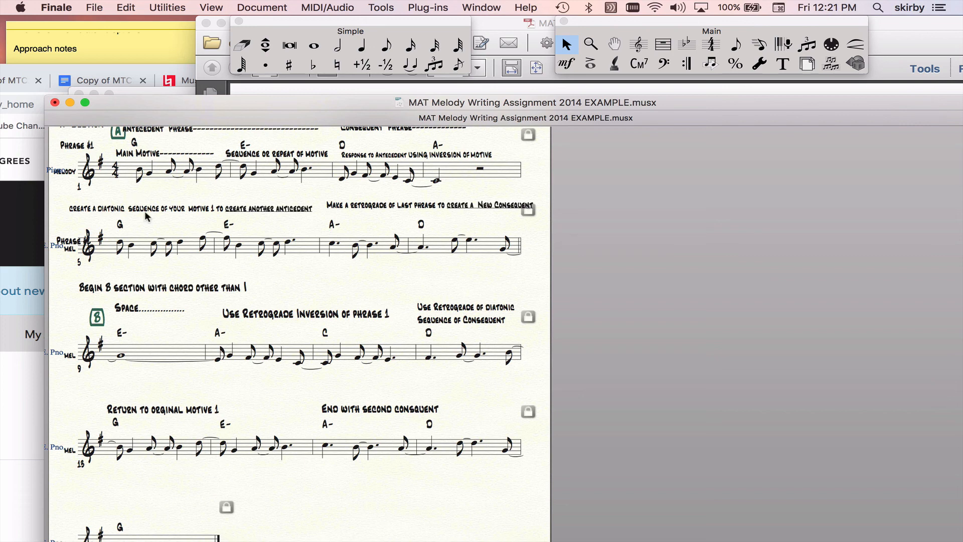
{"action": "scroll", "scroll_direction": "up", "scroll_amount": 3}
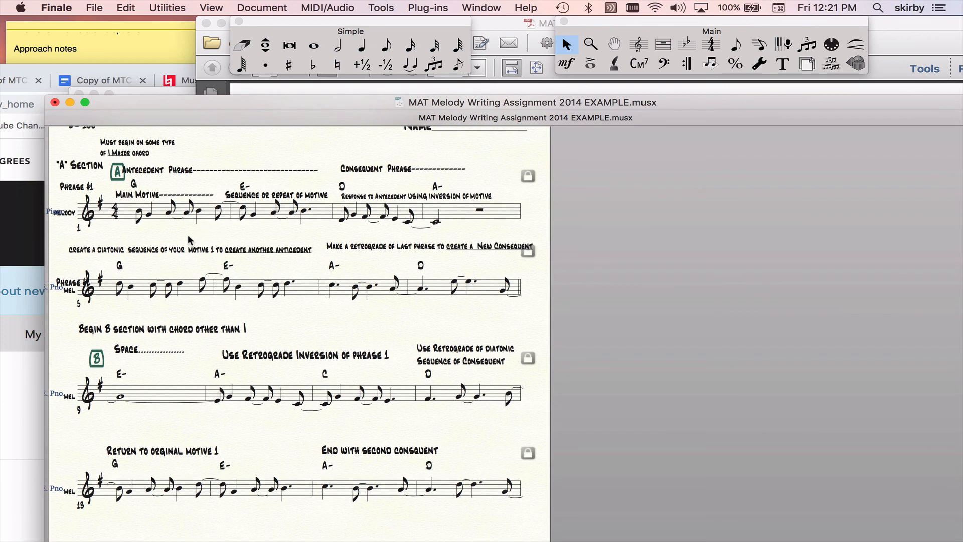
{"action": "scroll", "scroll_direction": "up", "scroll_amount": 3}
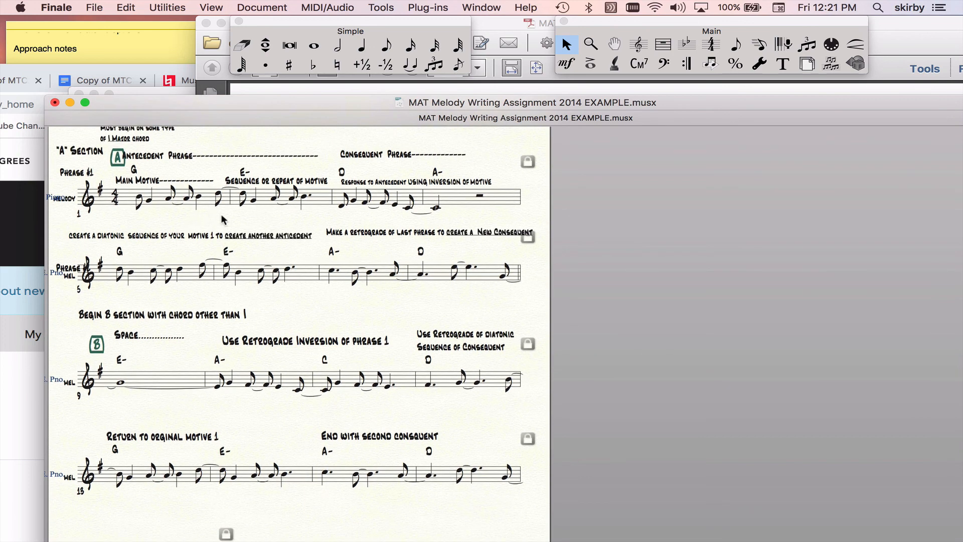
{"action": "mouse_move", "coordinate": [210, 236]}
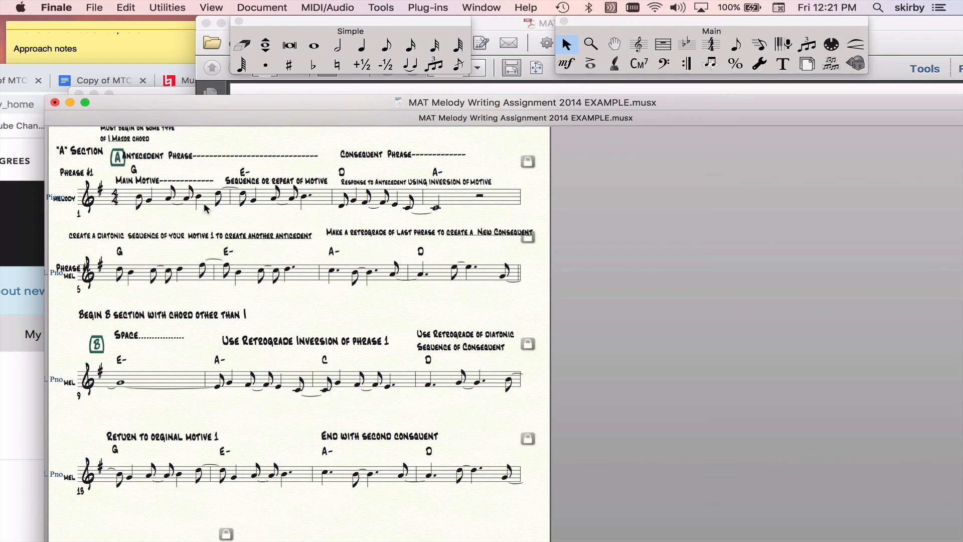
{"action": "mouse_move", "coordinate": [249, 209]}
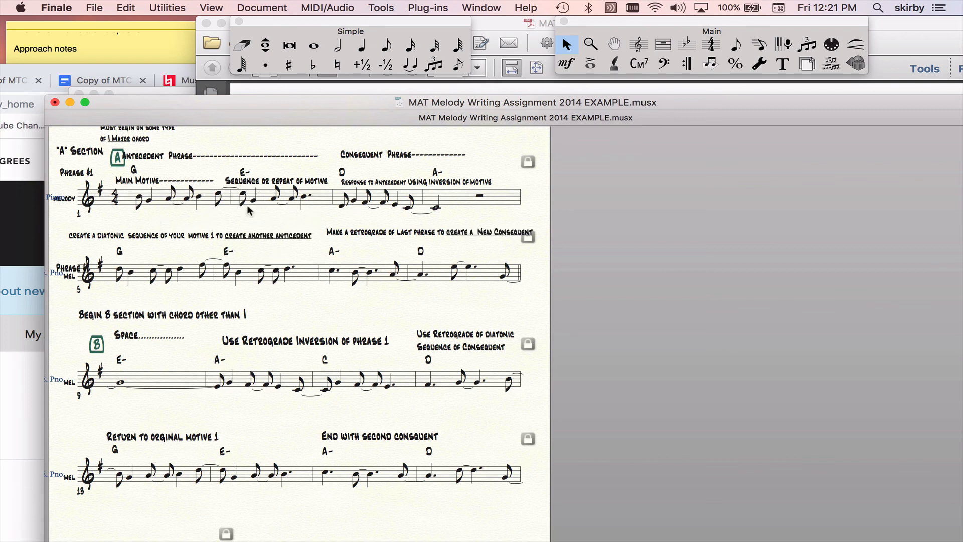
{"action": "scroll", "scroll_direction": "down", "scroll_amount": 3}
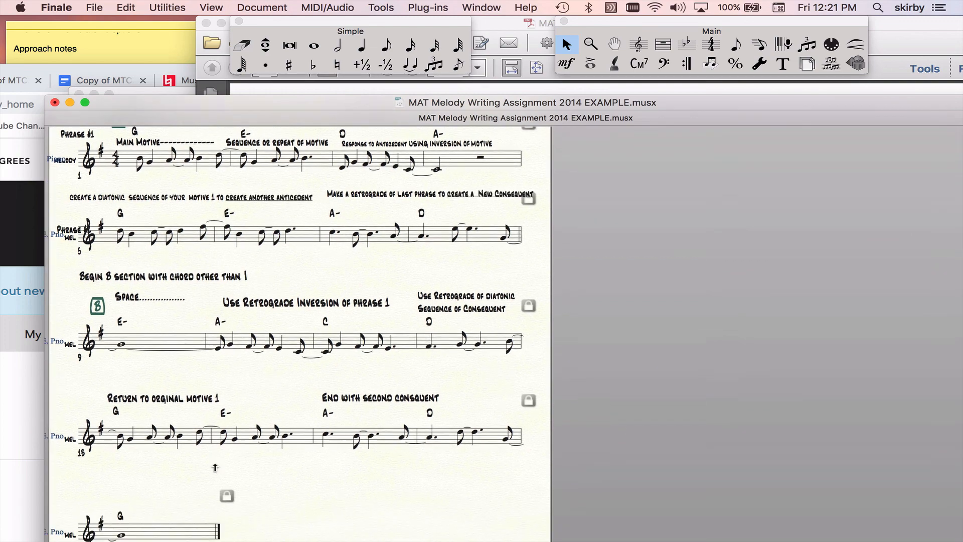
{"action": "scroll", "scroll_direction": "up", "scroll_amount": 3}
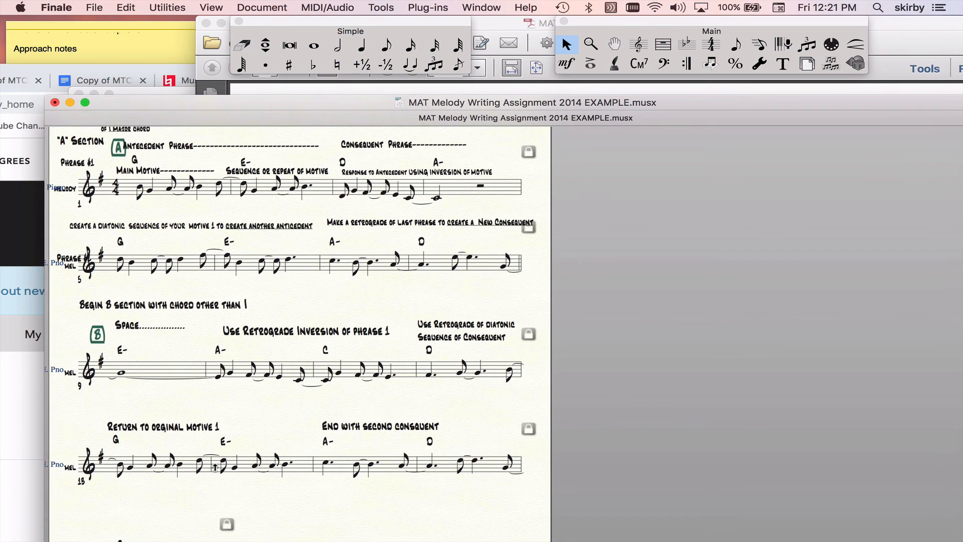
{"action": "mouse_move", "coordinate": [187, 443]}
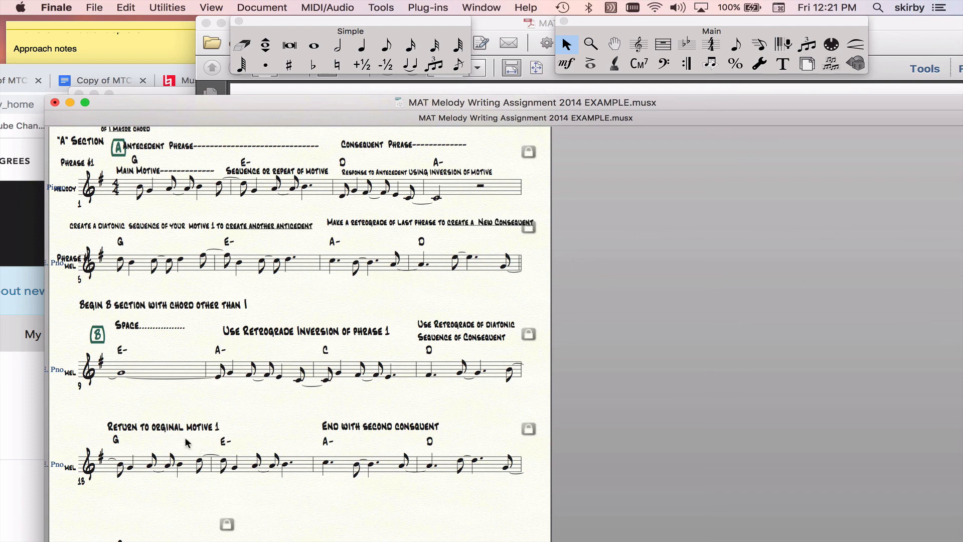
{"action": "mouse_move", "coordinate": [199, 405]}
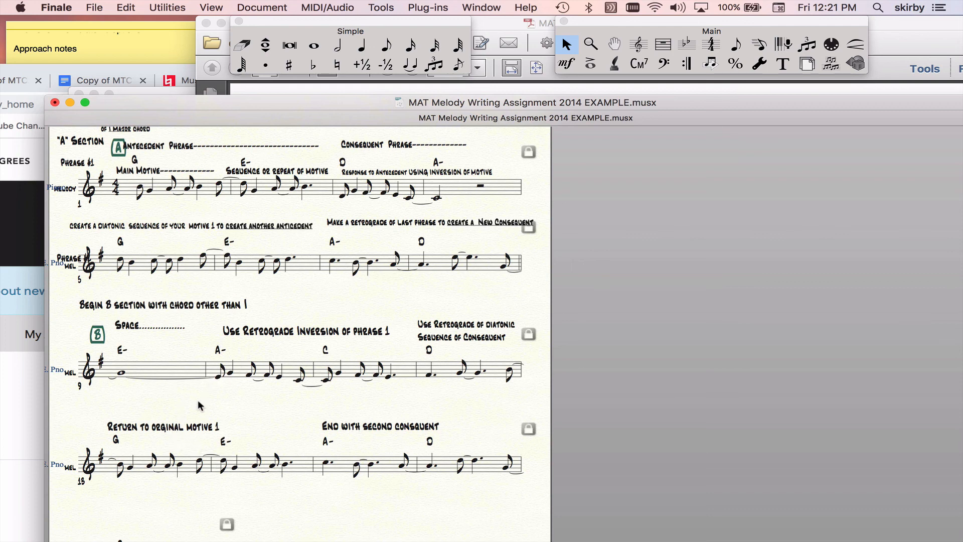
{"action": "mouse_move", "coordinate": [211, 375]}
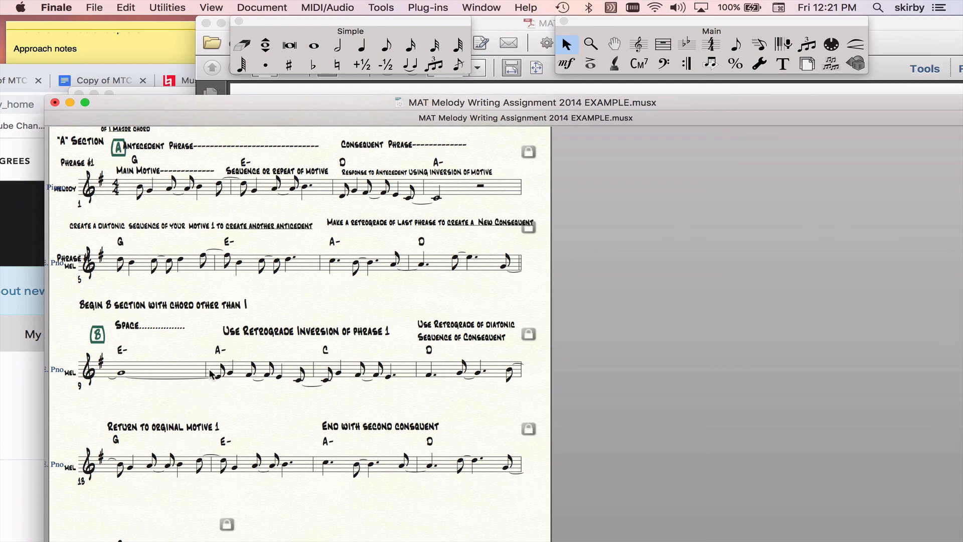
{"action": "mouse_move", "coordinate": [199, 402]}
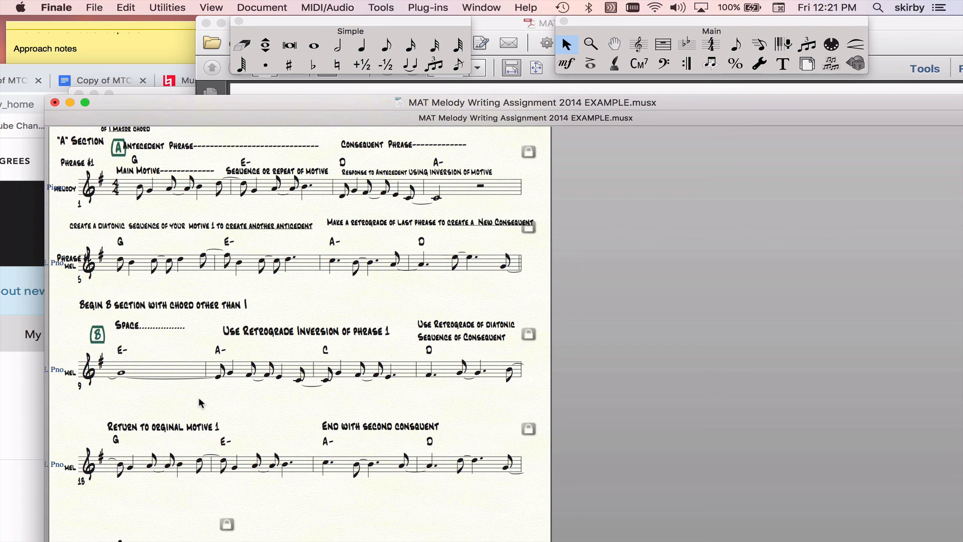
{"action": "mouse_move", "coordinate": [219, 211]}
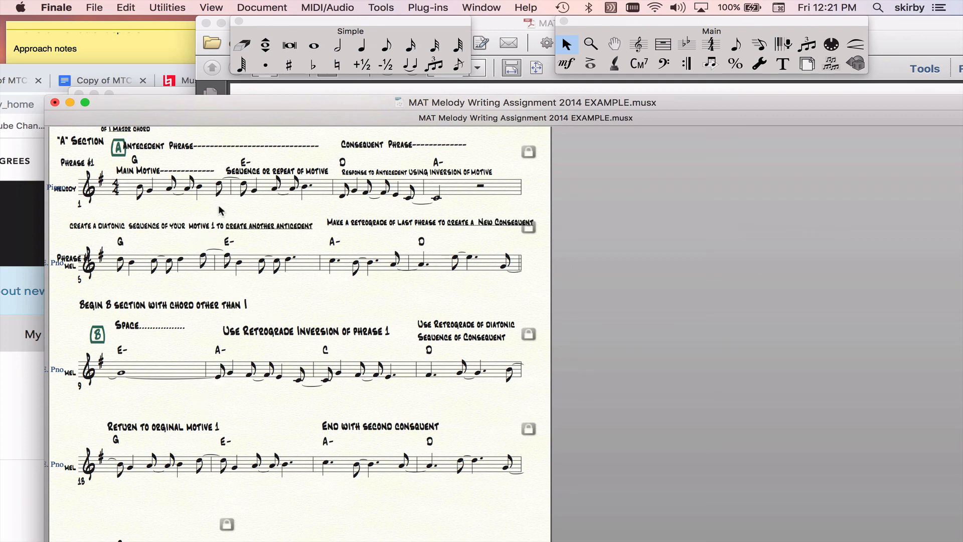
{"action": "mouse_move", "coordinate": [220, 196]}
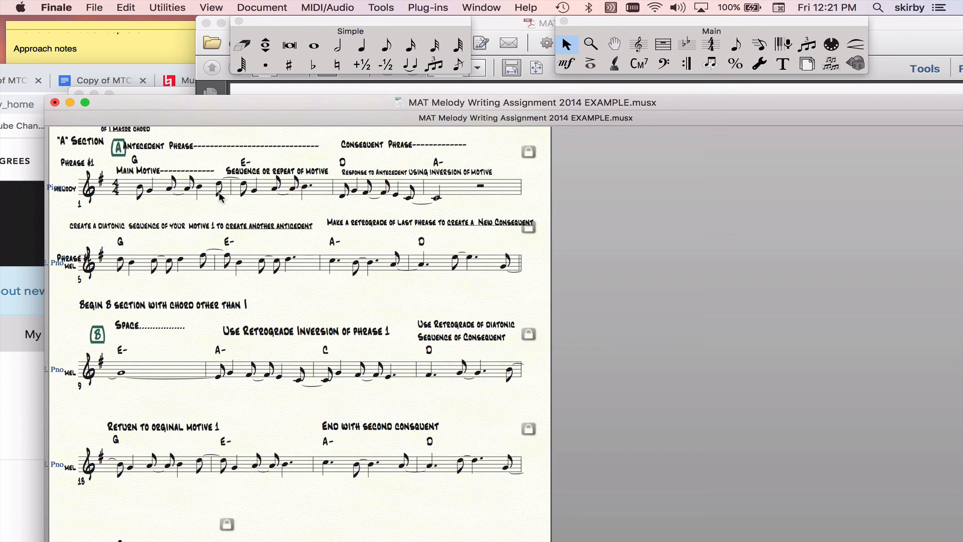
{"action": "mouse_move", "coordinate": [275, 203]}
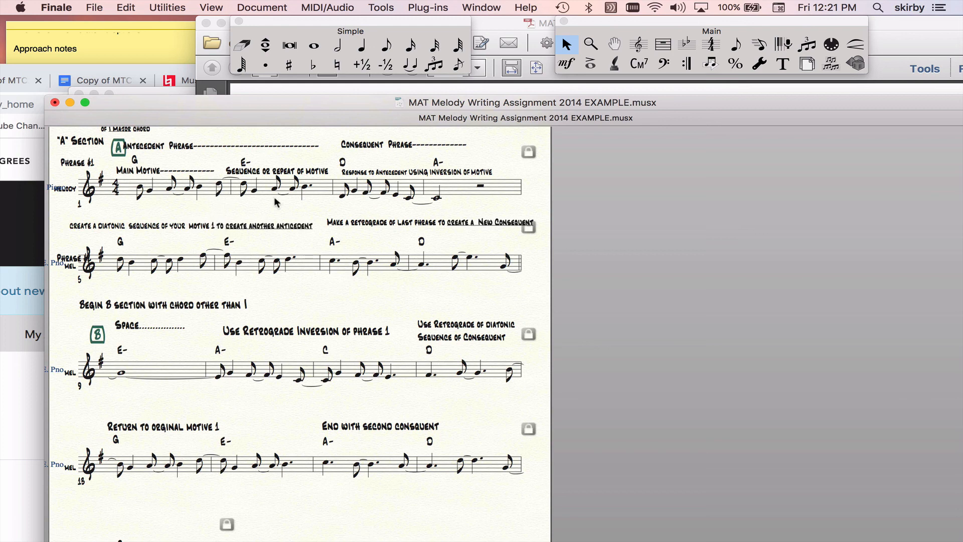
{"action": "mouse_move", "coordinate": [254, 270]}
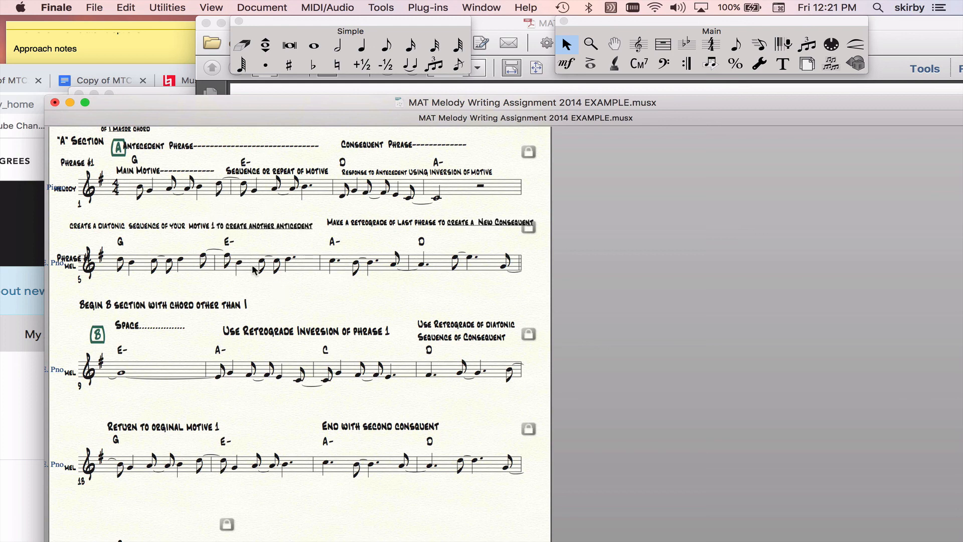